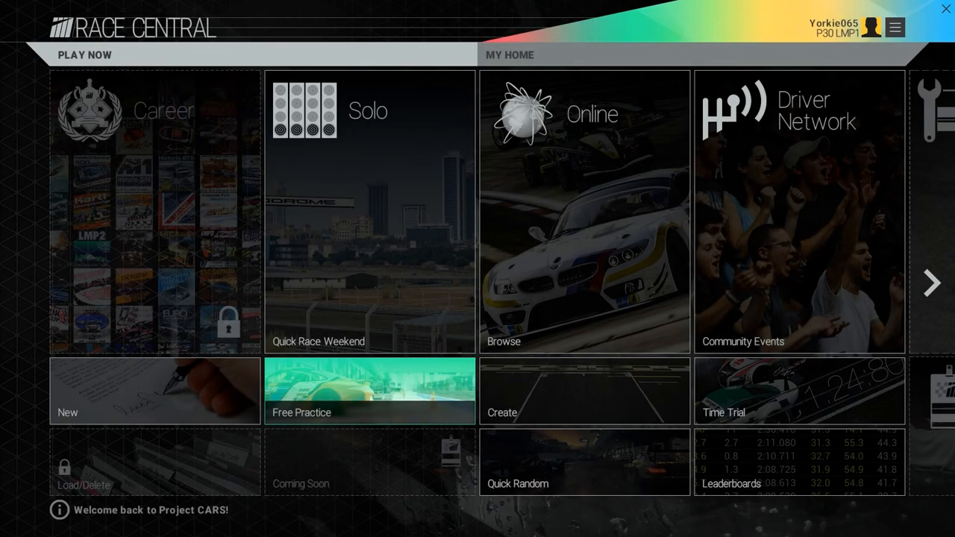
mouse_move(800, 212)
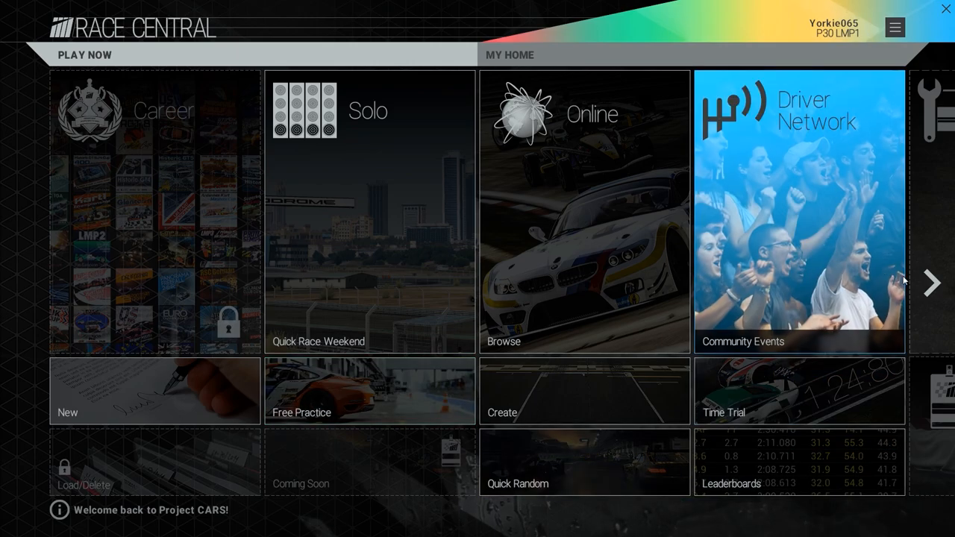
- Open My Profile from the My Home section to see driver network stats
click(510, 54)
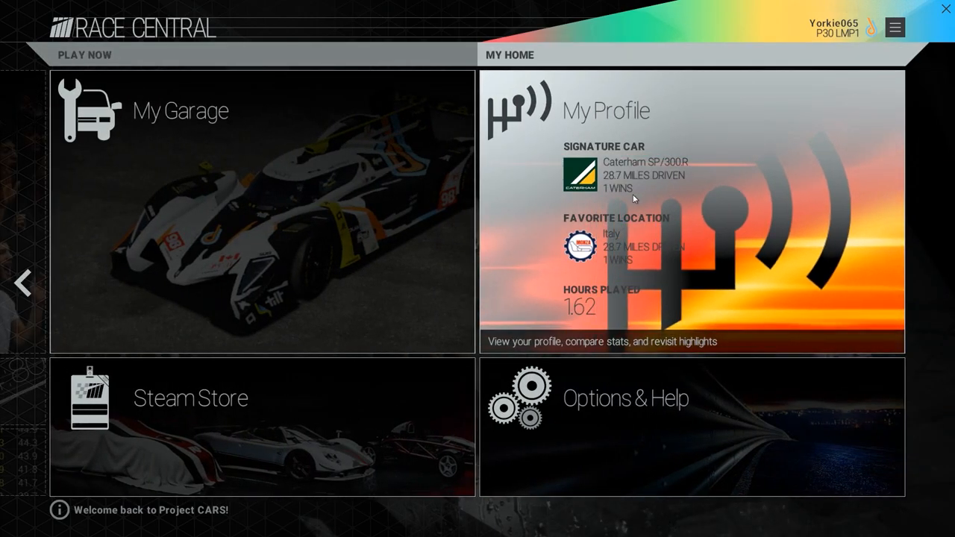
click(689, 211)
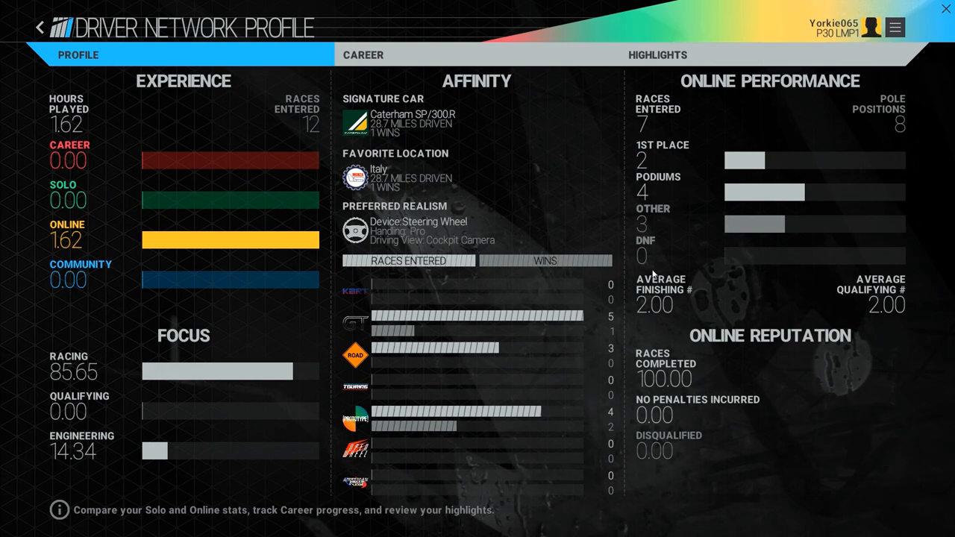
mouse_move(739, 230)
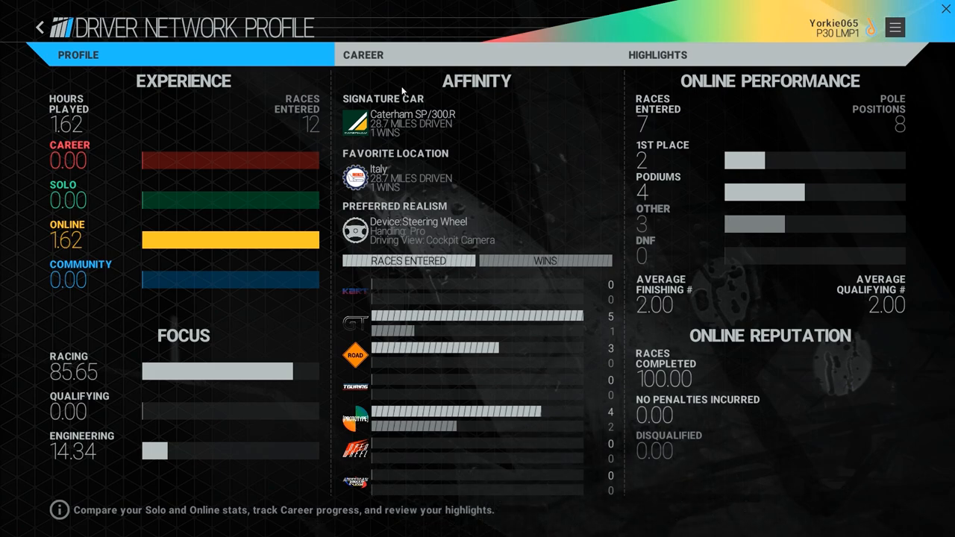
mouse_move(417, 504)
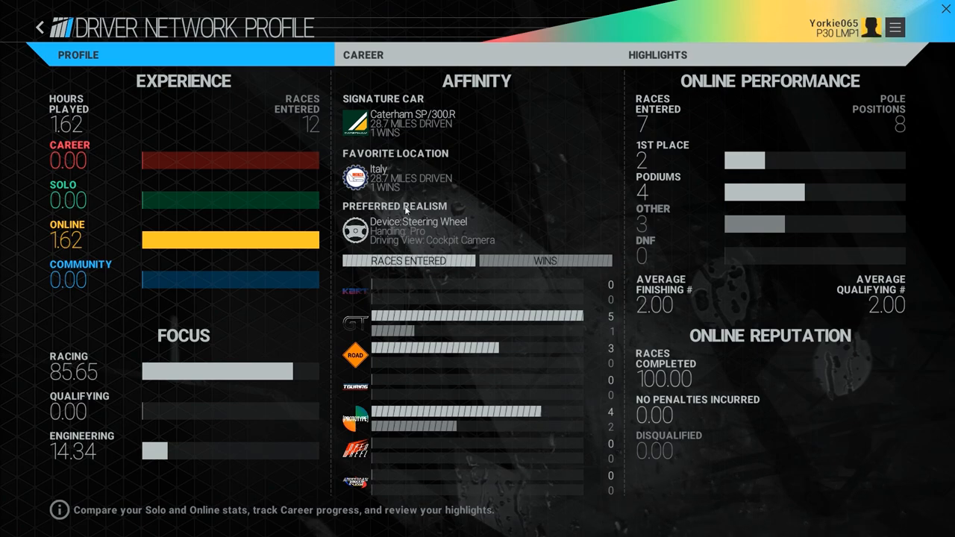
mouse_move(385, 480)
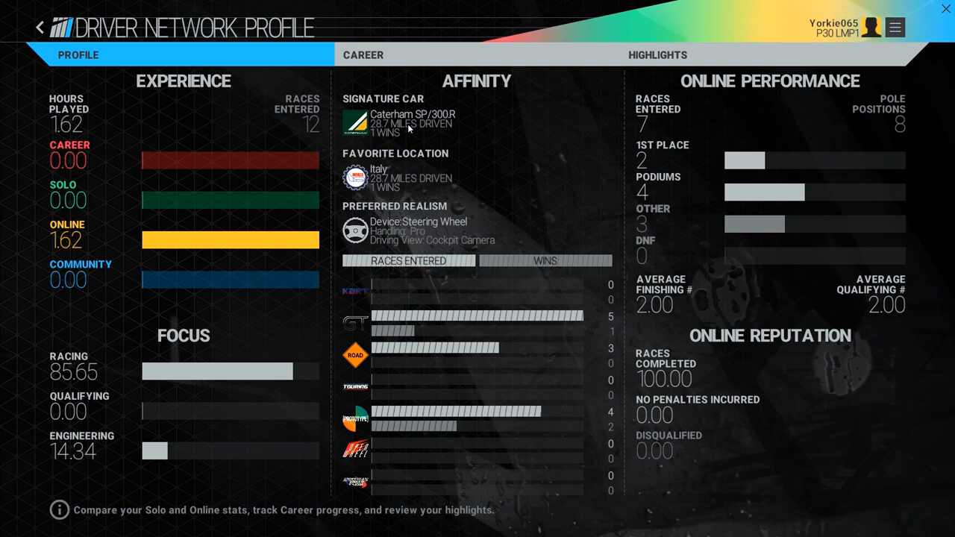
mouse_move(188, 137)
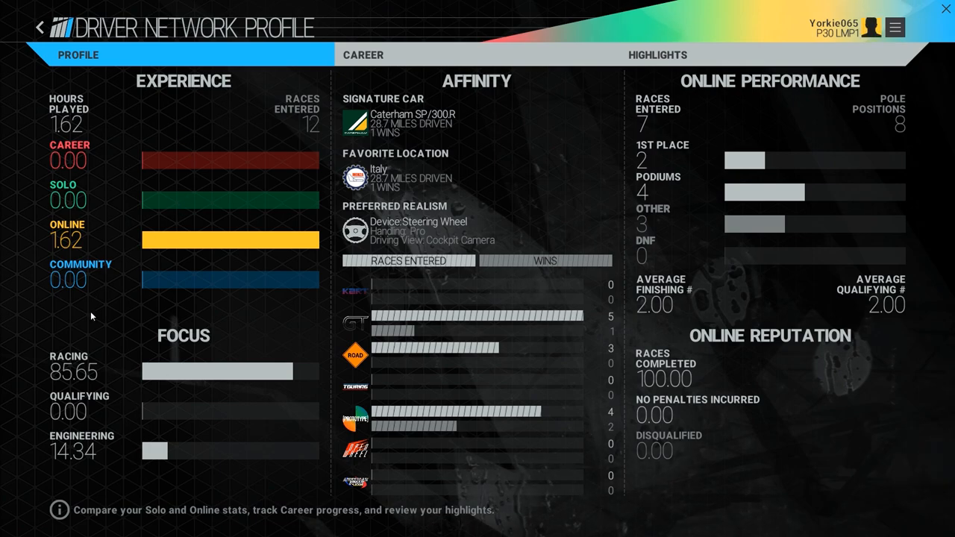
- Browse the Career goals, then the Accolades, Endorsements and Invitations lists
click(362, 53)
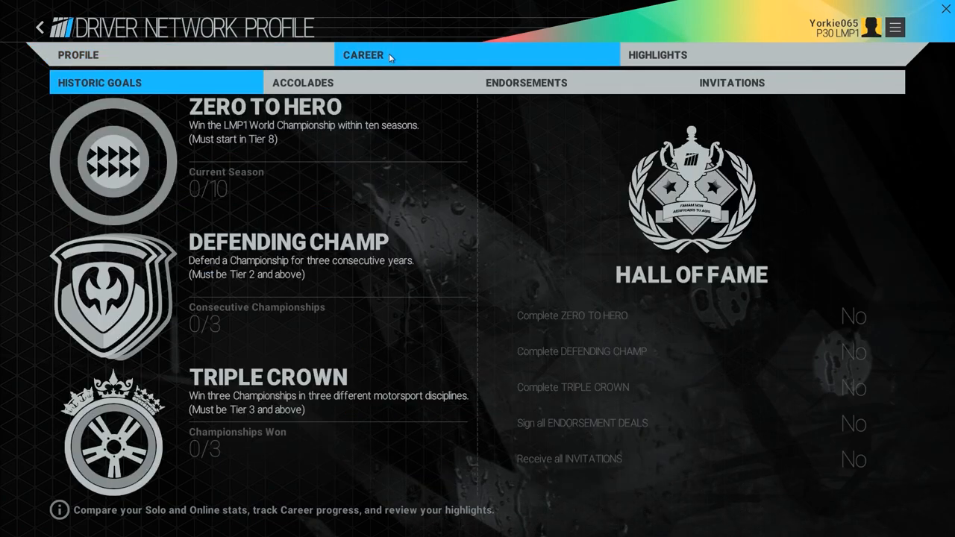
mouse_move(490, 154)
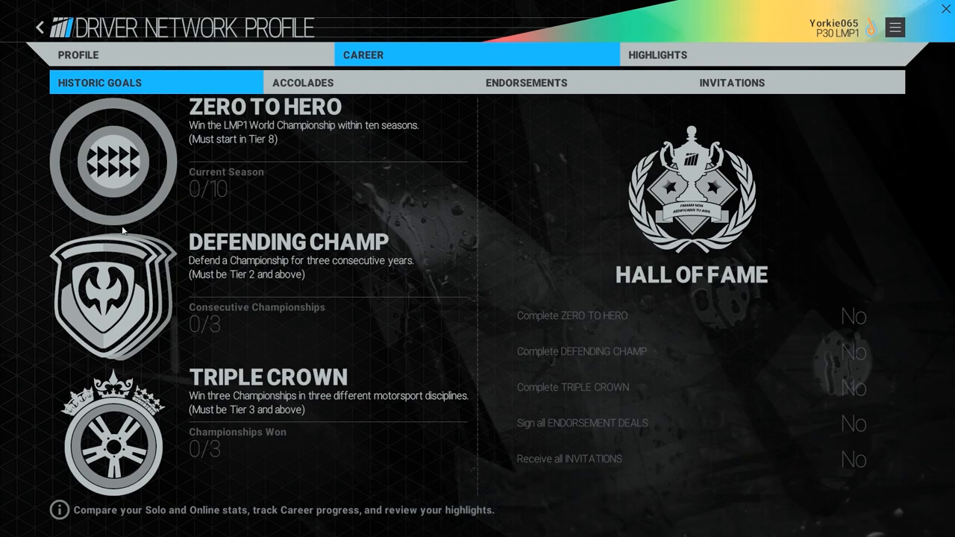
click(303, 82)
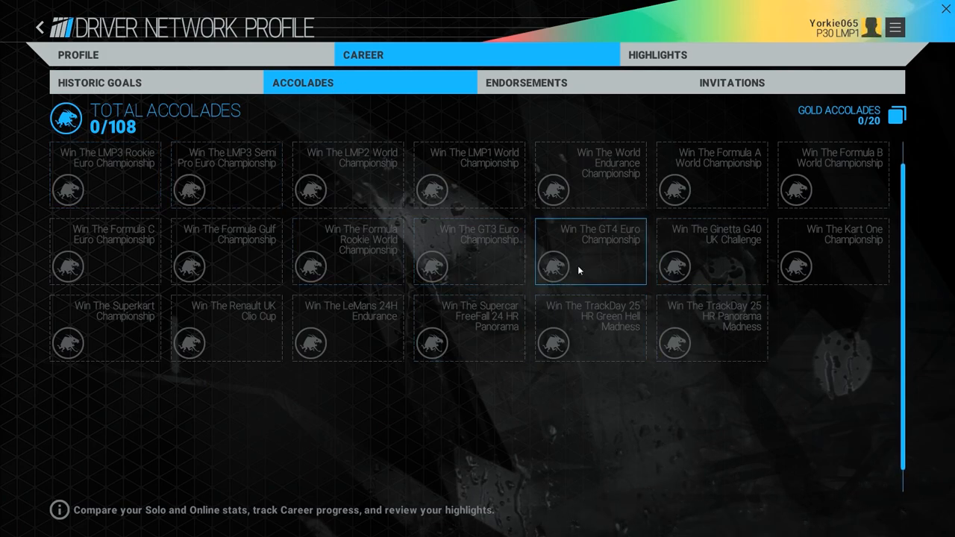
click(525, 82)
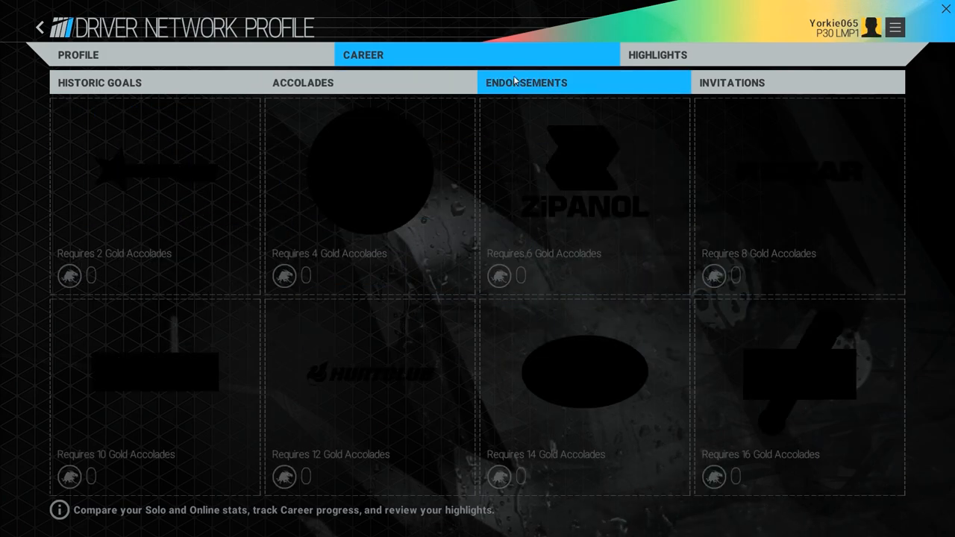
click(731, 82)
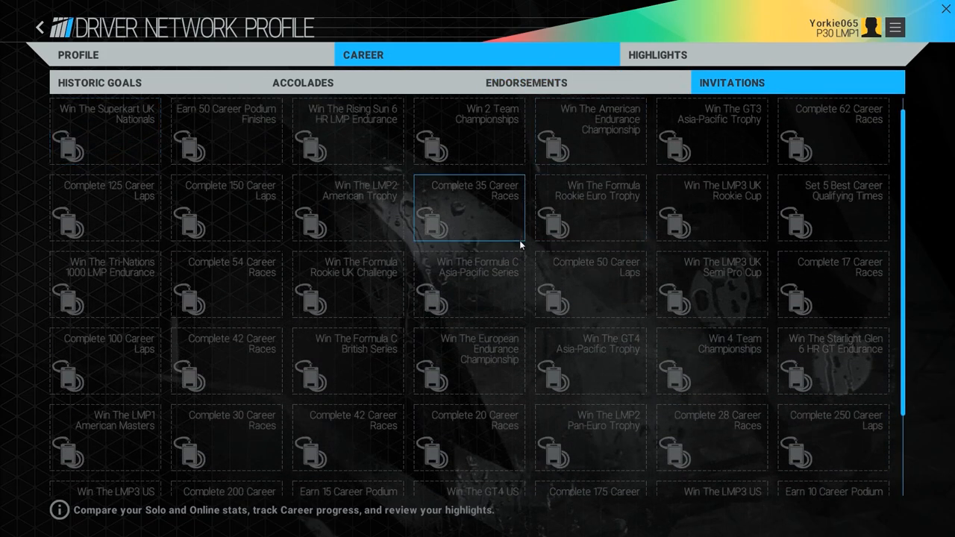
scroll(down, 3)
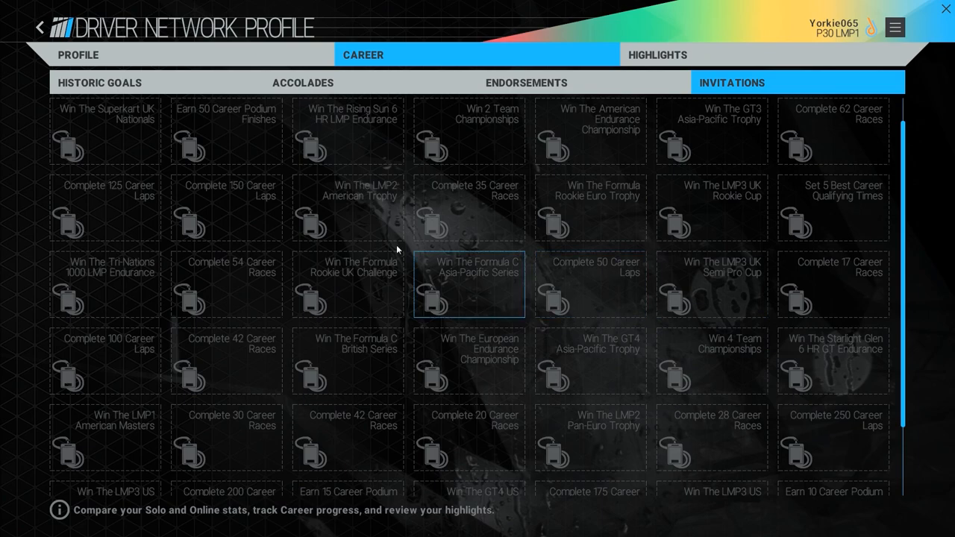
- View the profile Highlights and return to the Race Central menu
click(657, 53)
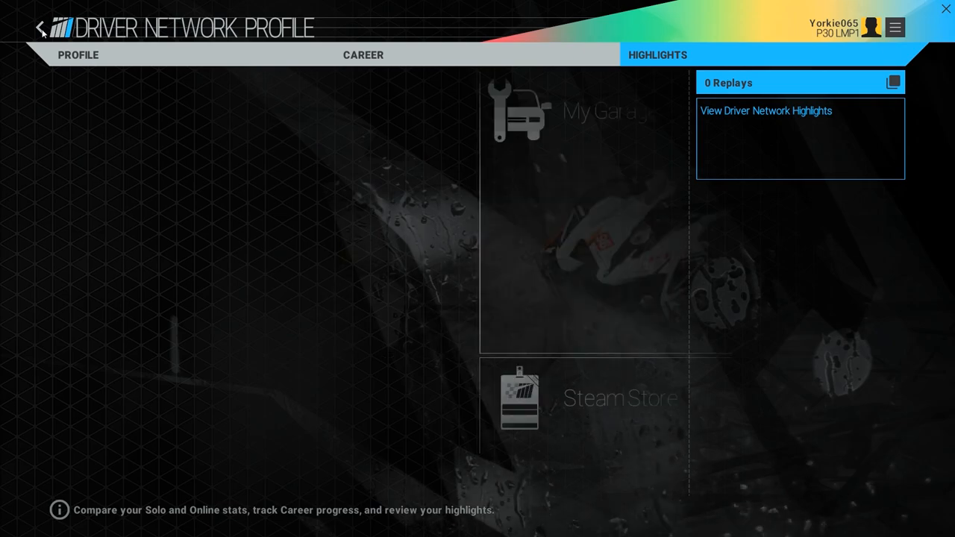
click(40, 27)
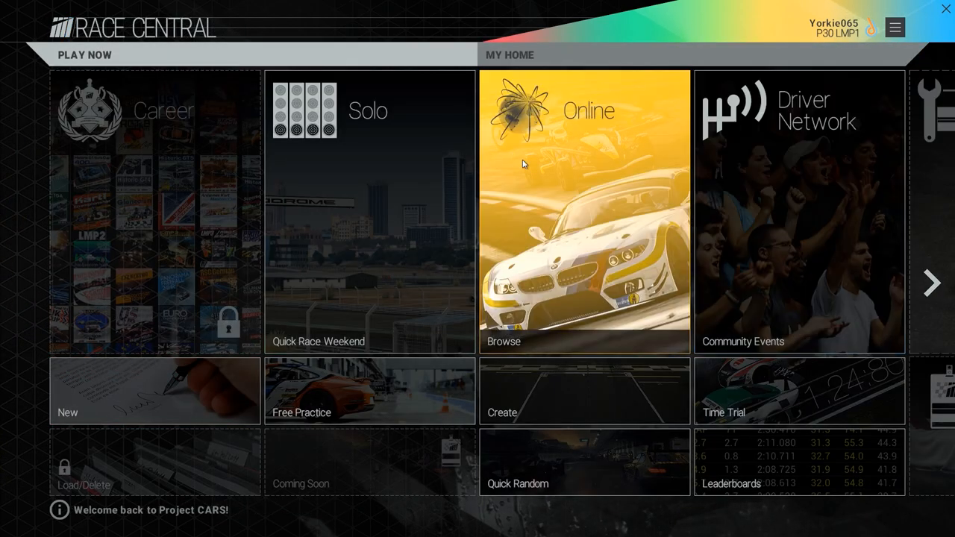
mouse_move(370, 254)
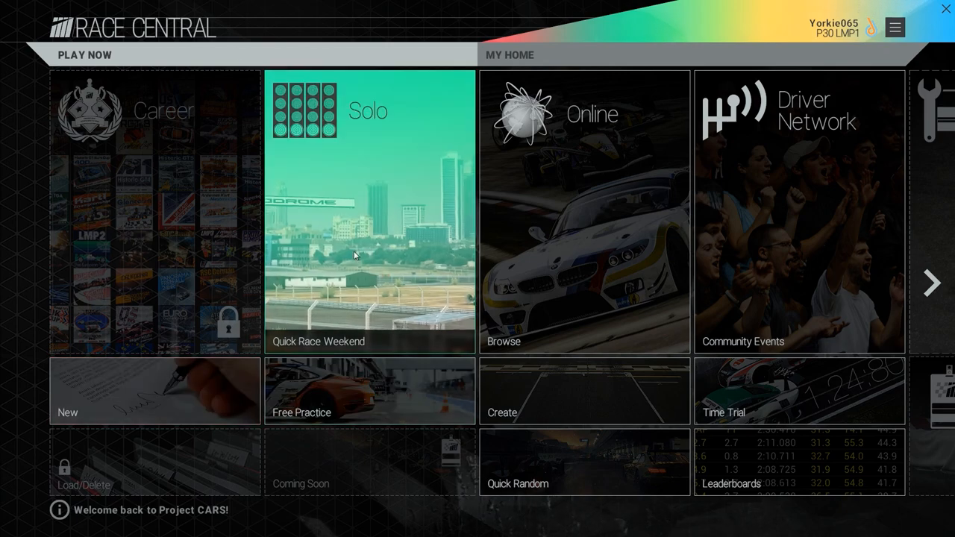
mouse_move(331, 388)
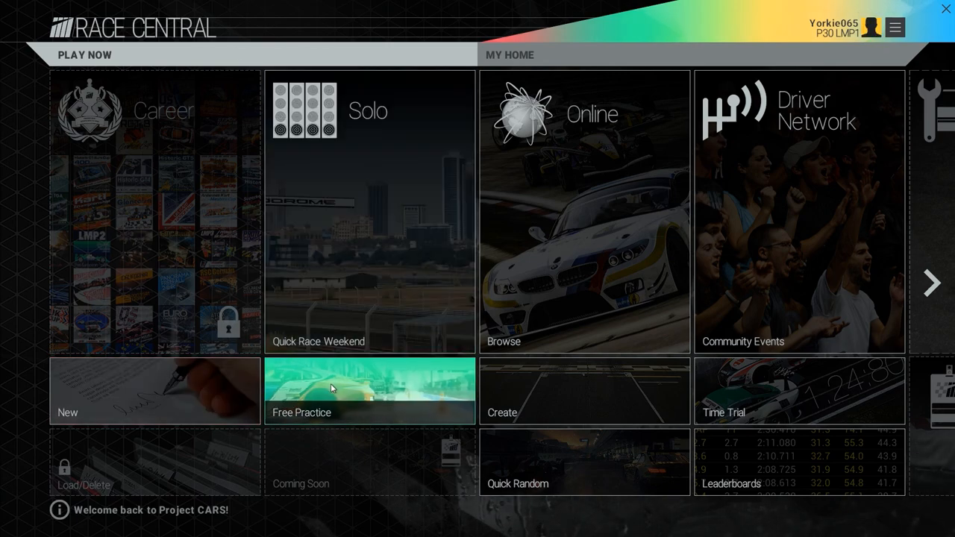
click(370, 391)
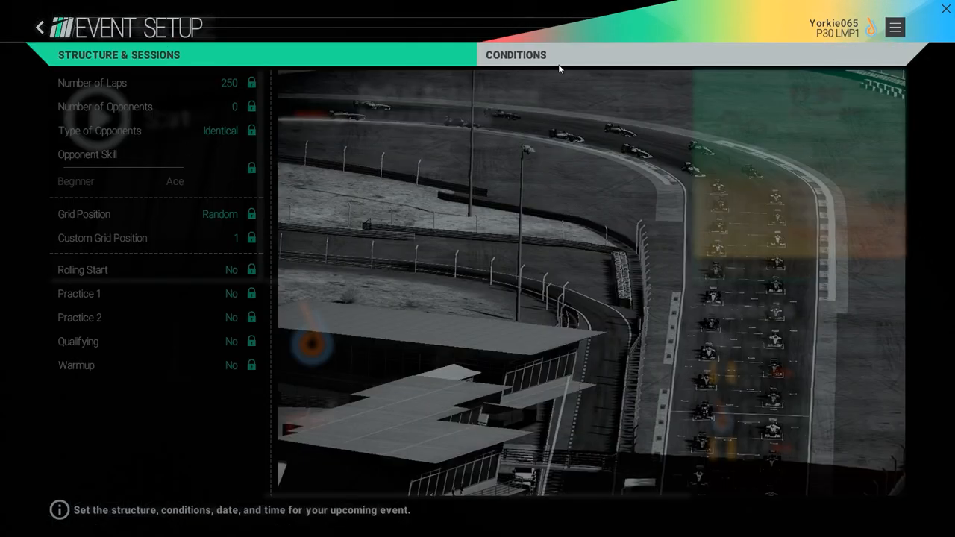
click(517, 53)
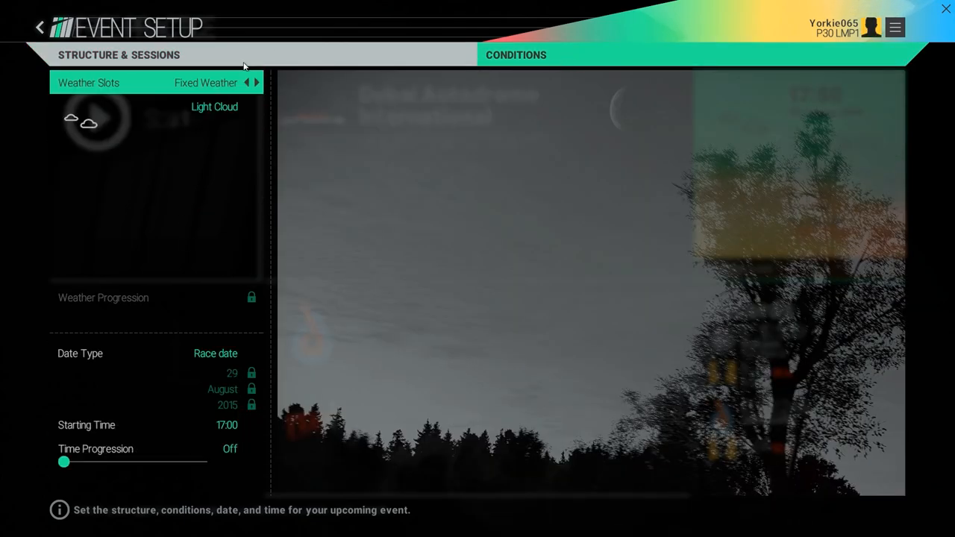
click(41, 27)
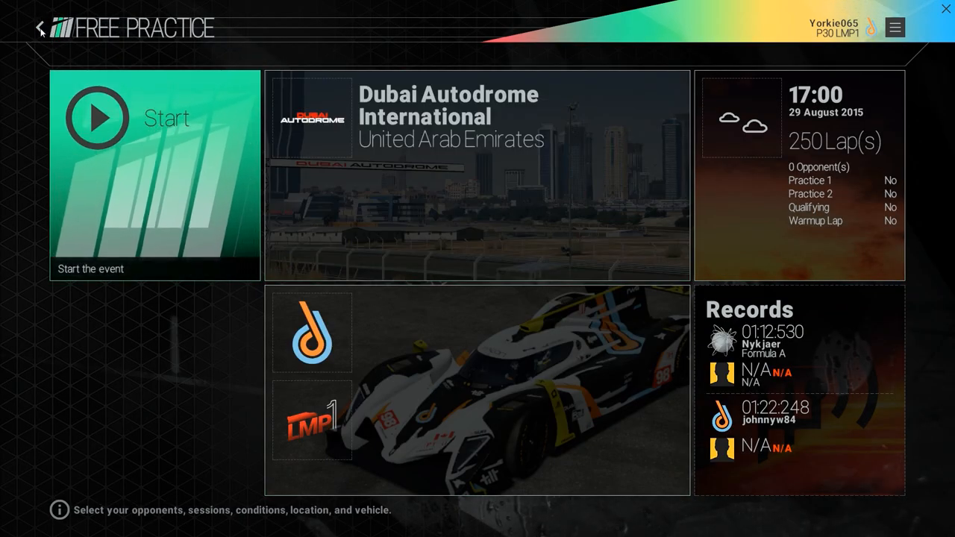
click(40, 27)
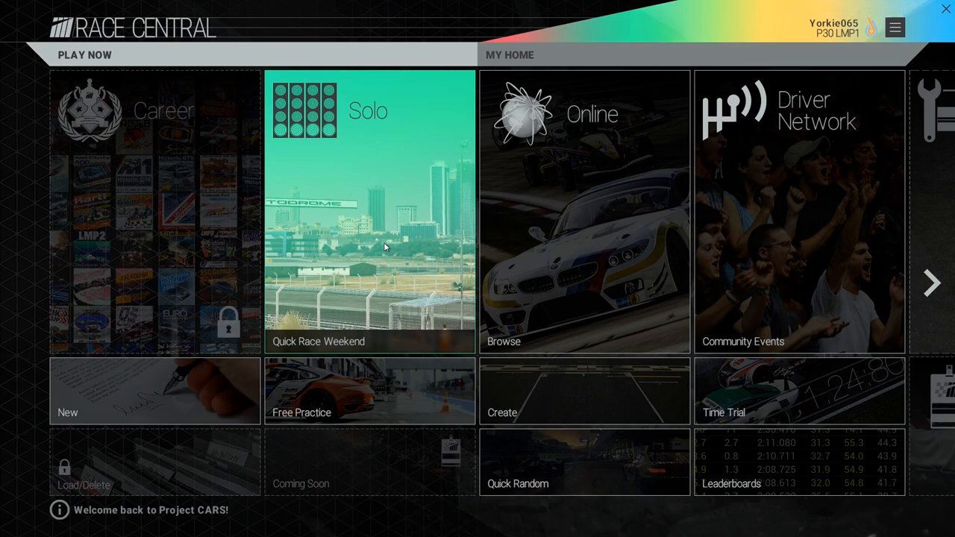
- In My Garage choose the Mercedes-Benz 190E 2.5-16 Evolution2 DTM
click(370, 212)
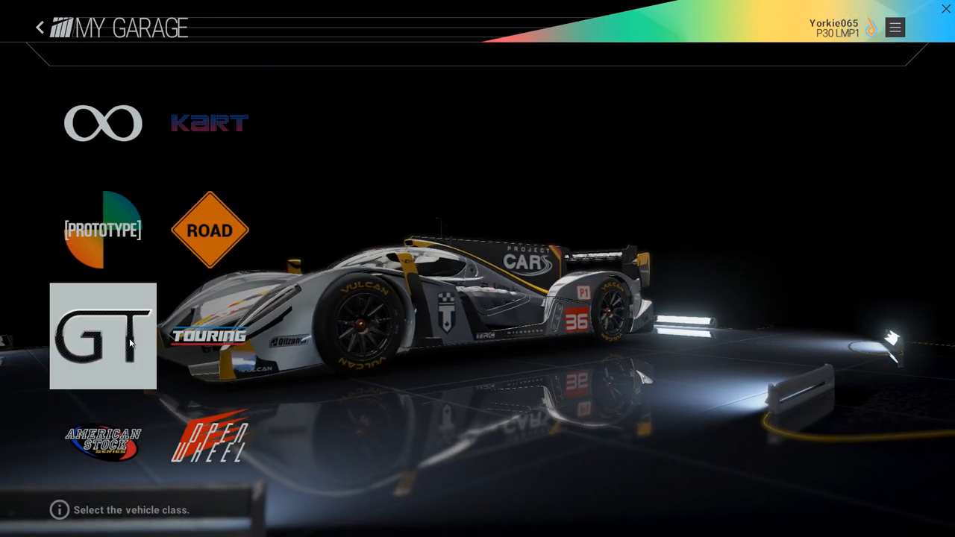
click(102, 342)
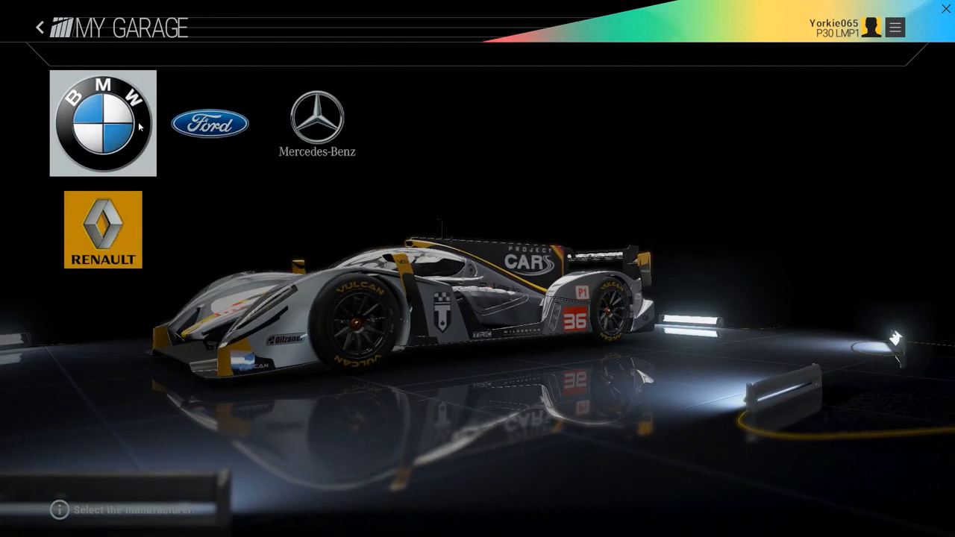
click(317, 122)
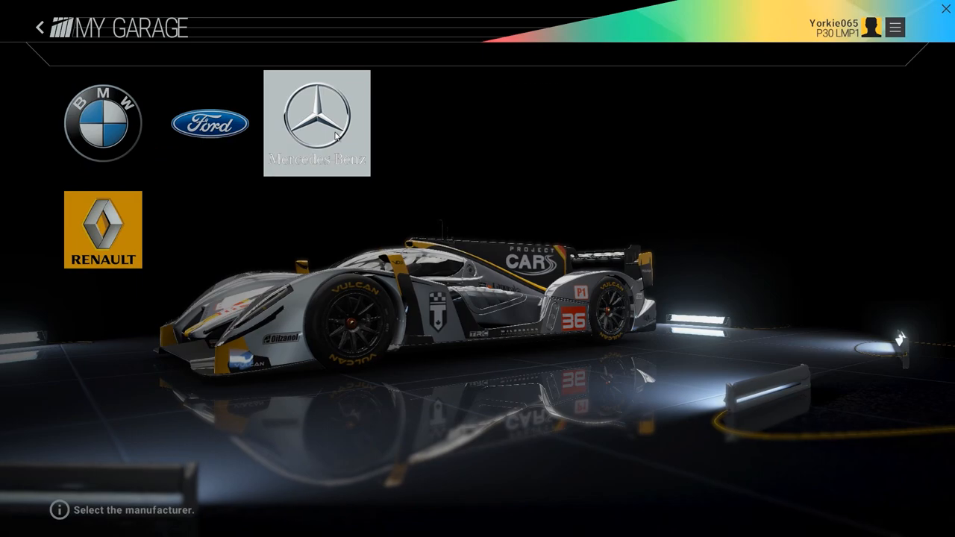
click(317, 122)
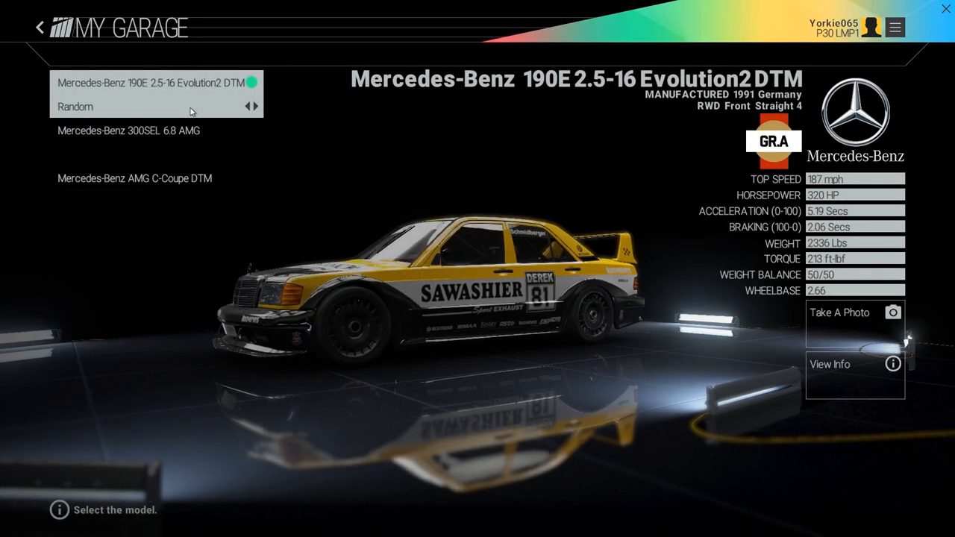
- Pick the Miller Copper Metals livery, confirm the car and select Circuit des 24 Heures du Mans
click(257, 106)
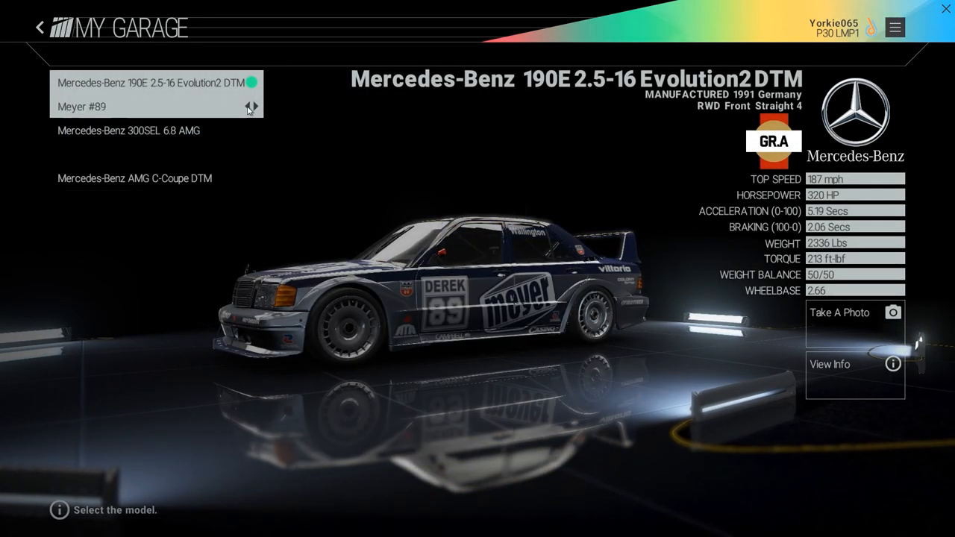
click(255, 105)
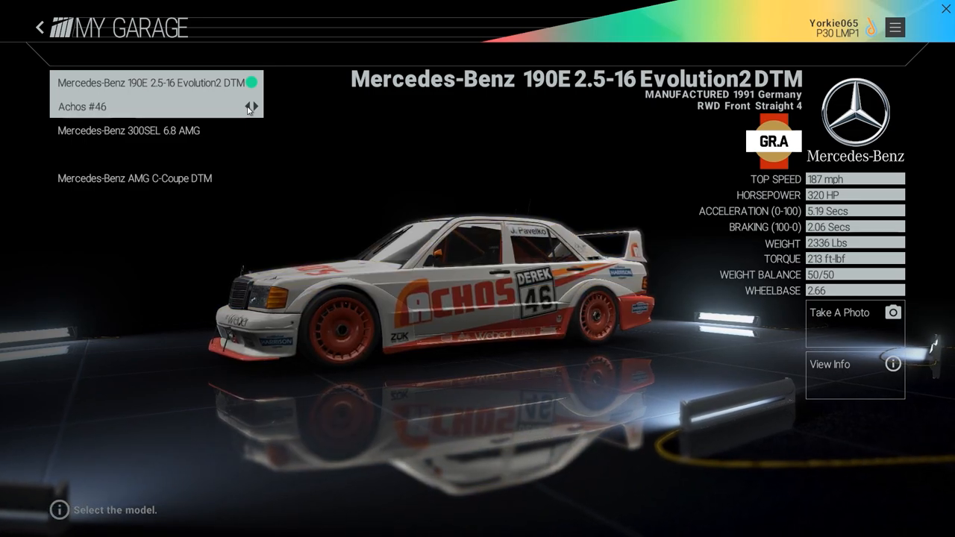
click(251, 106)
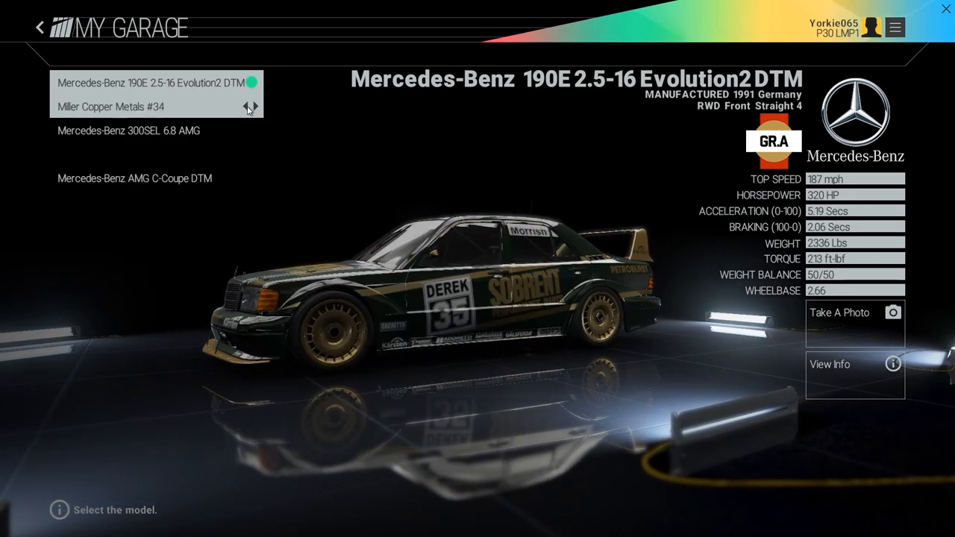
click(256, 106)
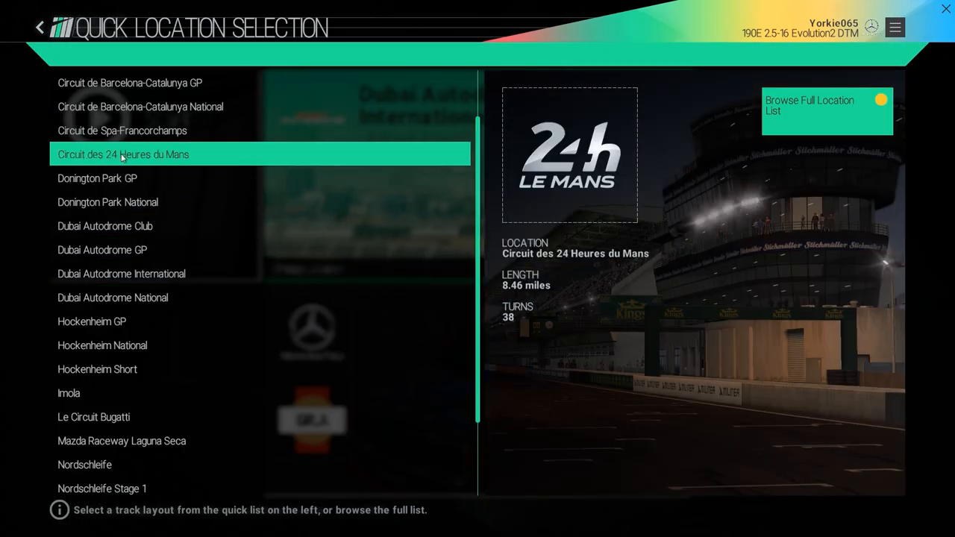
click(809, 111)
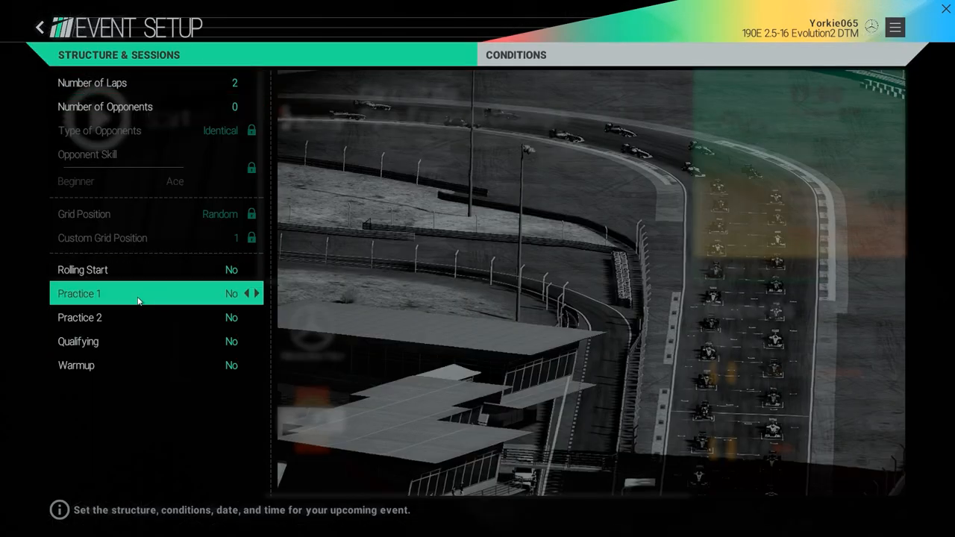
- Set 10 laps against 35 Multi-Class opponents in Event Setup
click(257, 84)
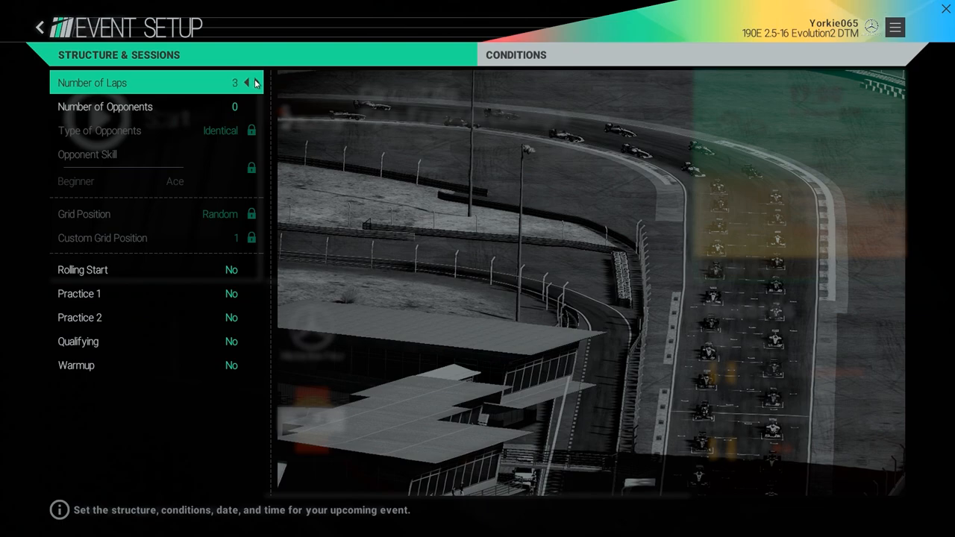
click(258, 84)
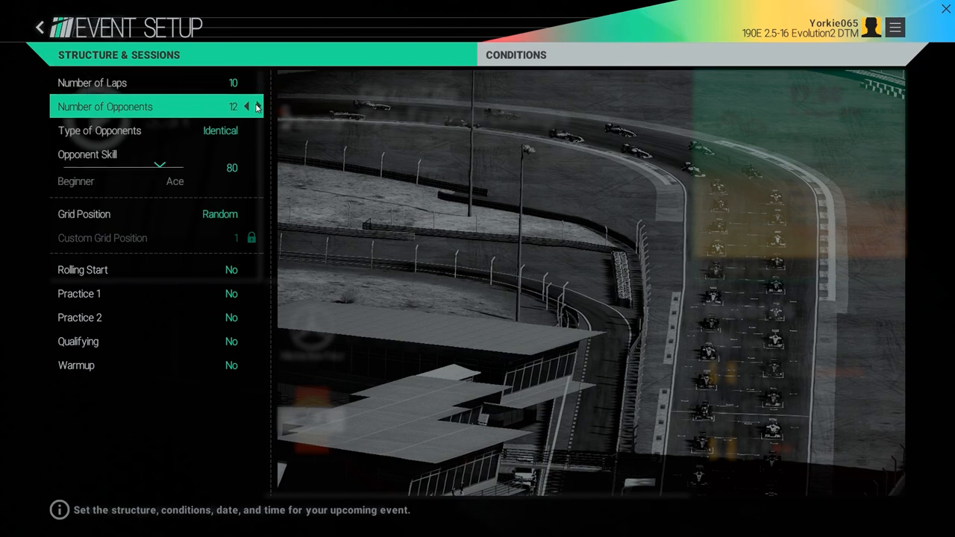
click(257, 107)
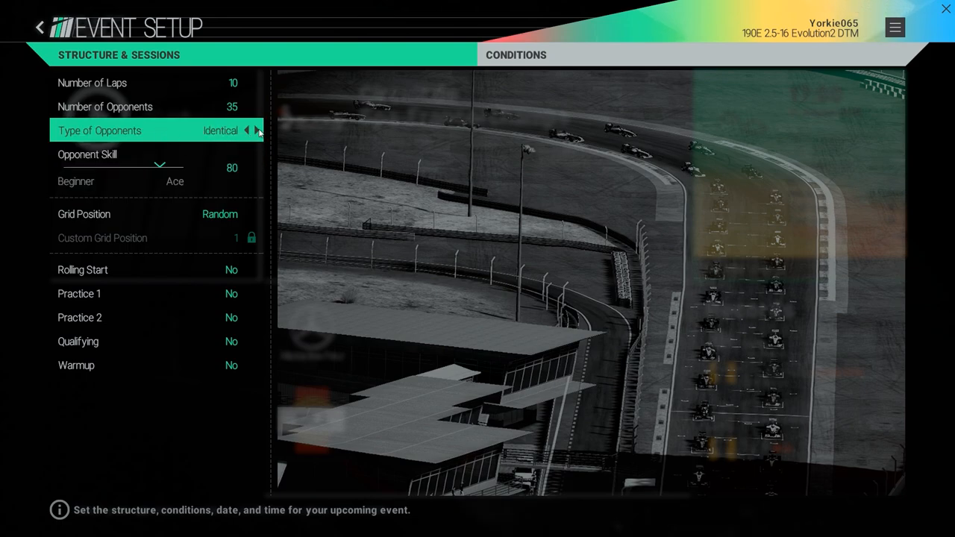
click(257, 130)
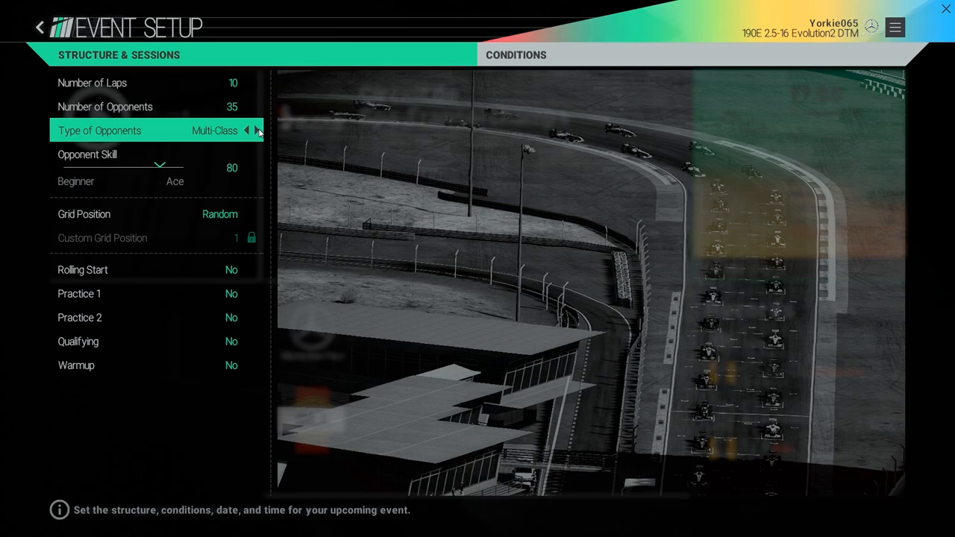
key(up)
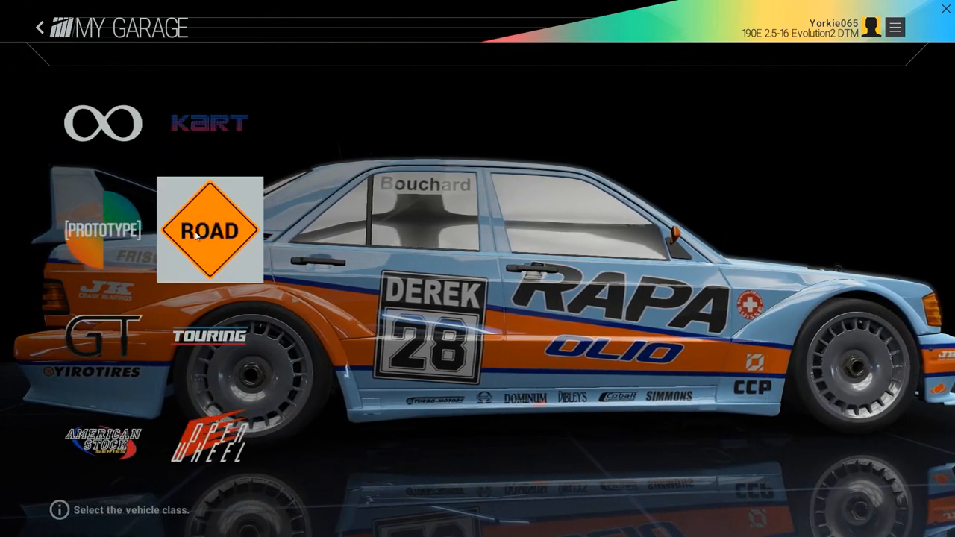
- Browse the Road class and manufacturers such as Ford for opponent cars
click(209, 230)
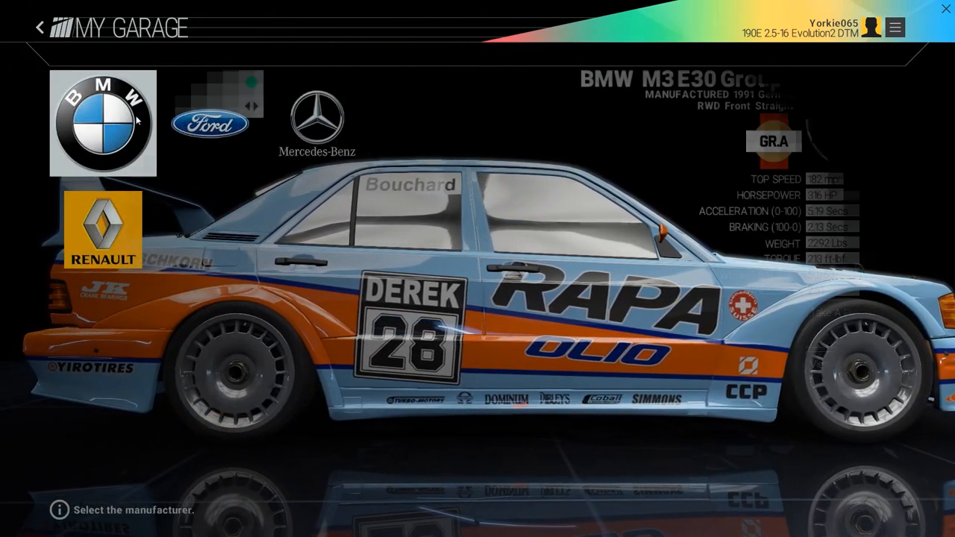
click(209, 122)
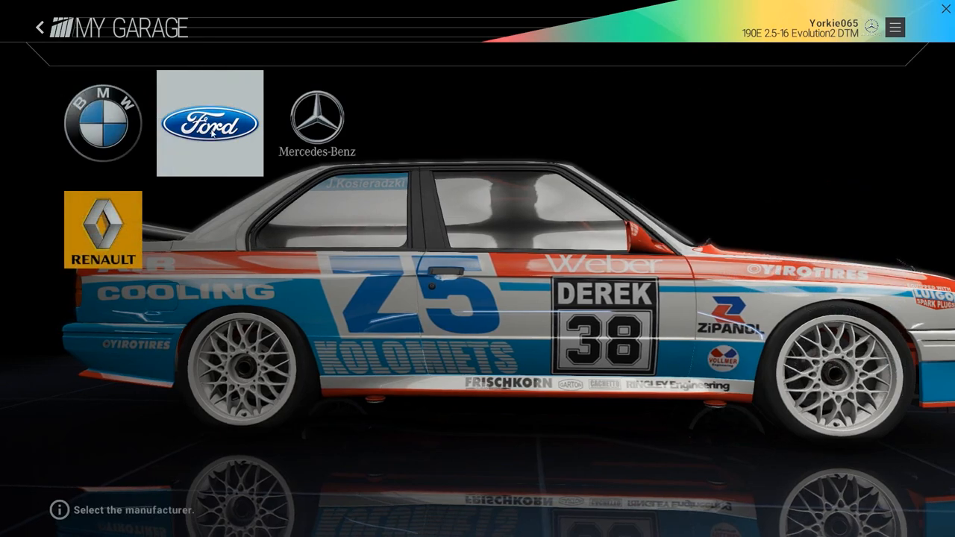
click(209, 123)
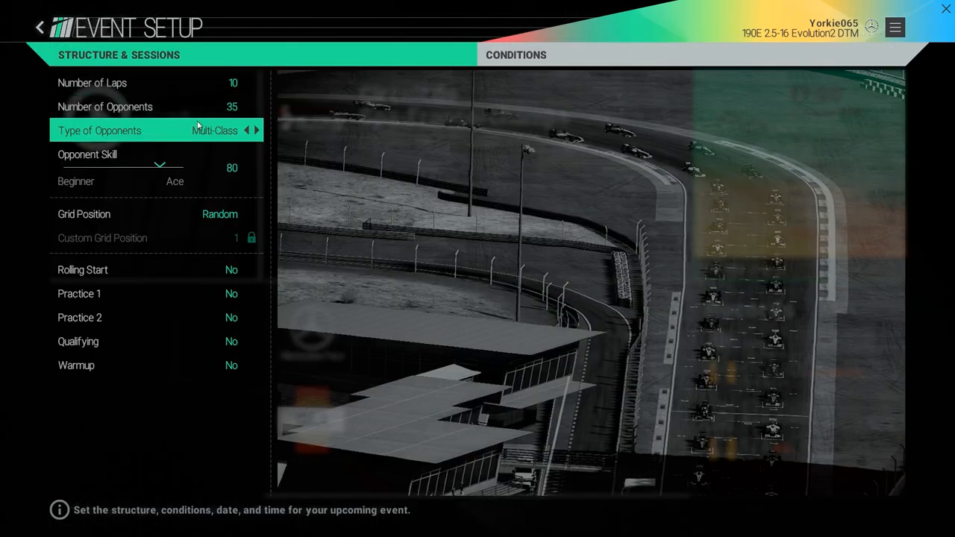
- Cycle opponent type back to Multi-Class and set opponent skill to 100
click(257, 130)
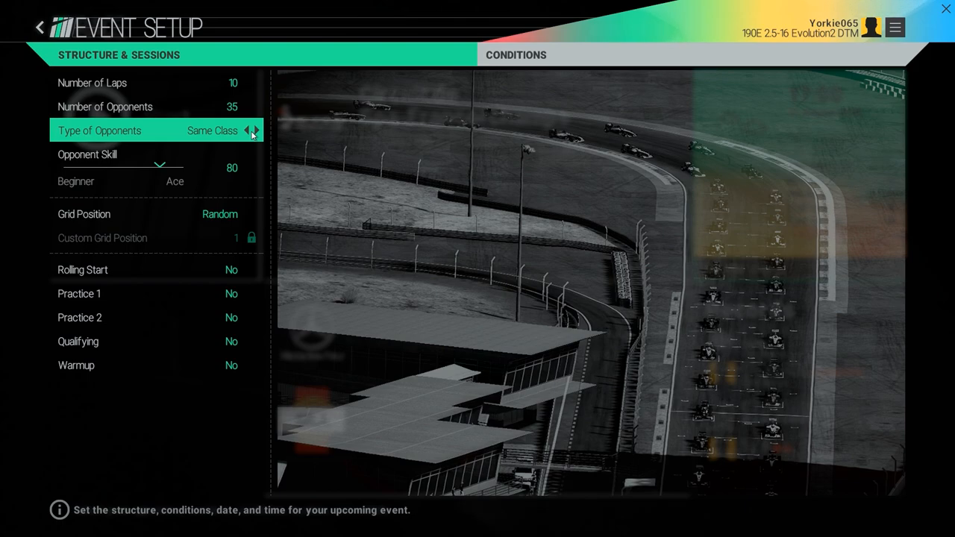
click(257, 132)
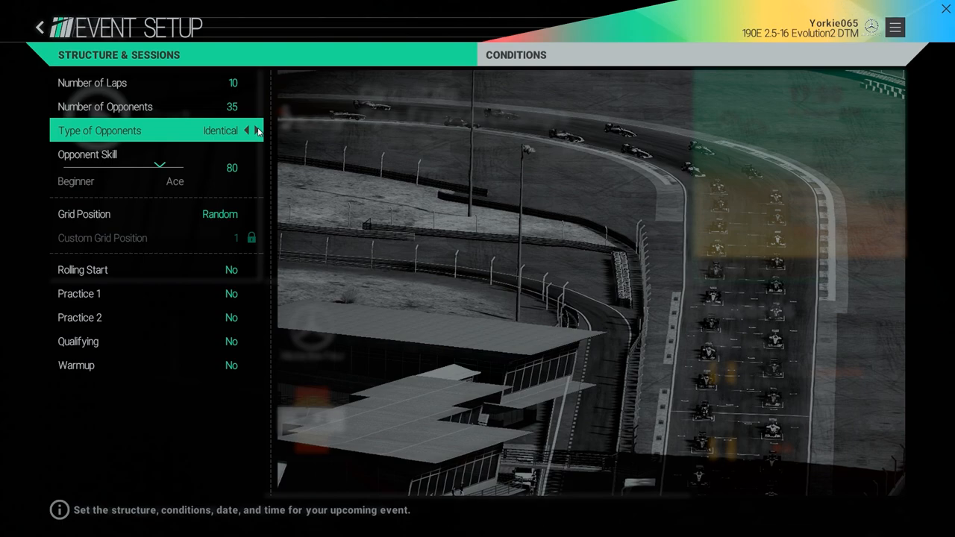
click(248, 130)
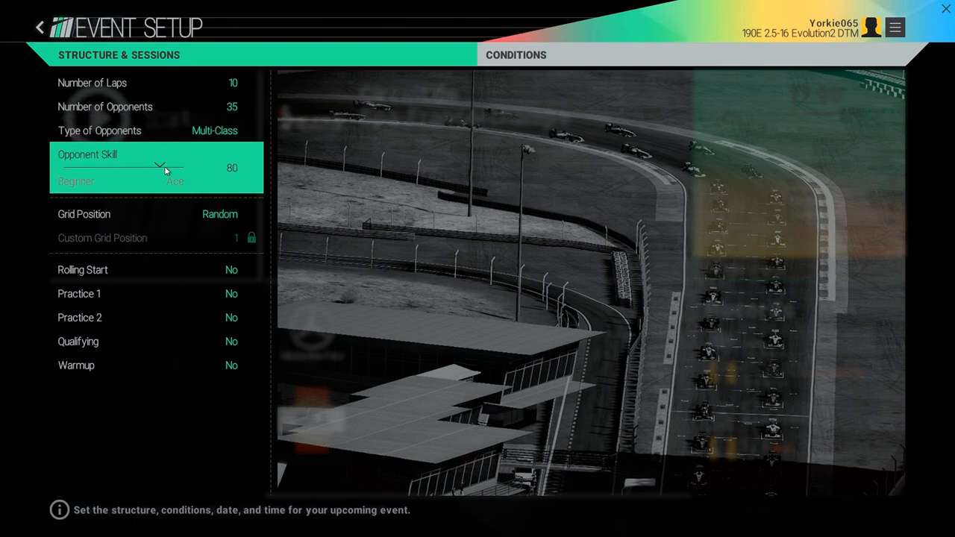
drag(164, 167, 104, 167)
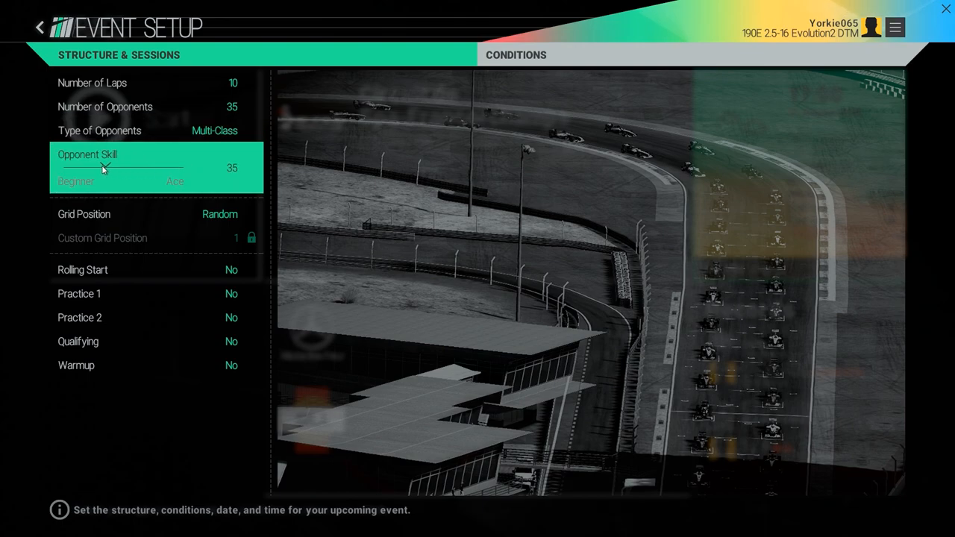
drag(104, 167, 185, 167)
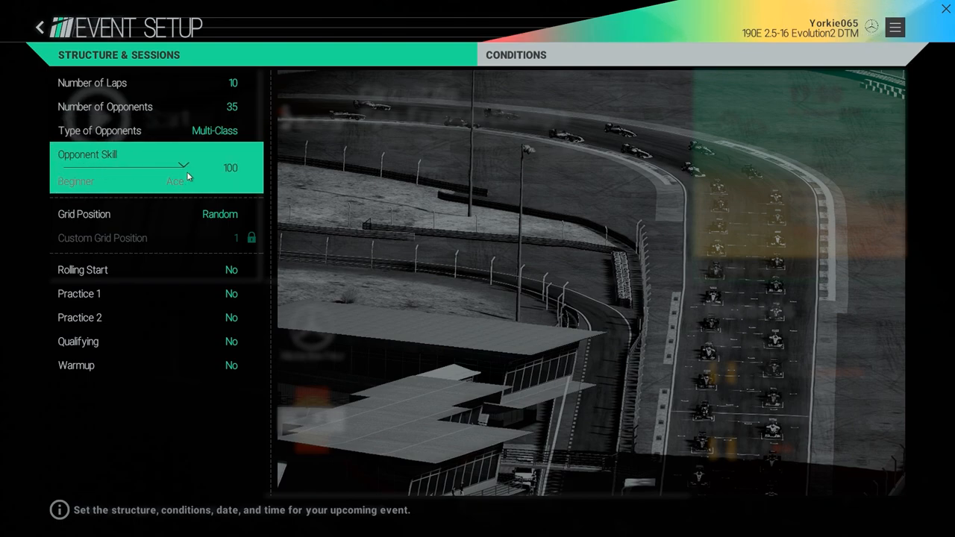
- Try custom grid positions and a rolling start, leaving grid Random with rolling start off
click(260, 215)
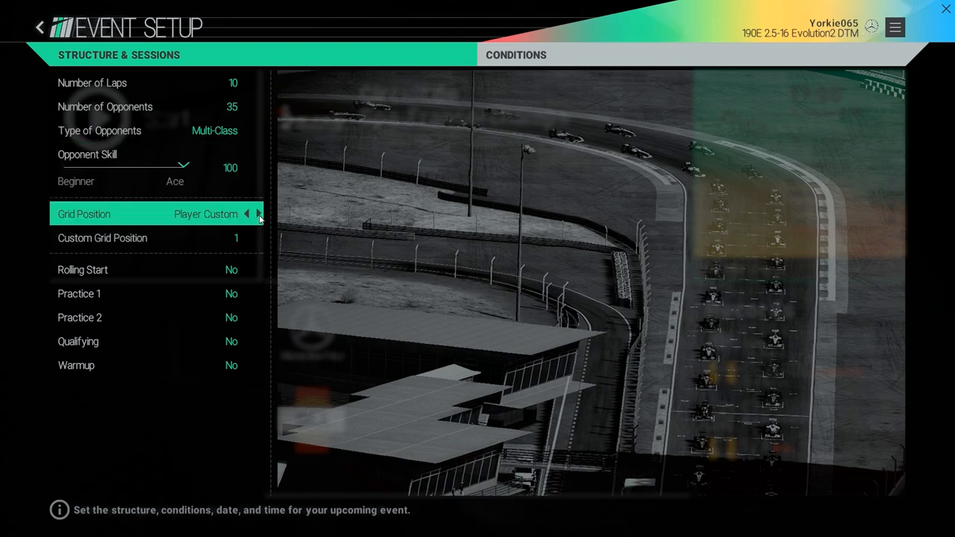
click(256, 215)
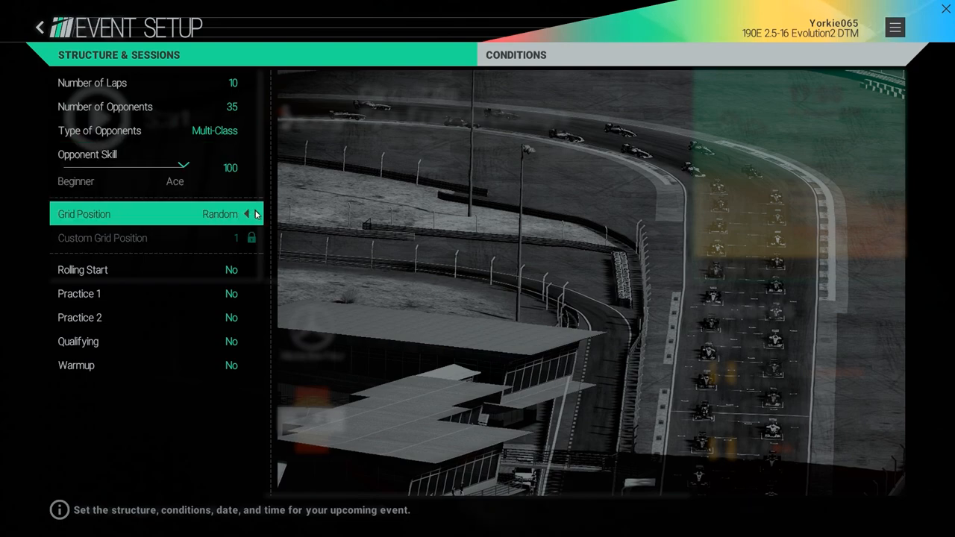
click(246, 215)
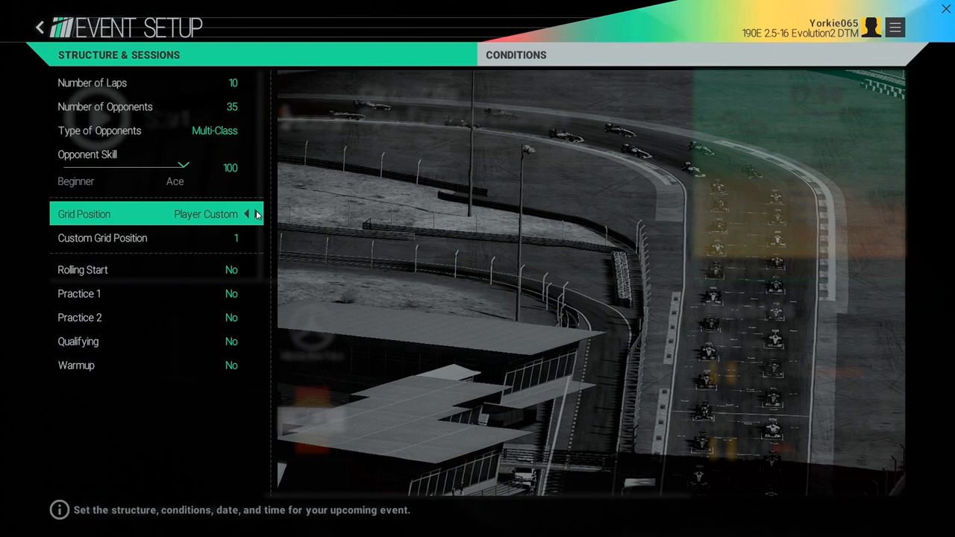
click(256, 238)
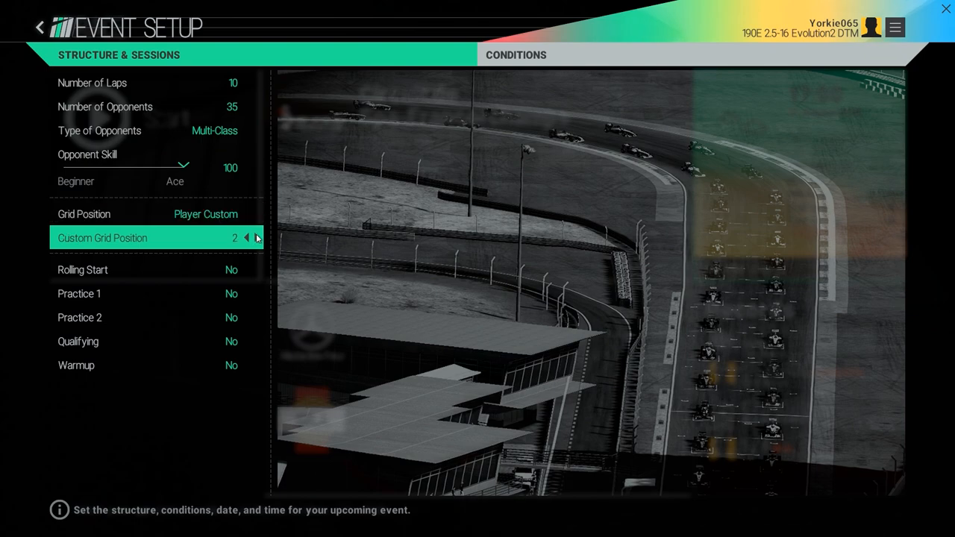
click(257, 215)
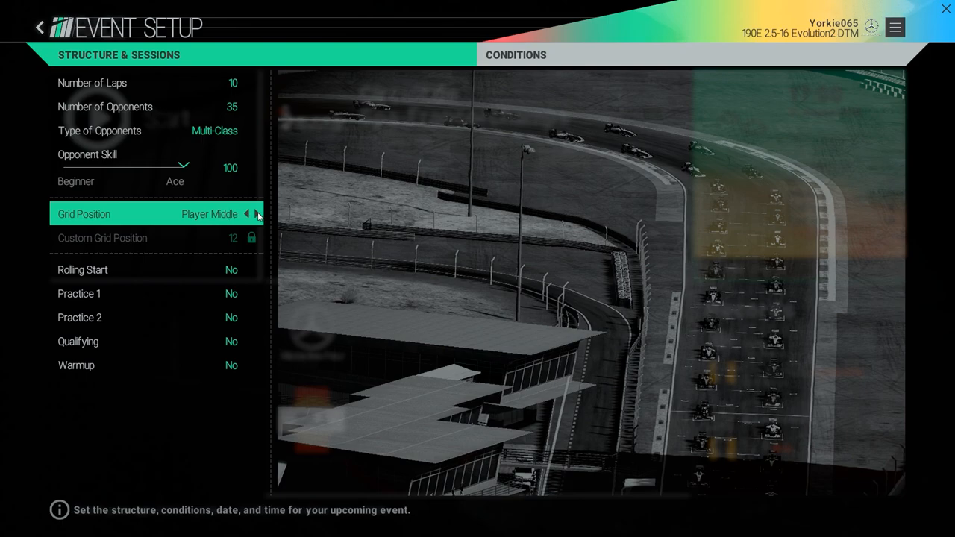
click(258, 215)
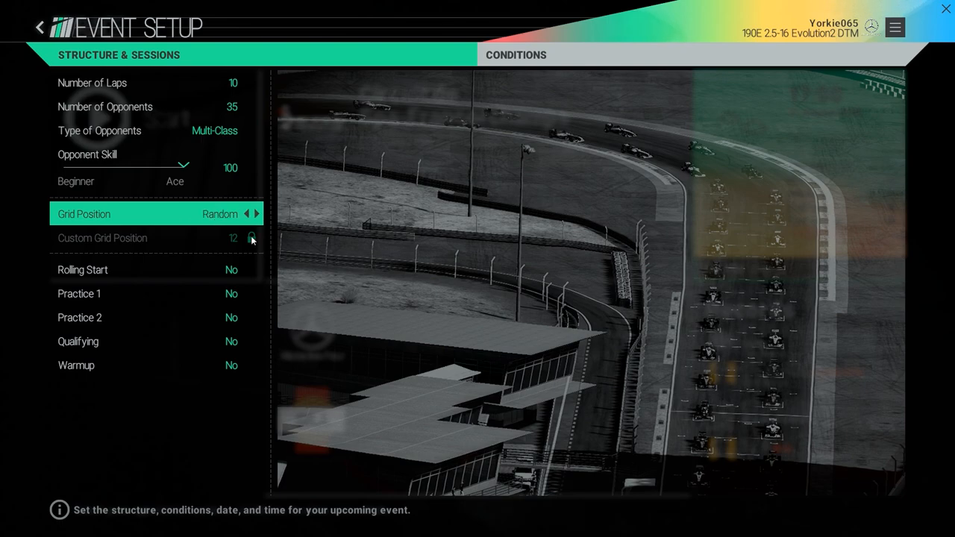
click(247, 269)
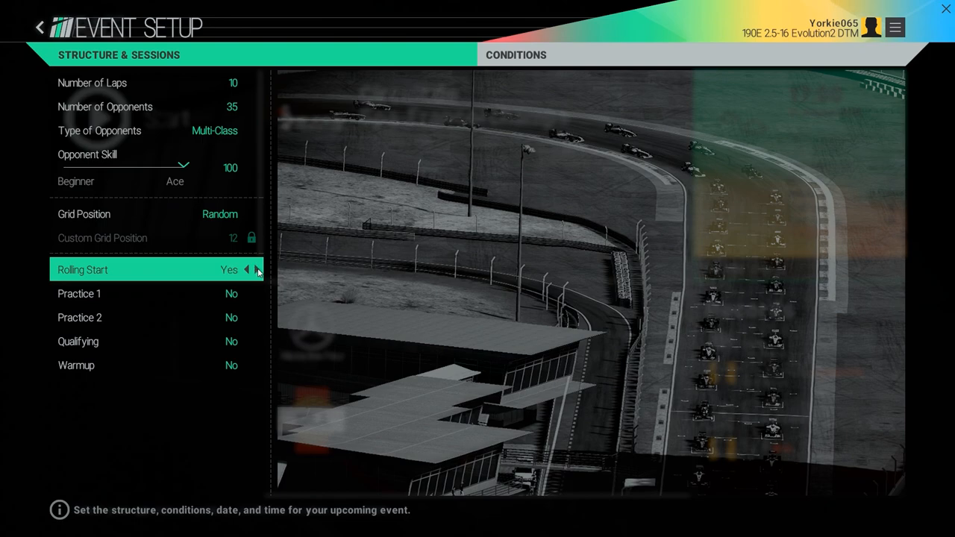
click(248, 269)
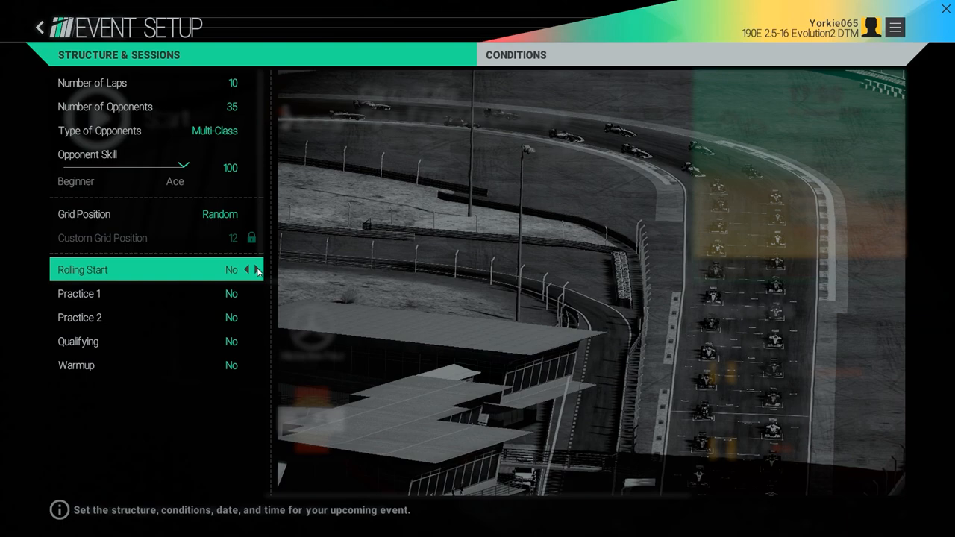
mouse_move(256, 307)
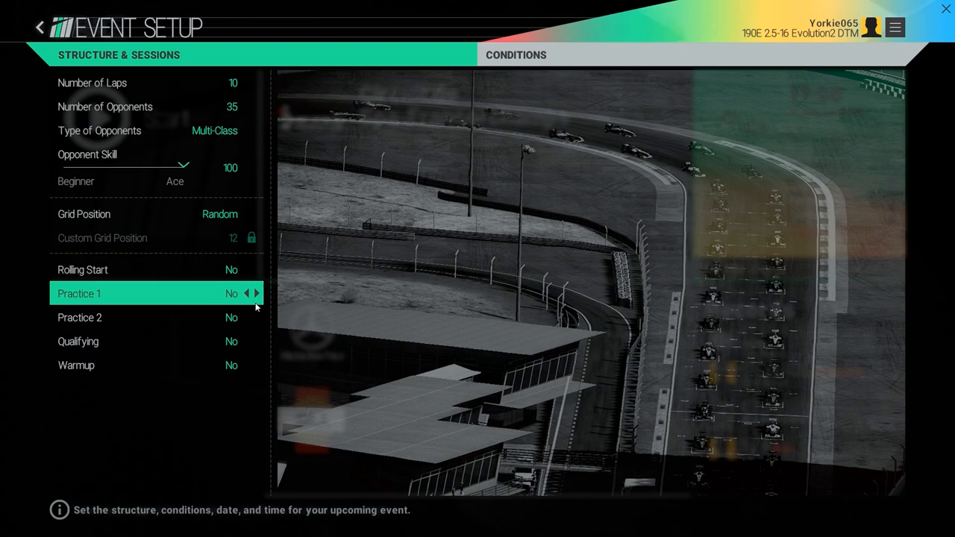
- Set Practice 1 and 2 to 90 minutes, Qualifying to 15 and Warmup to 10
click(257, 292)
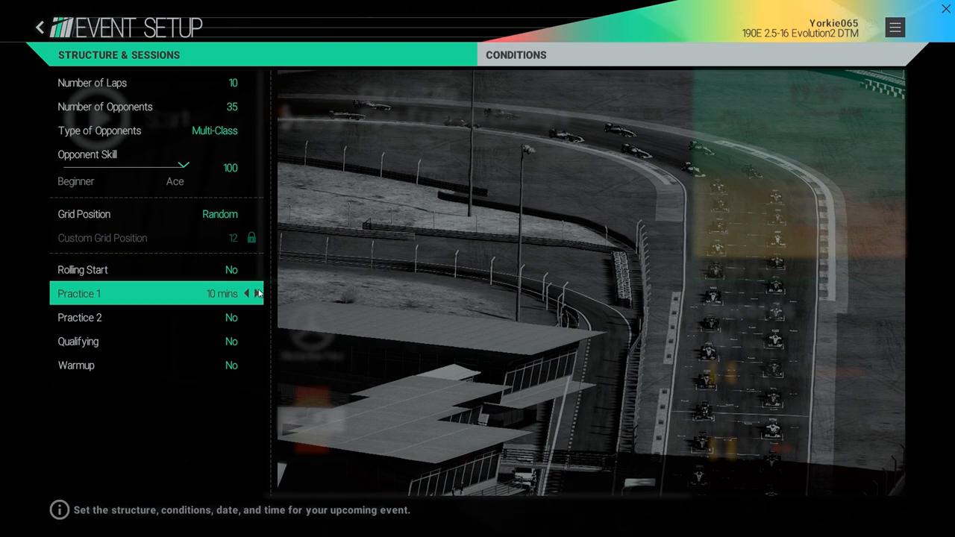
click(256, 293)
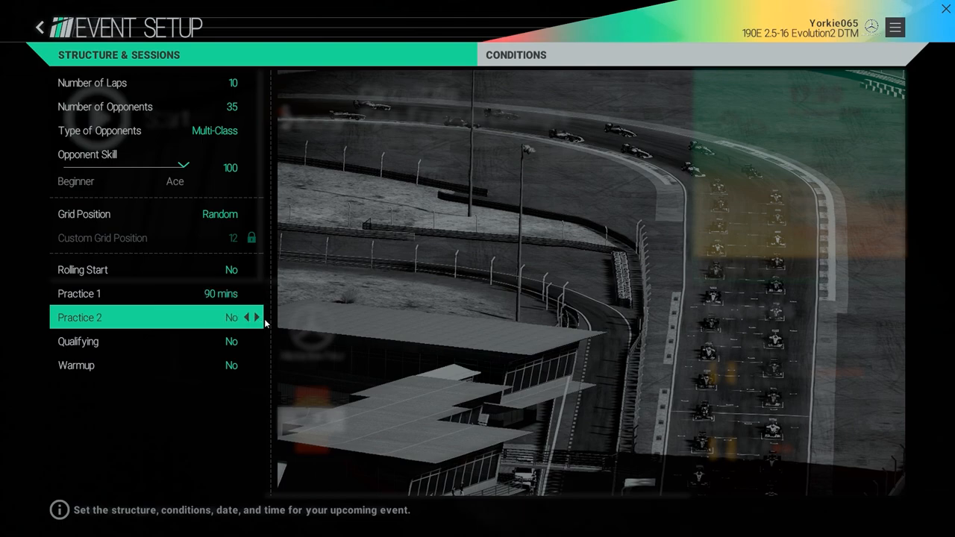
click(257, 316)
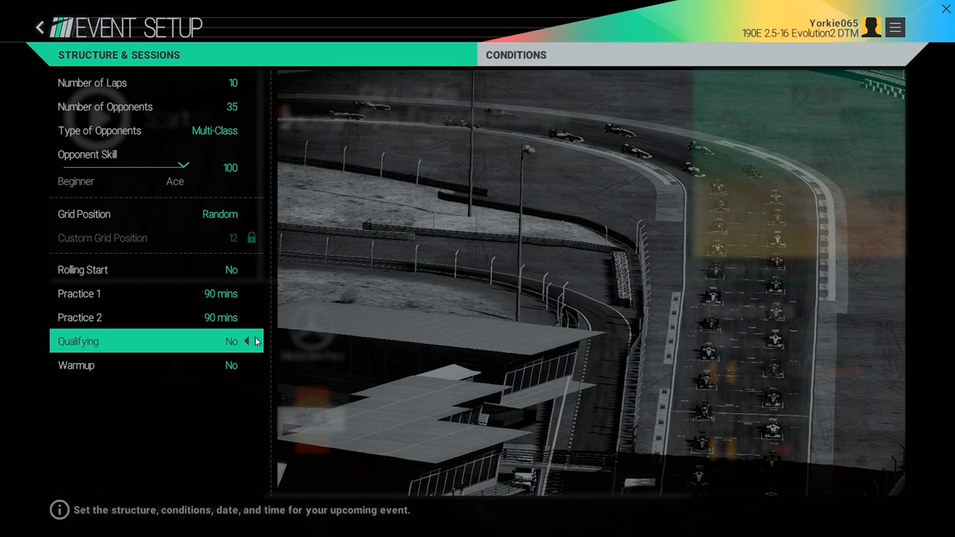
click(256, 340)
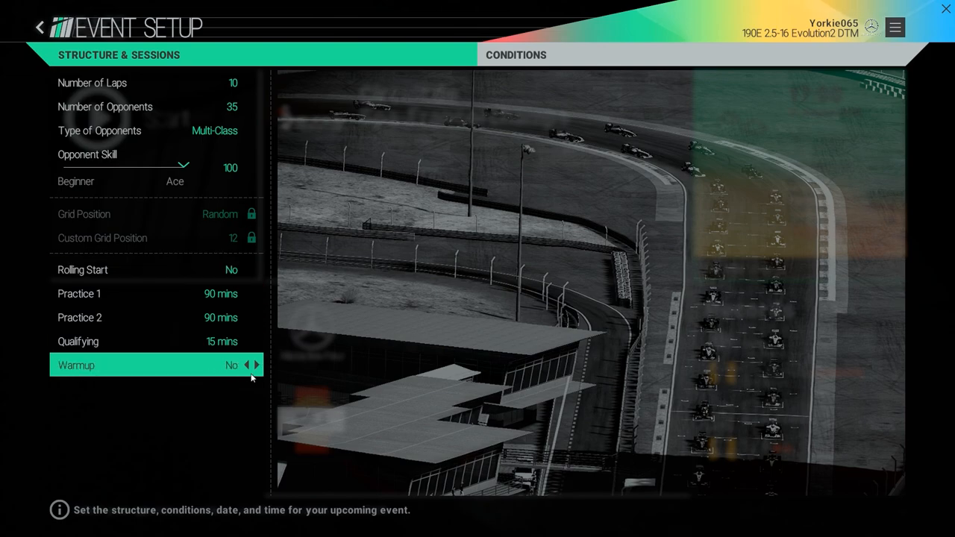
click(257, 366)
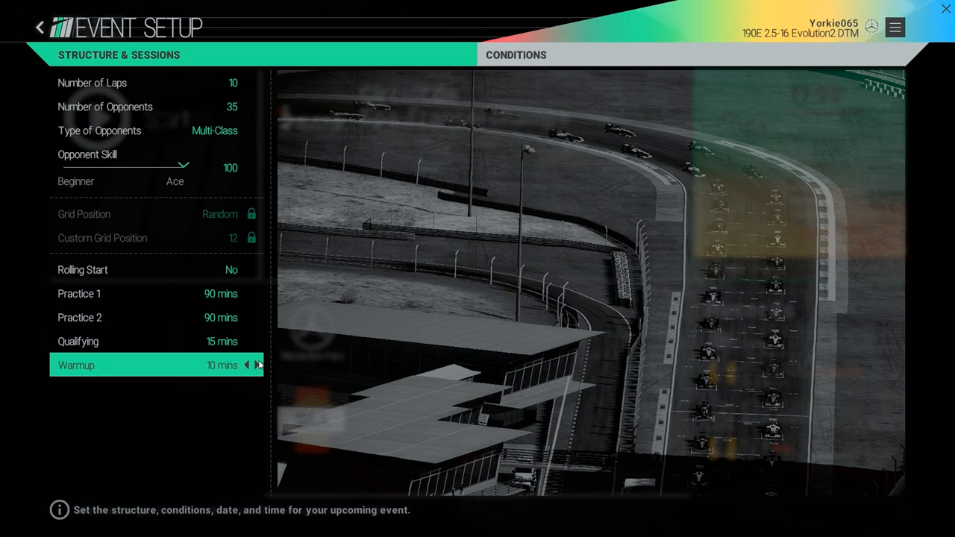
click(256, 364)
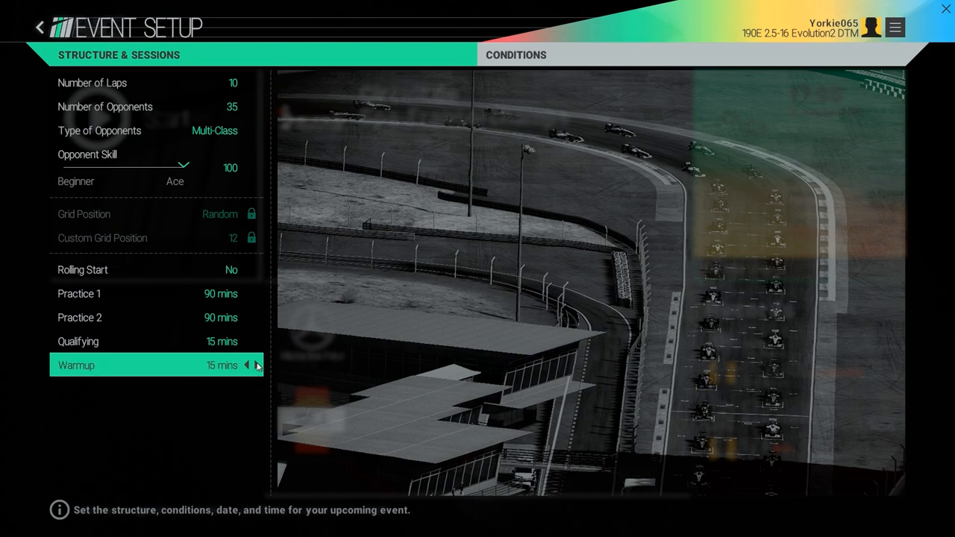
click(245, 364)
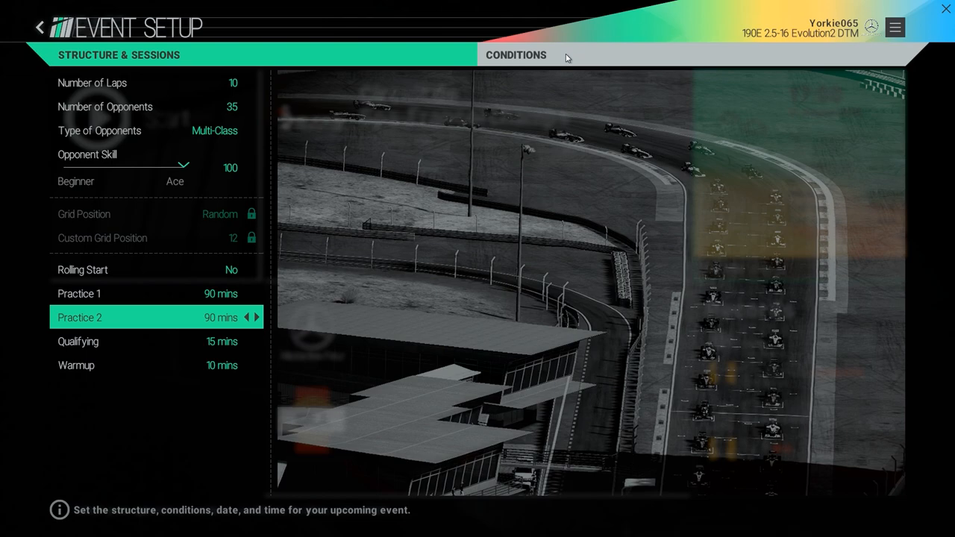
- In Conditions, cycle the weather slots through cloud, rain and fog options
click(516, 54)
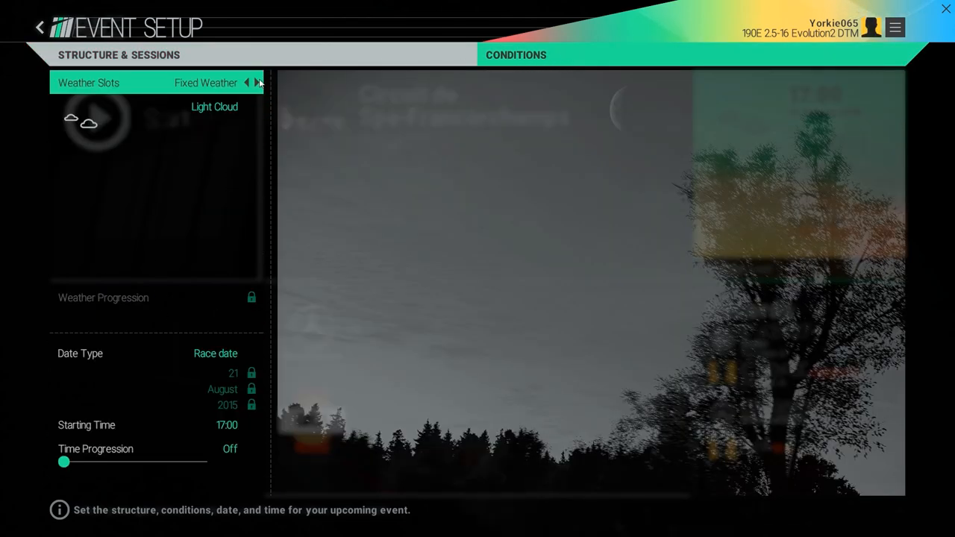
click(260, 107)
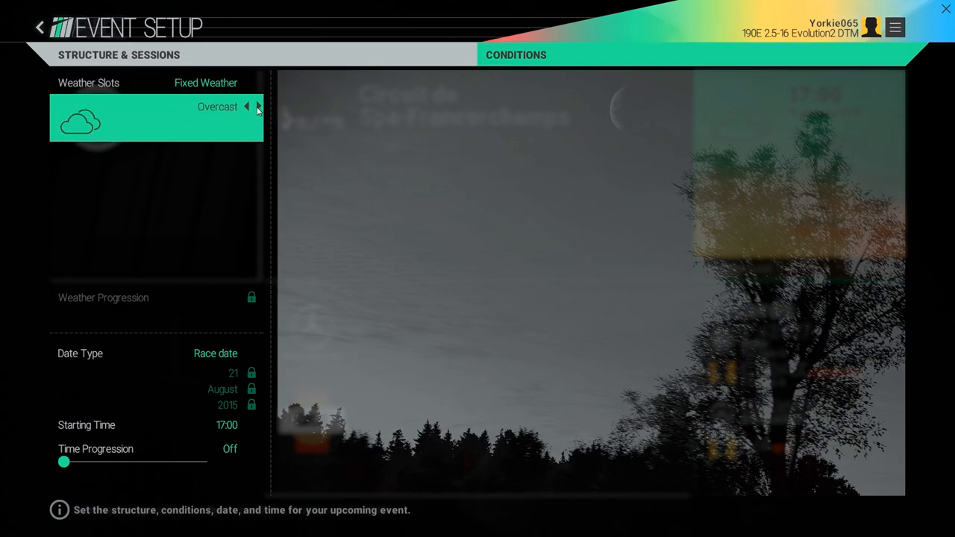
click(247, 107)
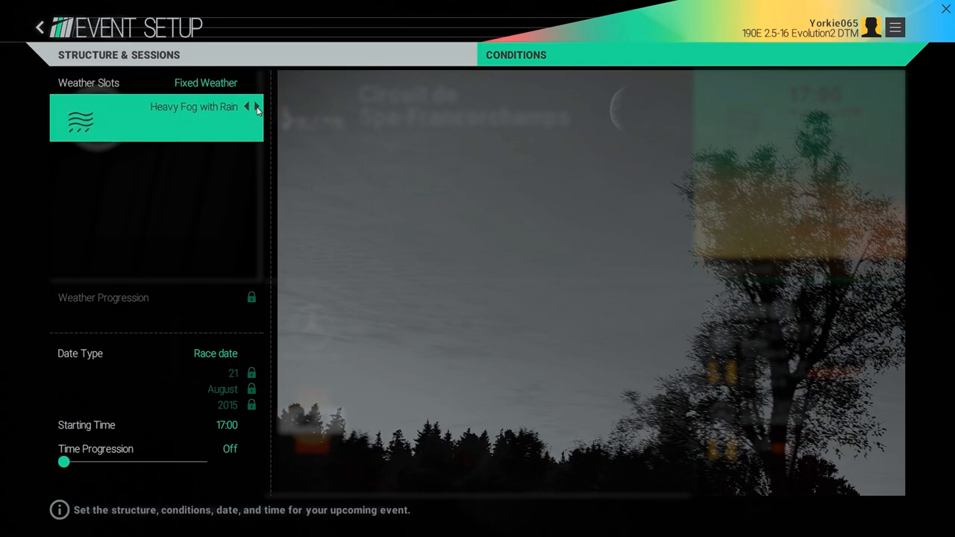
click(256, 108)
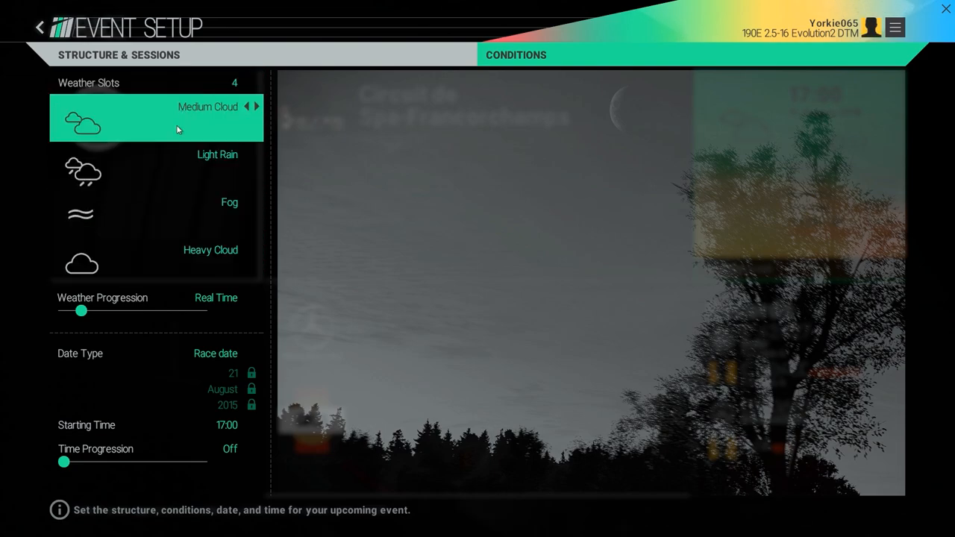
mouse_move(153, 113)
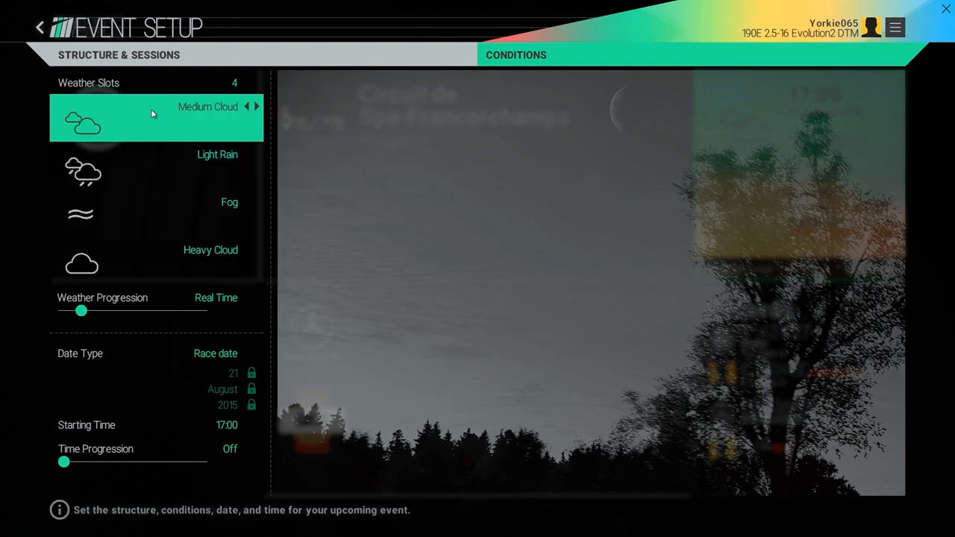
mouse_move(134, 138)
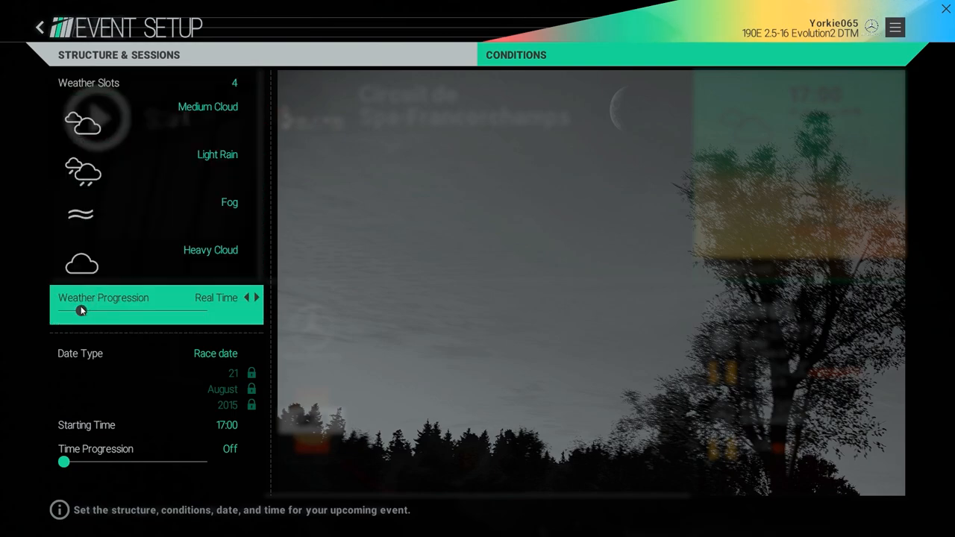
- Raise weather progression to 30x
click(248, 298)
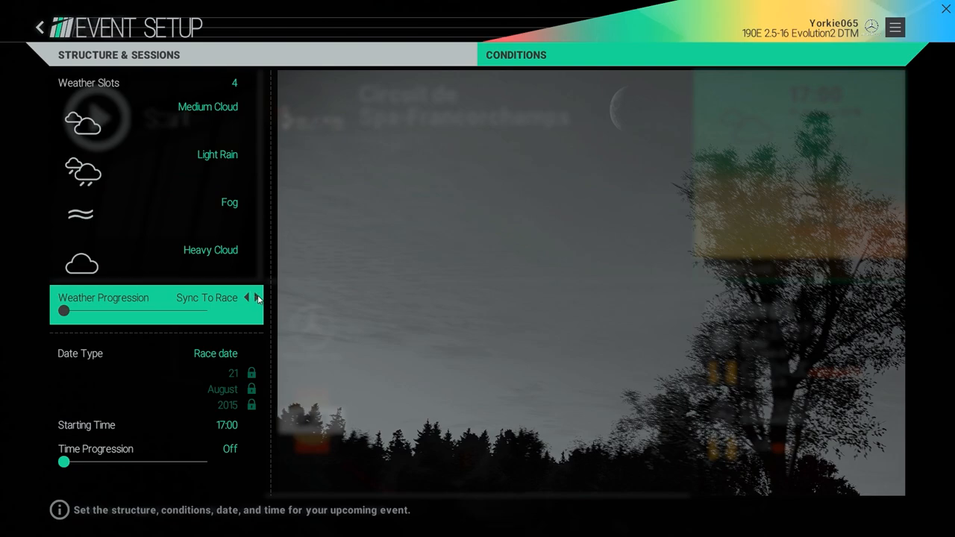
click(257, 298)
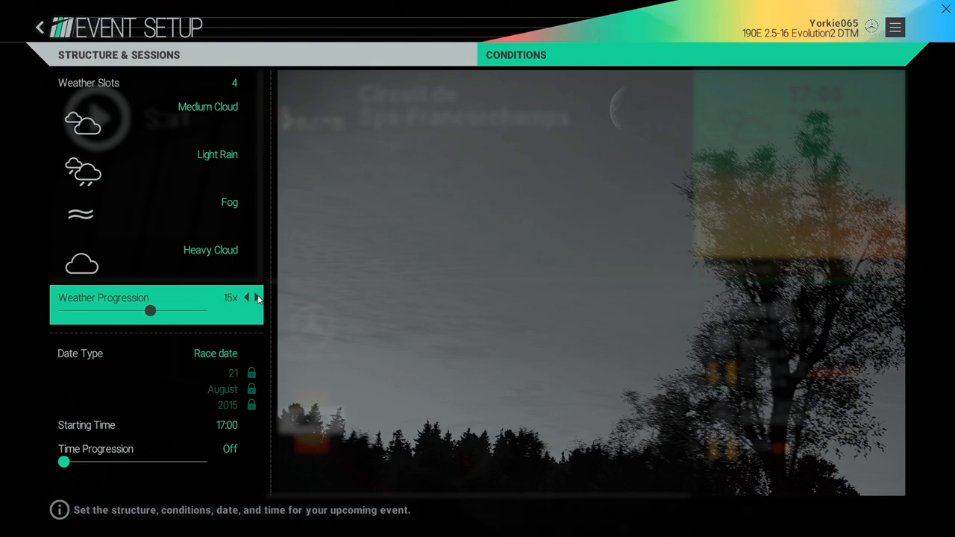
click(256, 299)
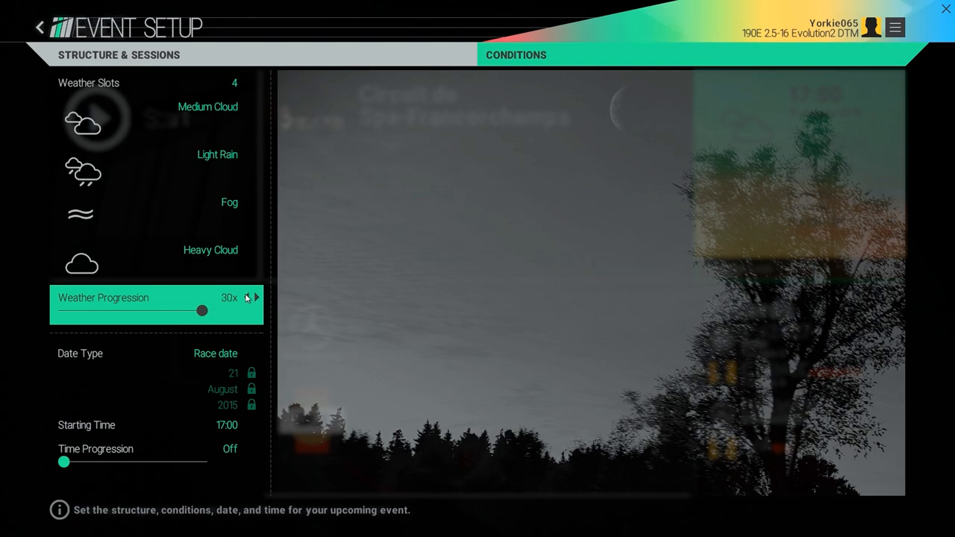
mouse_move(208, 291)
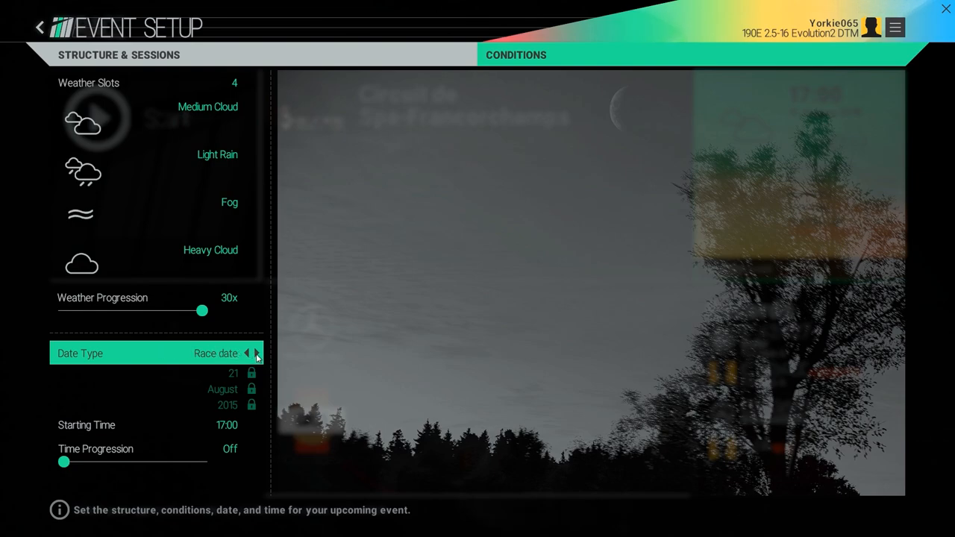
- Try a custom date, then switch Date Type to Current with a 13:00 start
click(257, 352)
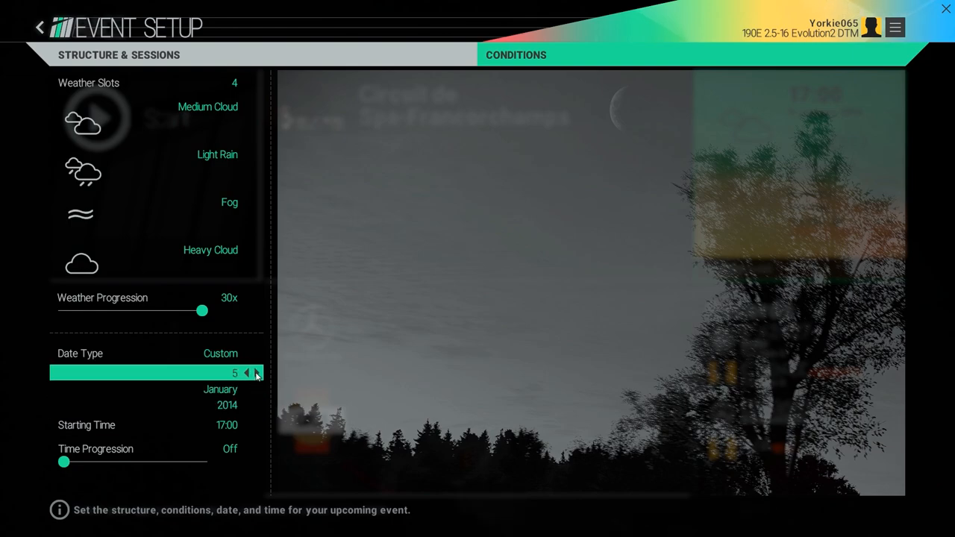
click(226, 404)
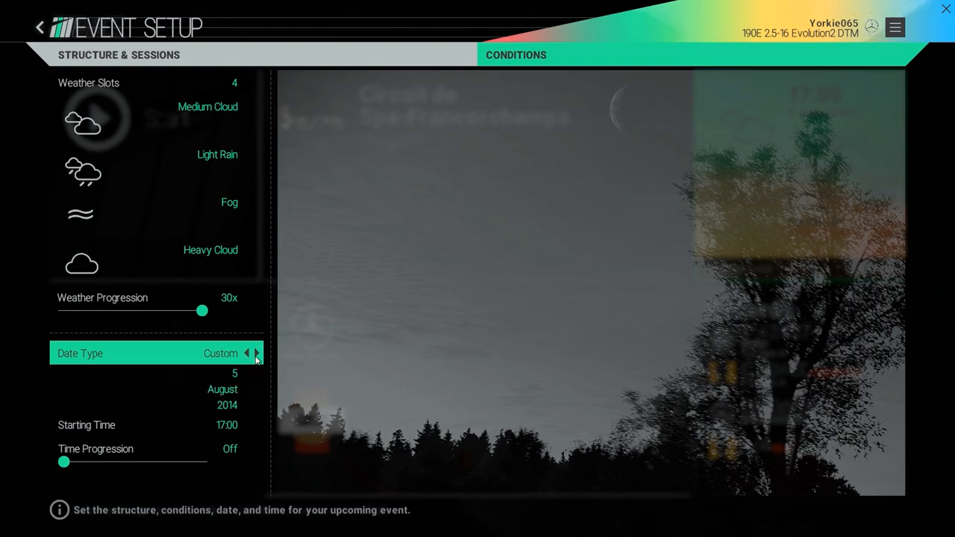
click(257, 352)
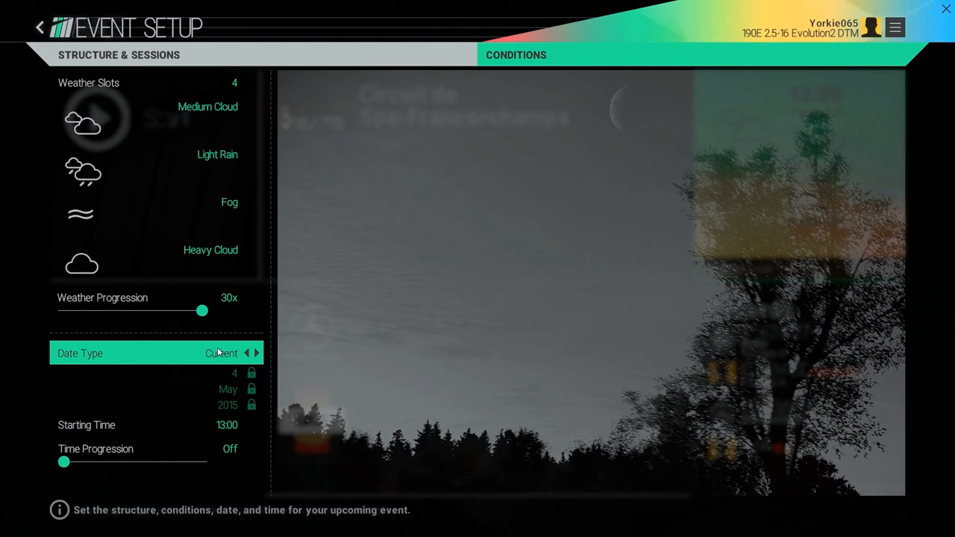
mouse_move(176, 372)
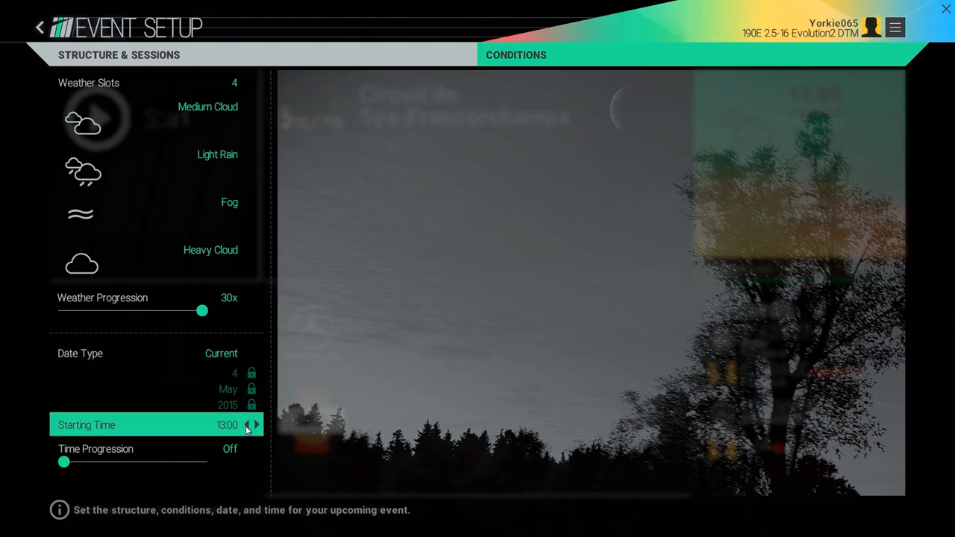
- Adjust the starting time back to 12:00
click(247, 424)
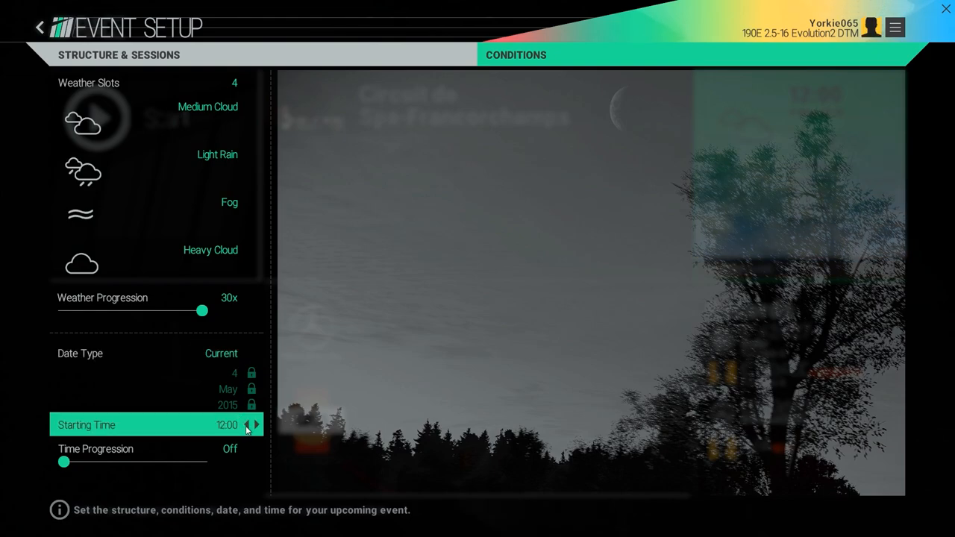
mouse_move(120, 432)
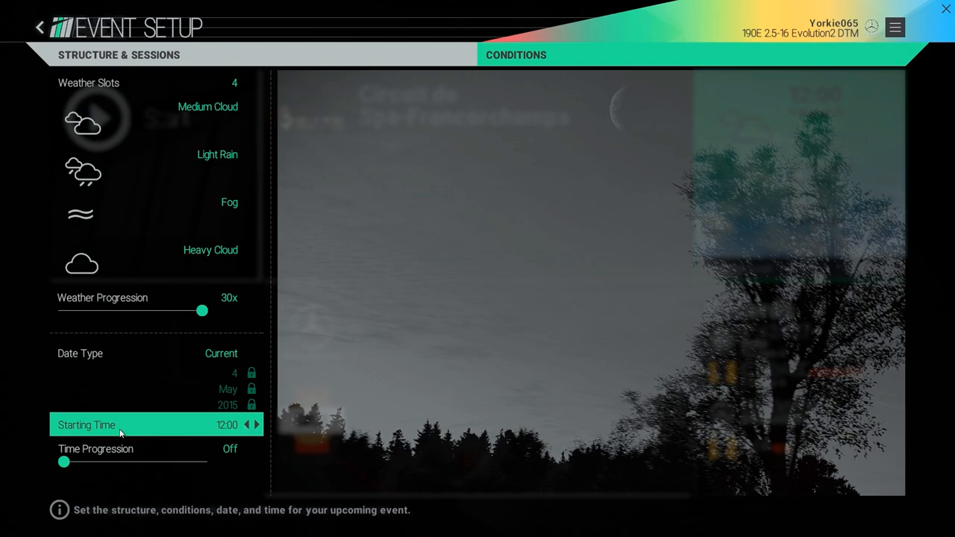
click(248, 424)
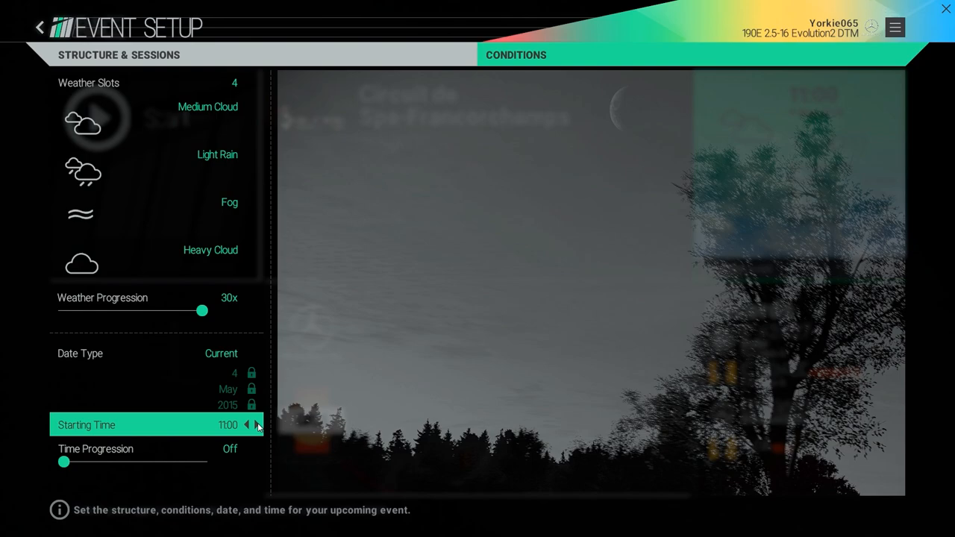
click(257, 423)
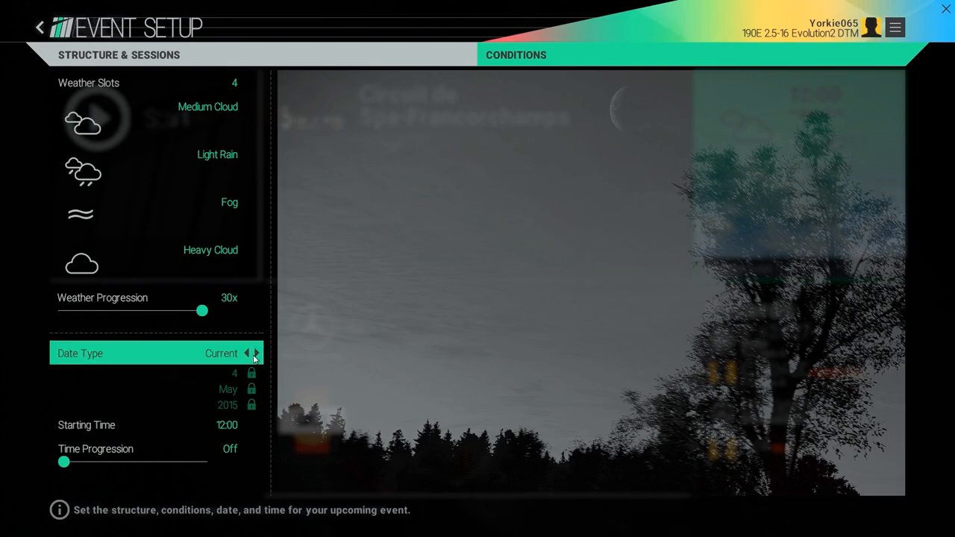
click(256, 447)
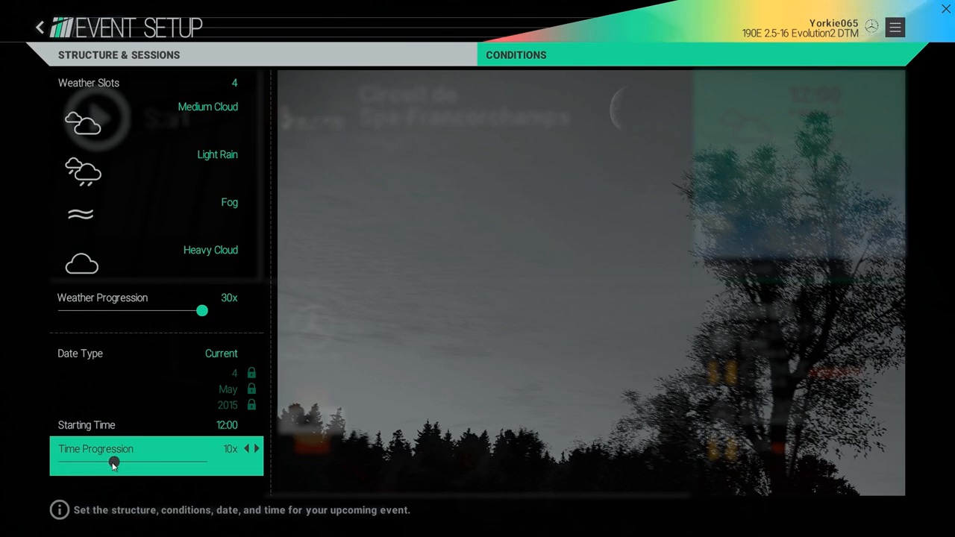
- Drag the time progression slider around and settle it at 5x
drag(113, 463, 201, 462)
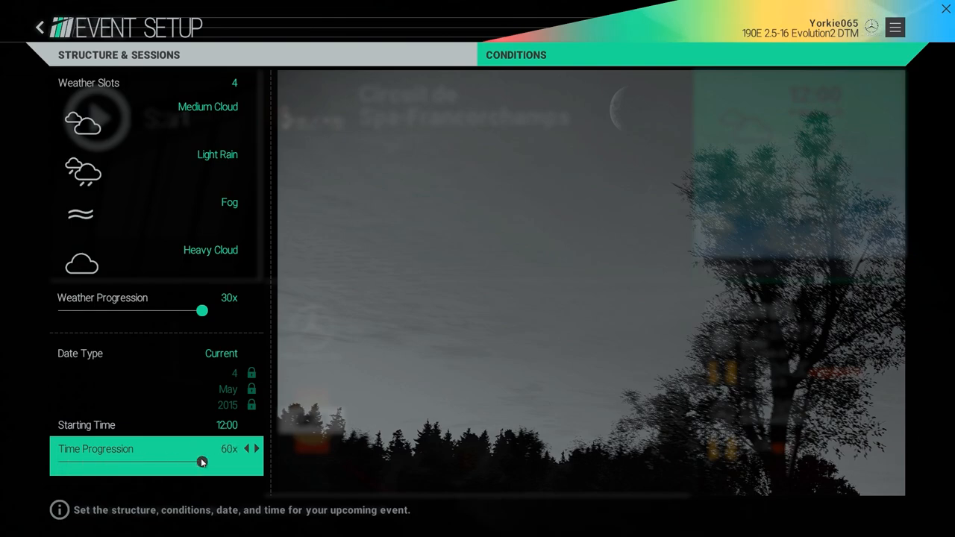
drag(202, 462, 77, 463)
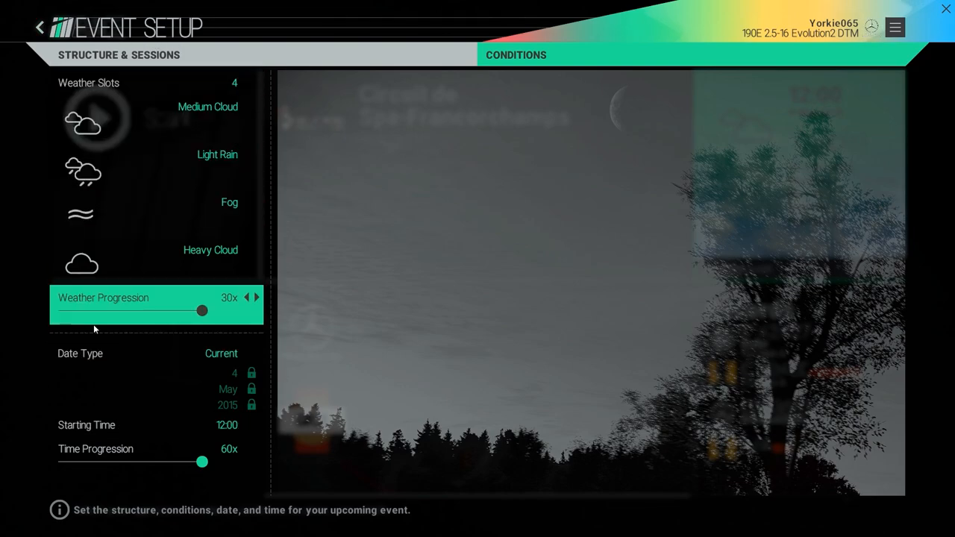
drag(201, 462, 89, 462)
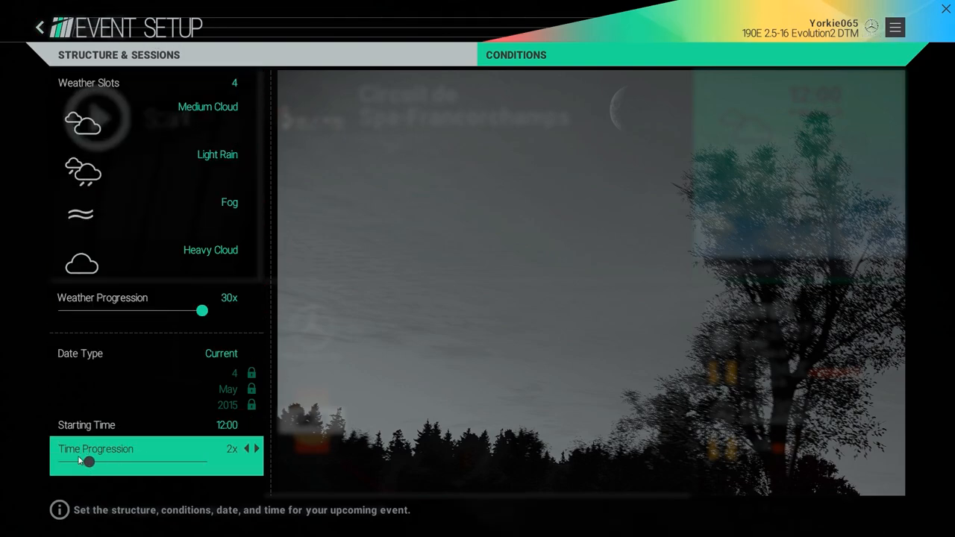
drag(88, 461, 102, 461)
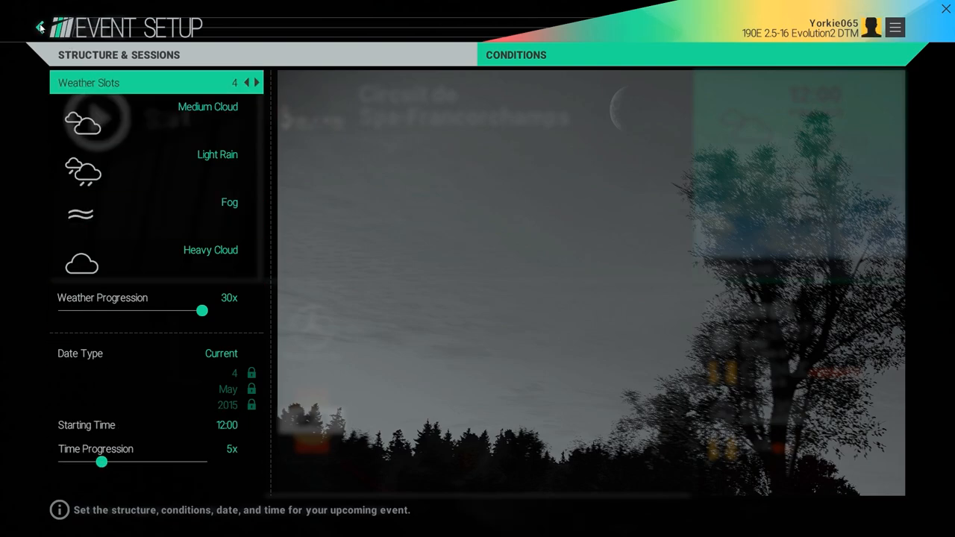
- Back out of the race setup to the online Browse games list
click(38, 27)
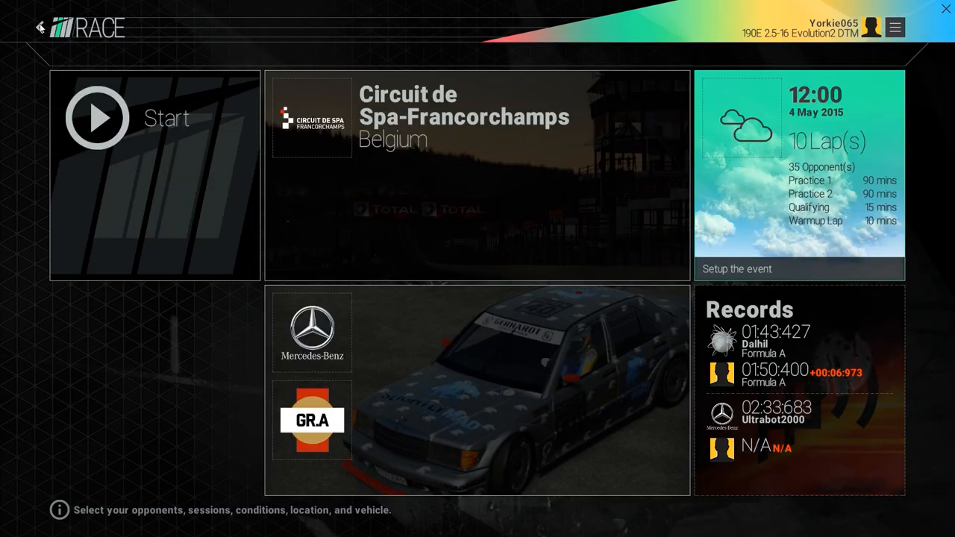
mouse_move(182, 95)
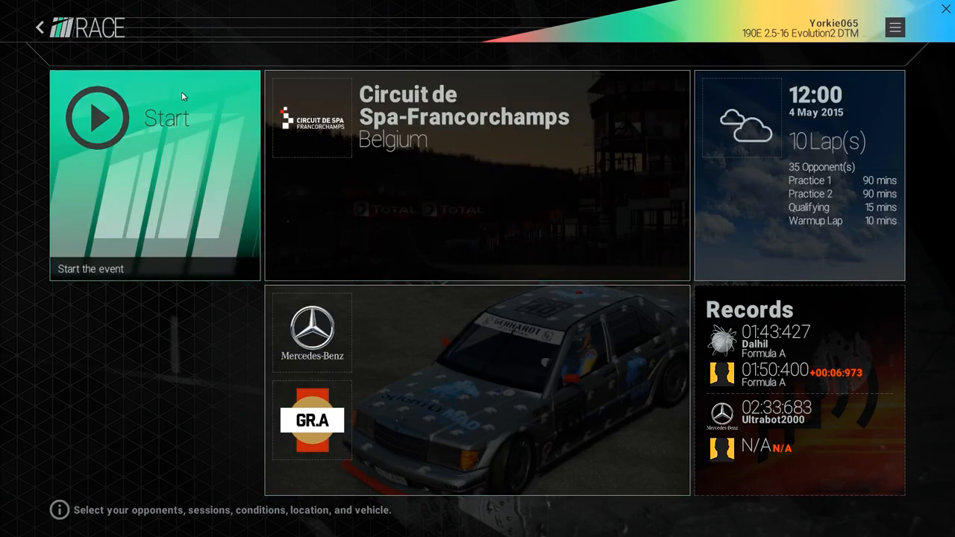
click(40, 27)
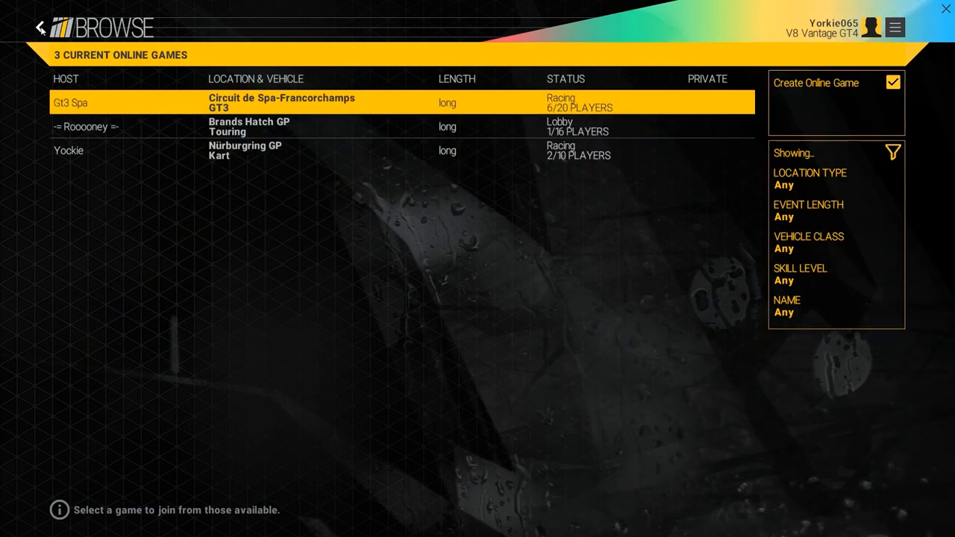
- From the online game list, begin creating a new online game for Hockenheim Short
click(152, 125)
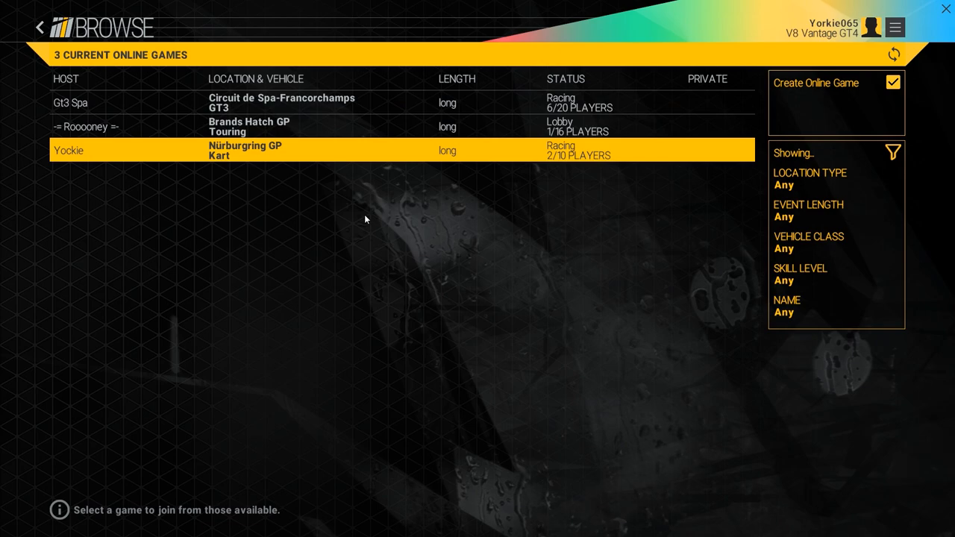
mouse_move(320, 158)
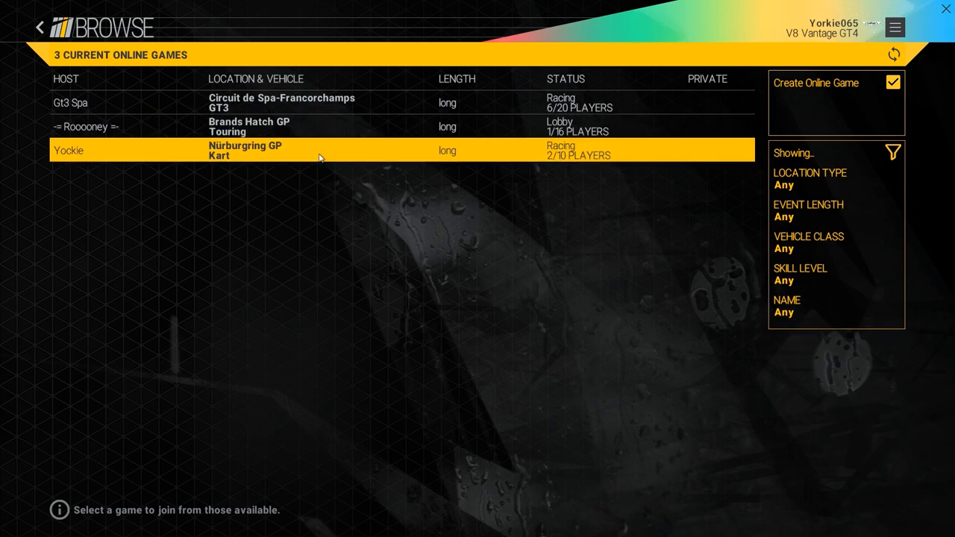
click(39, 26)
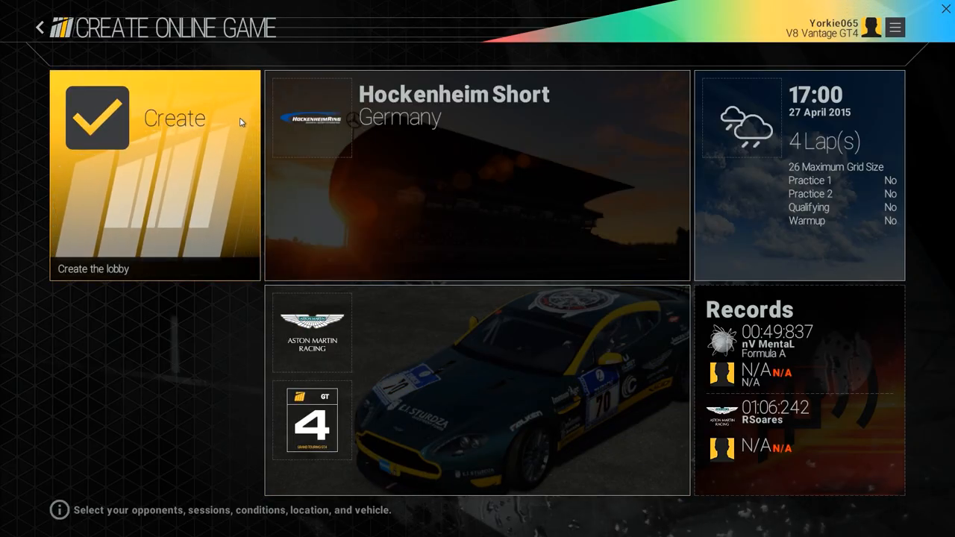
mouse_move(500, 143)
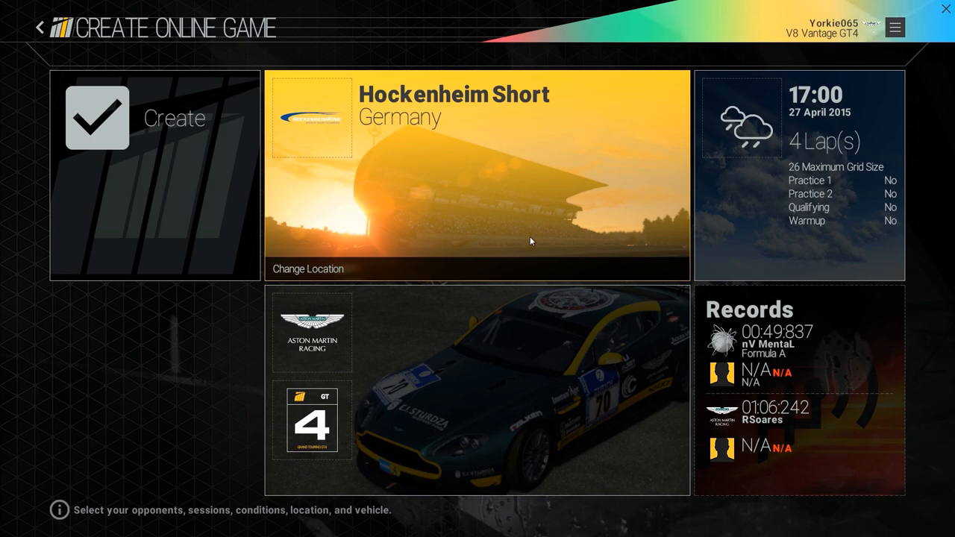
mouse_move(798, 149)
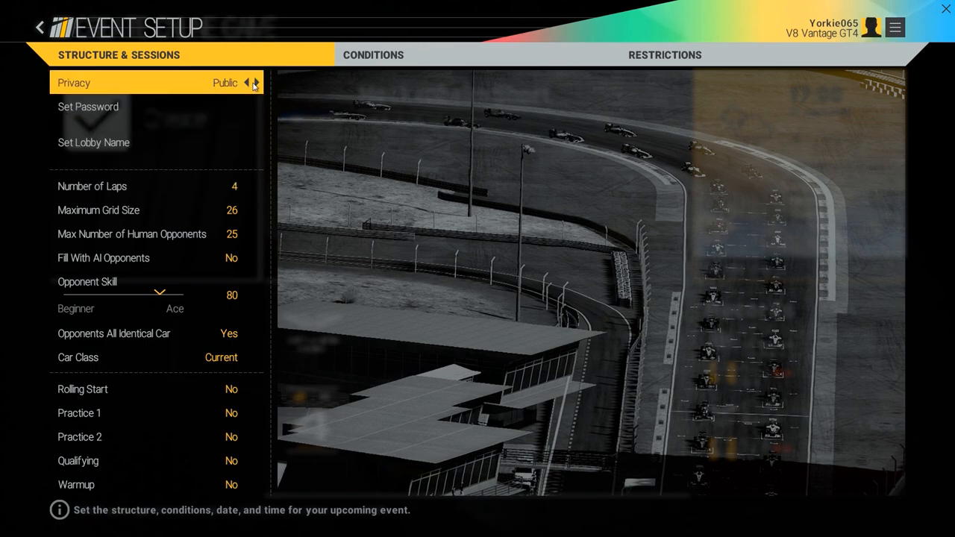
- Make the lobby private with a password, name it 'mockup' and raise the lap count
click(246, 84)
text(mockup)
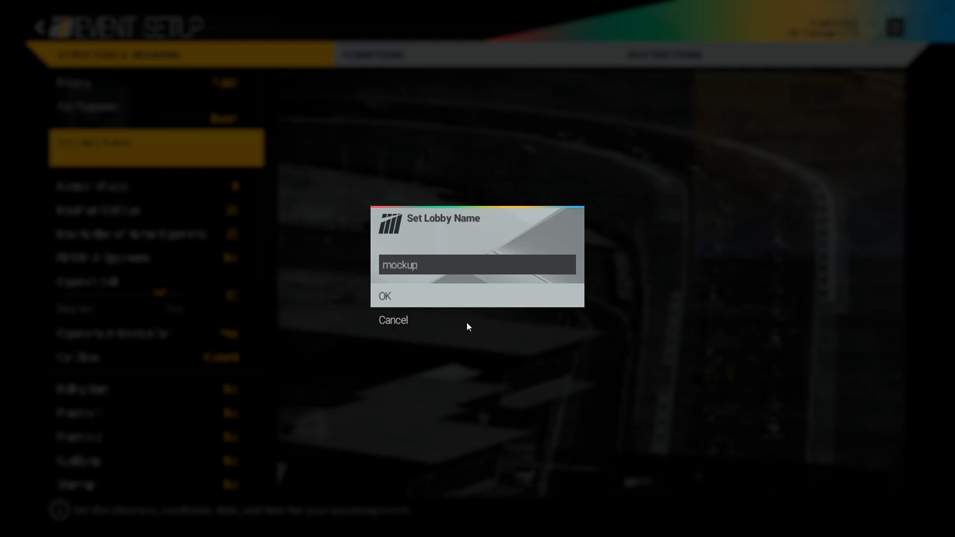
click(385, 296)
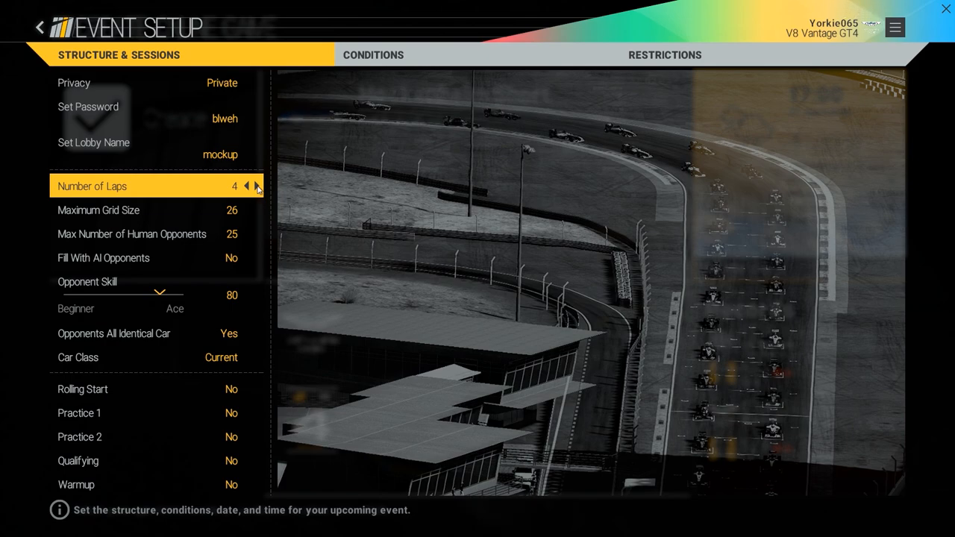
click(256, 185)
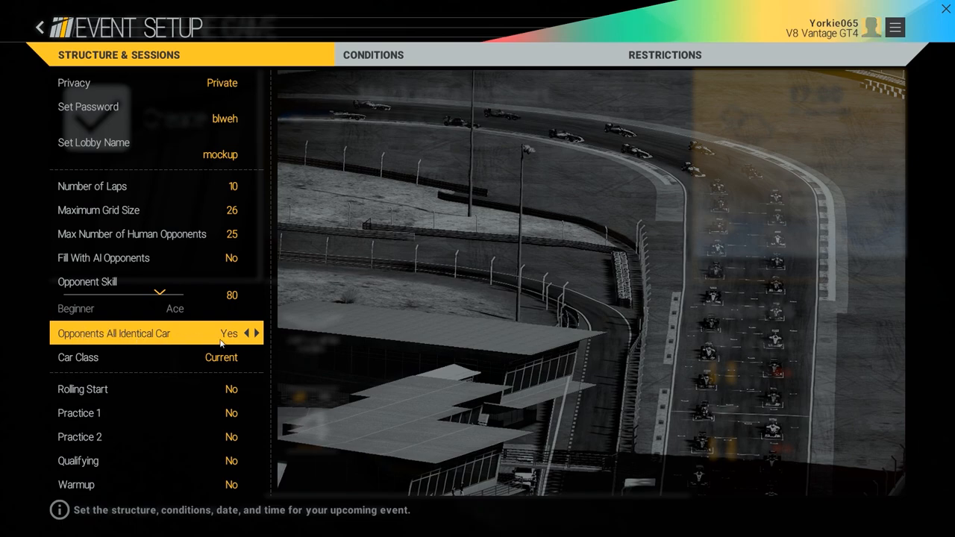
- Cycle the opponents' car class and raise the maximum grid size toward 30
click(255, 358)
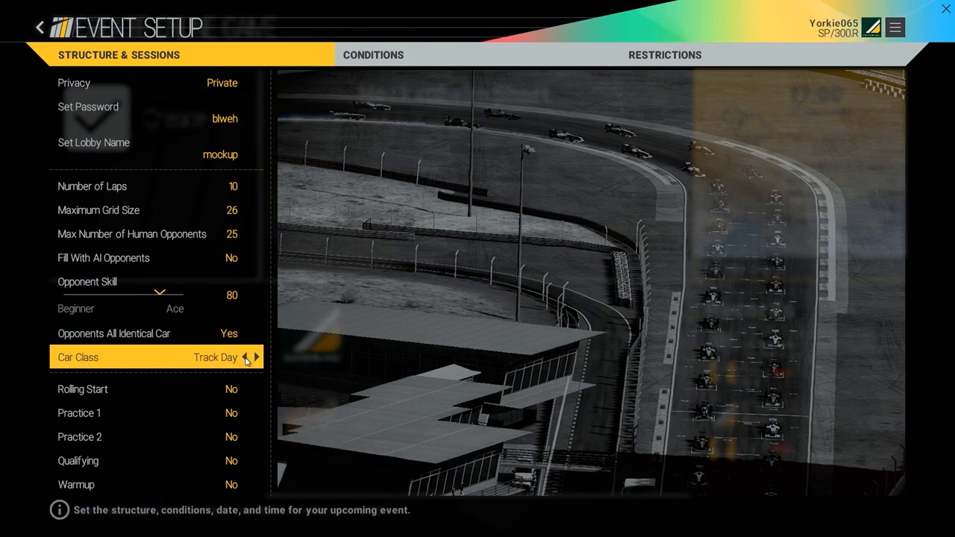
click(249, 356)
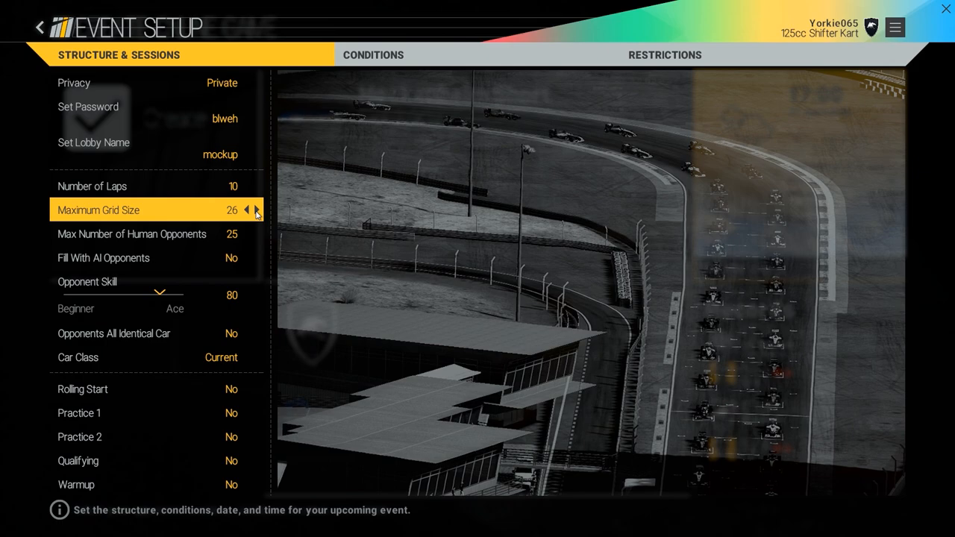
click(257, 209)
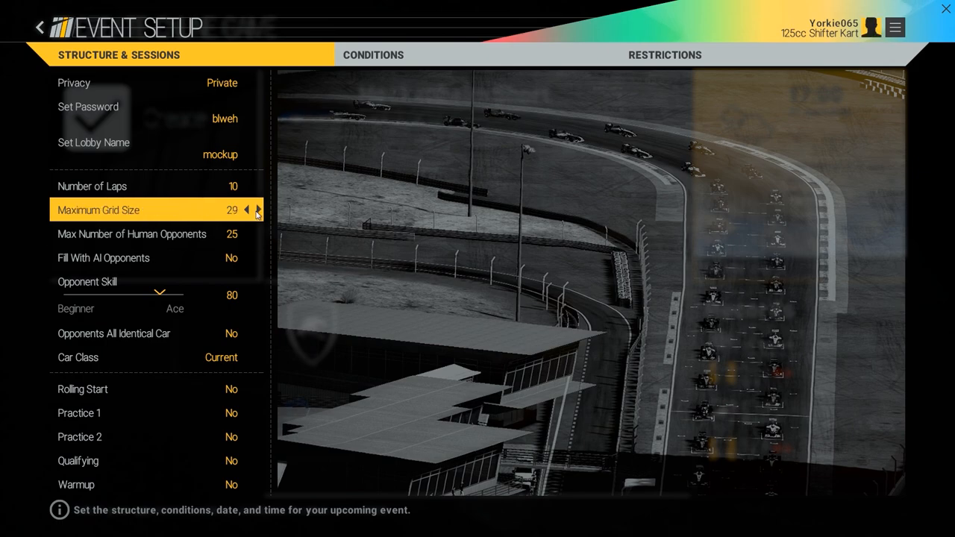
click(257, 209)
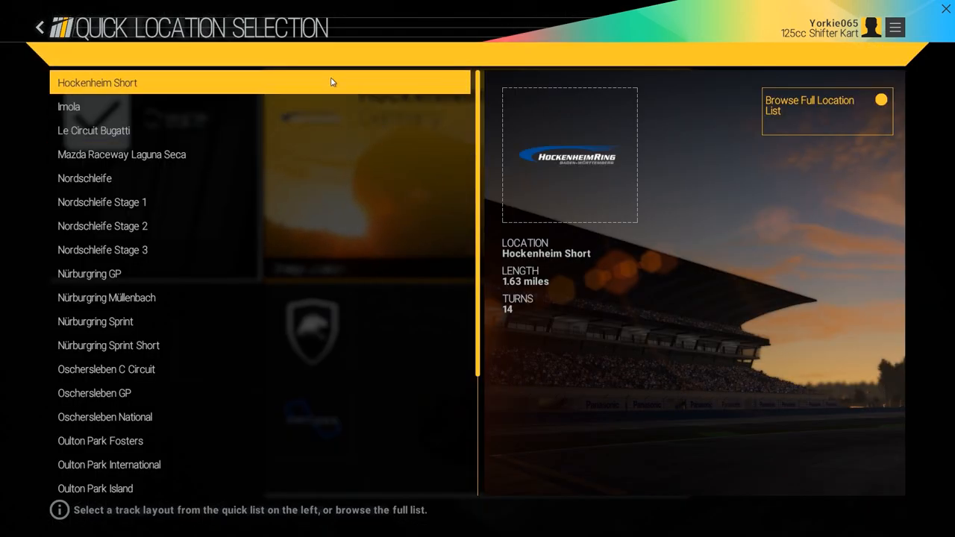
- Browse the full location list and return to the event setup unchanged
click(826, 110)
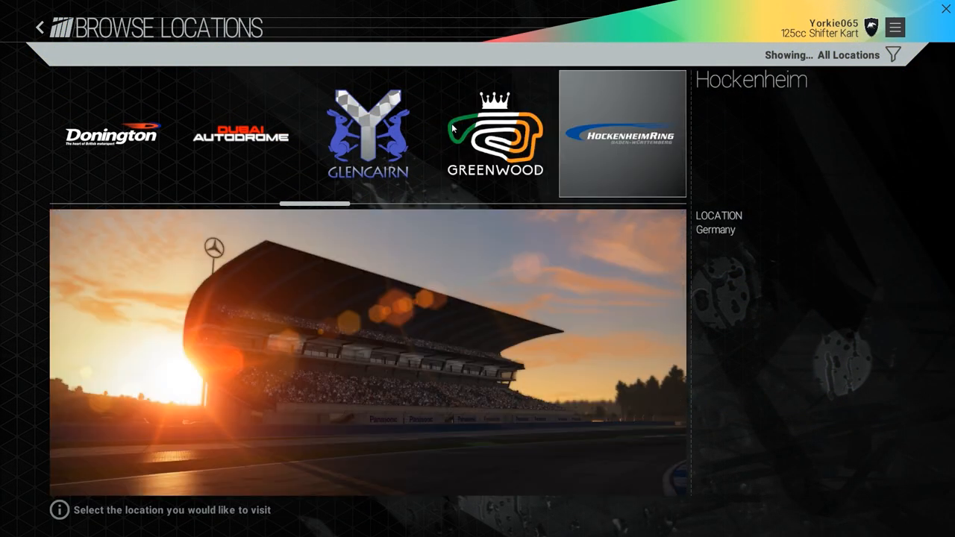
scroll(right, 3)
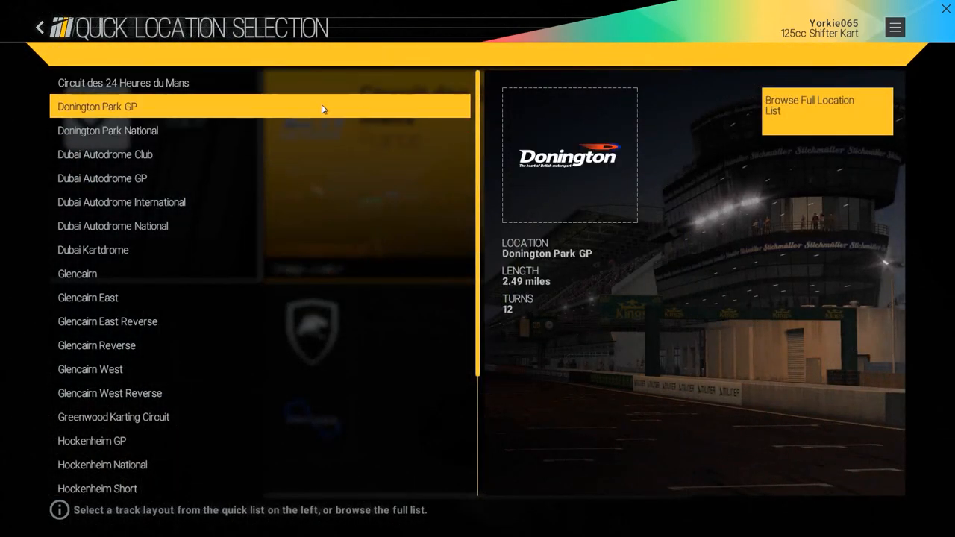
click(97, 106)
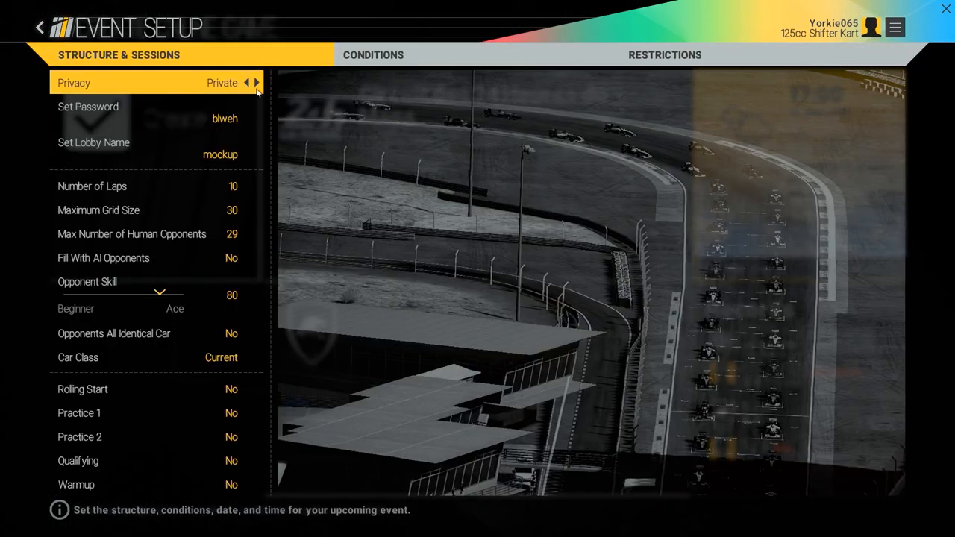
- Raise the grid to 32, fill with AI opponents and cut human opponents to 2
click(257, 209)
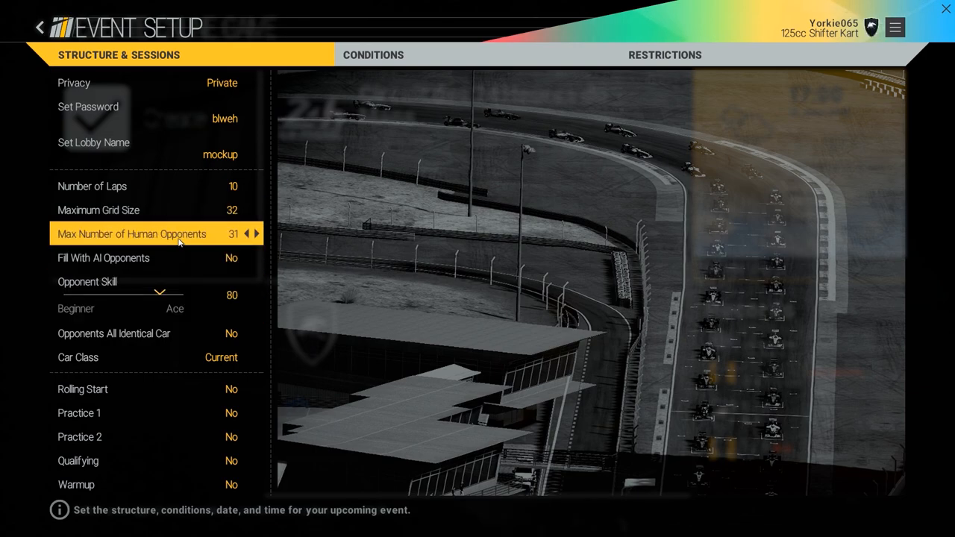
mouse_move(178, 257)
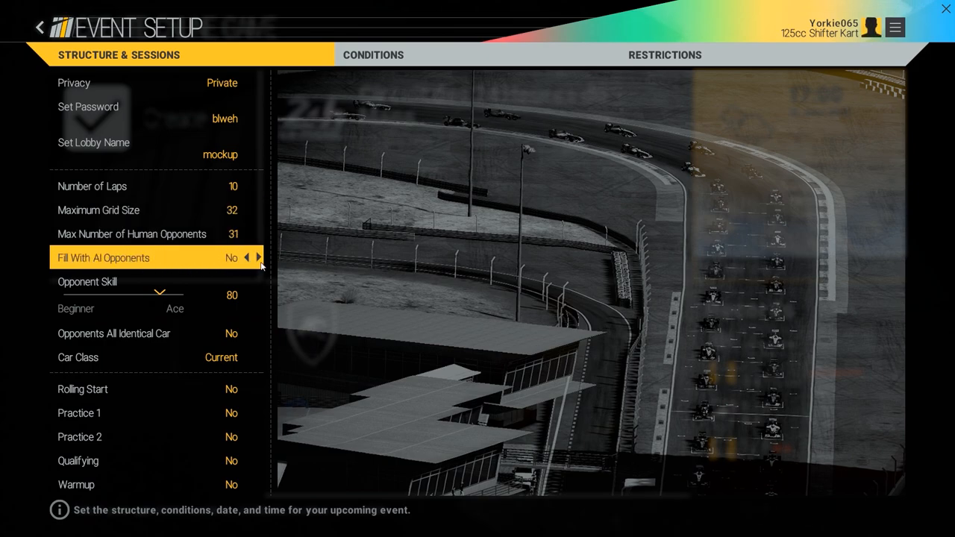
click(260, 257)
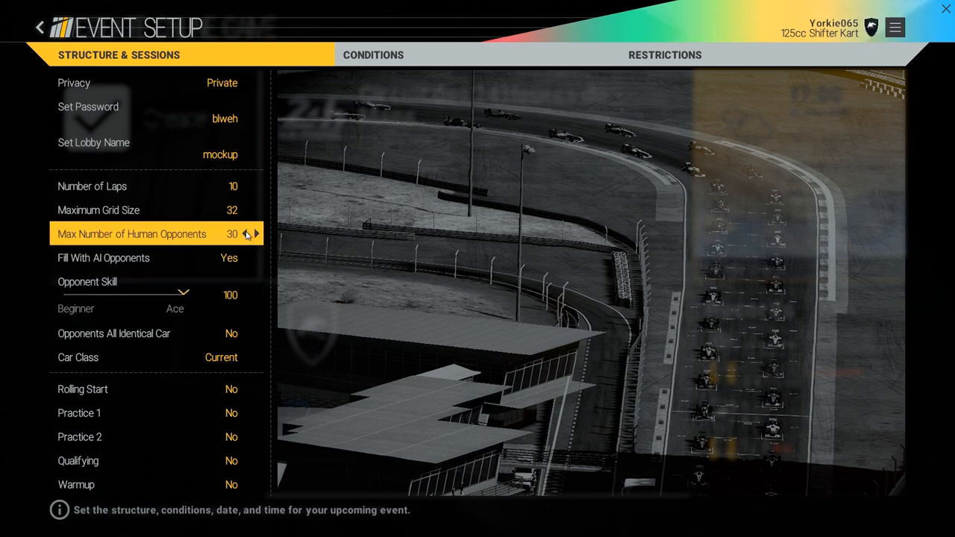
click(246, 233)
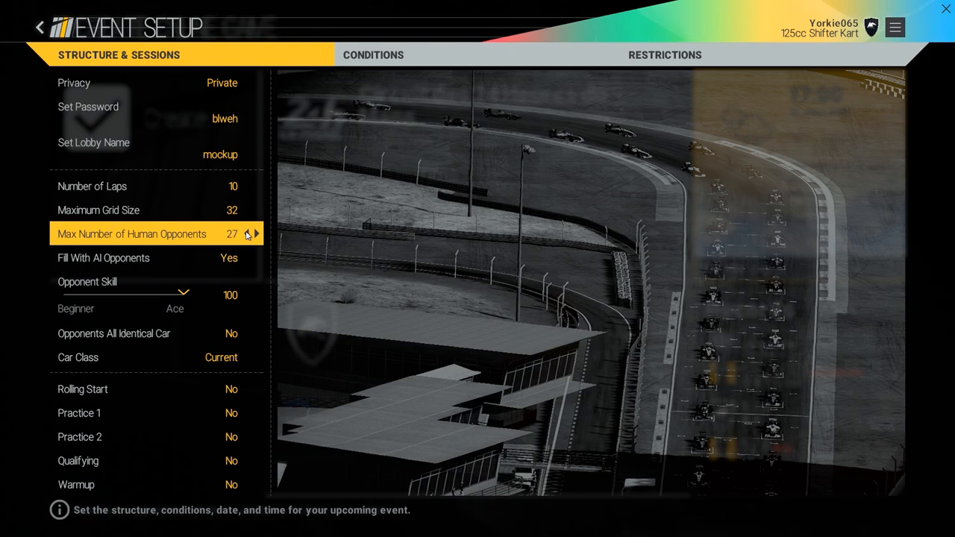
click(245, 233)
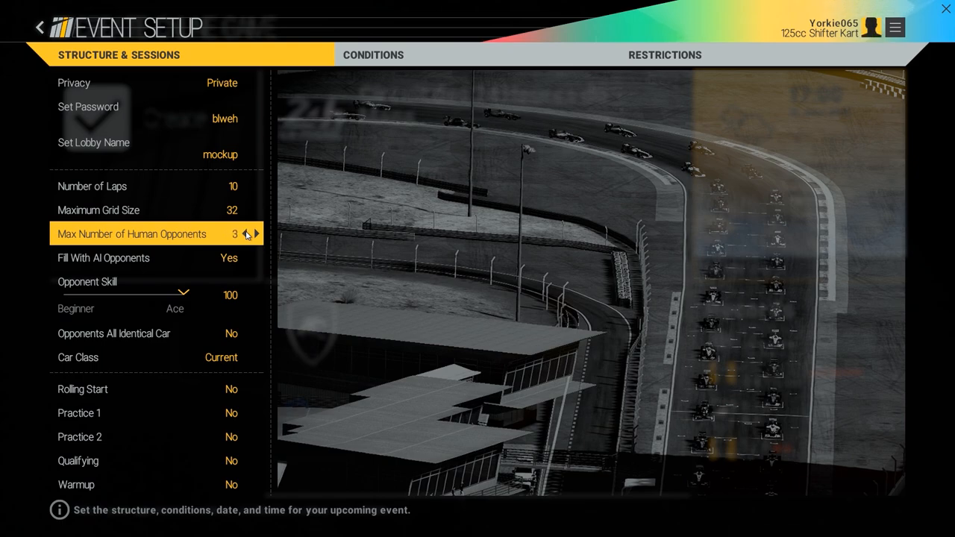
click(246, 233)
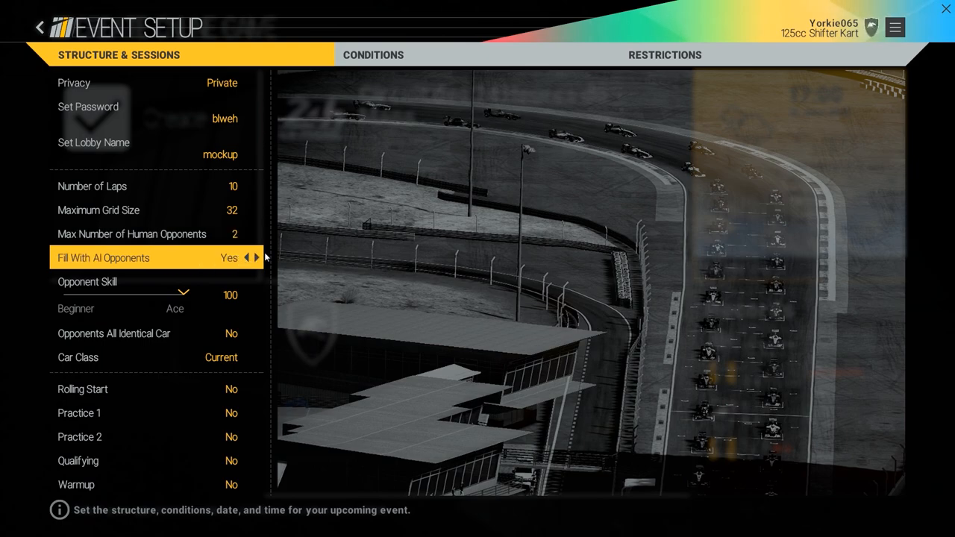
mouse_move(219, 262)
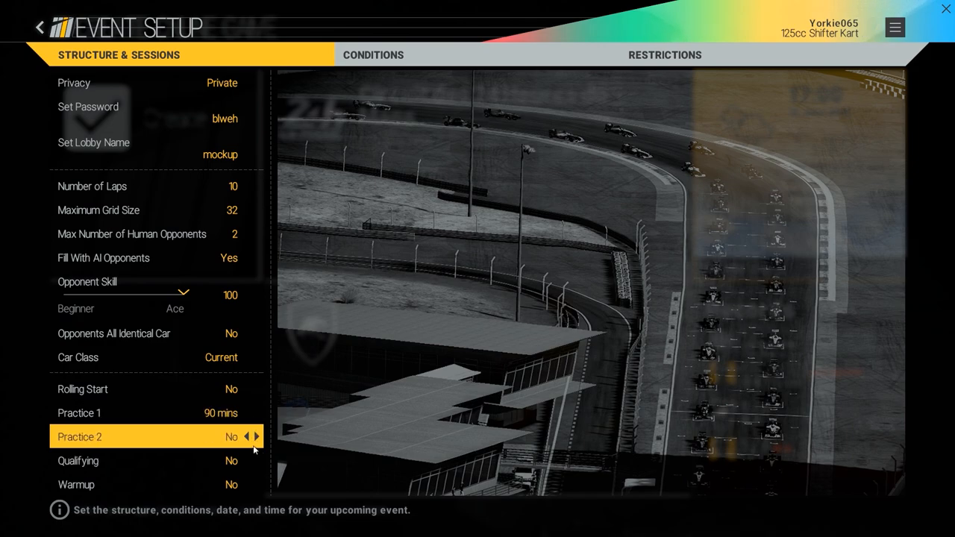
- Adjust the second practice session, then in Conditions set weather slots to real weather
click(257, 436)
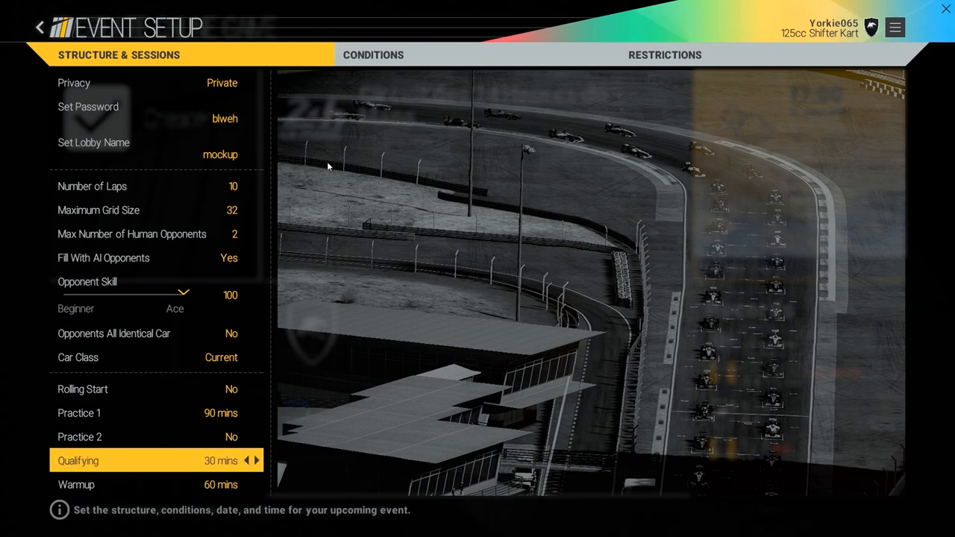
click(373, 54)
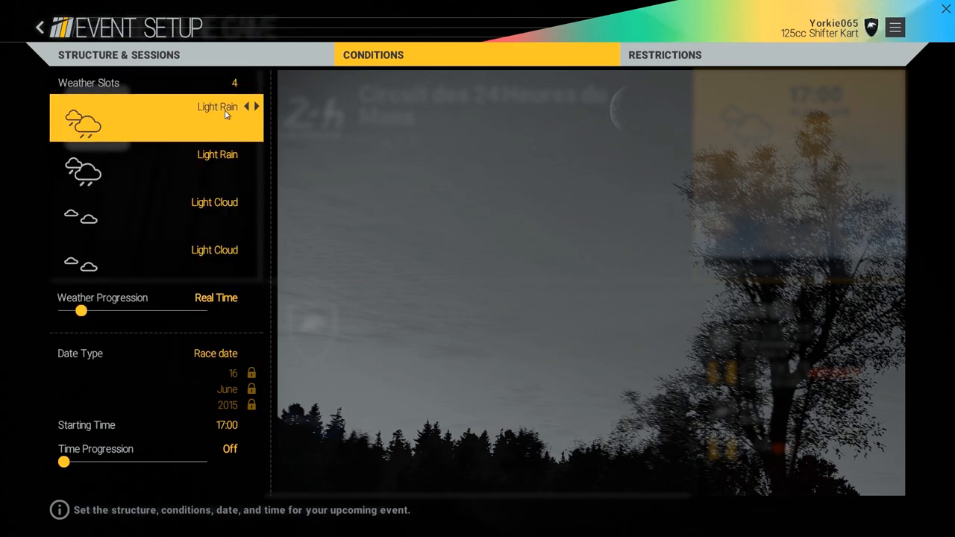
click(246, 82)
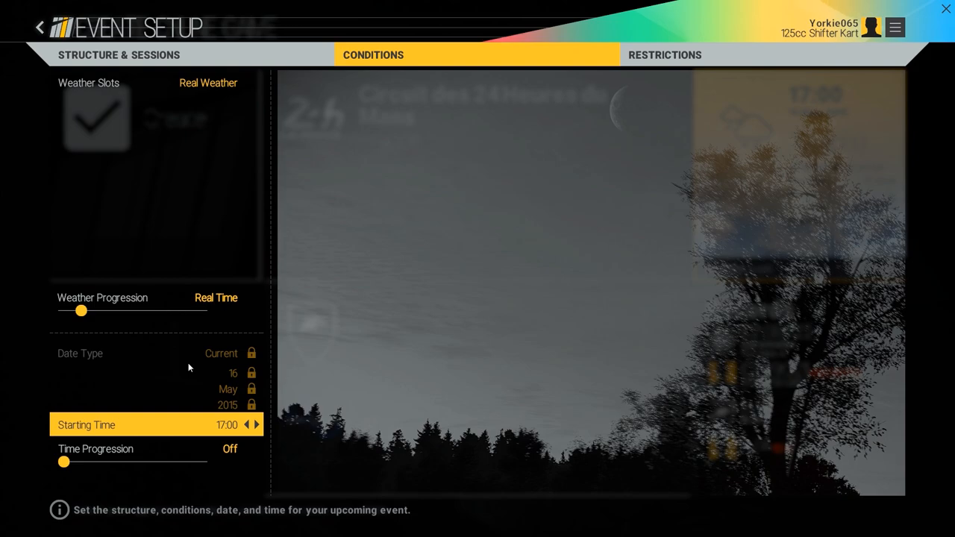
- Set the event's time progression and move on to the driving restrictions
click(247, 424)
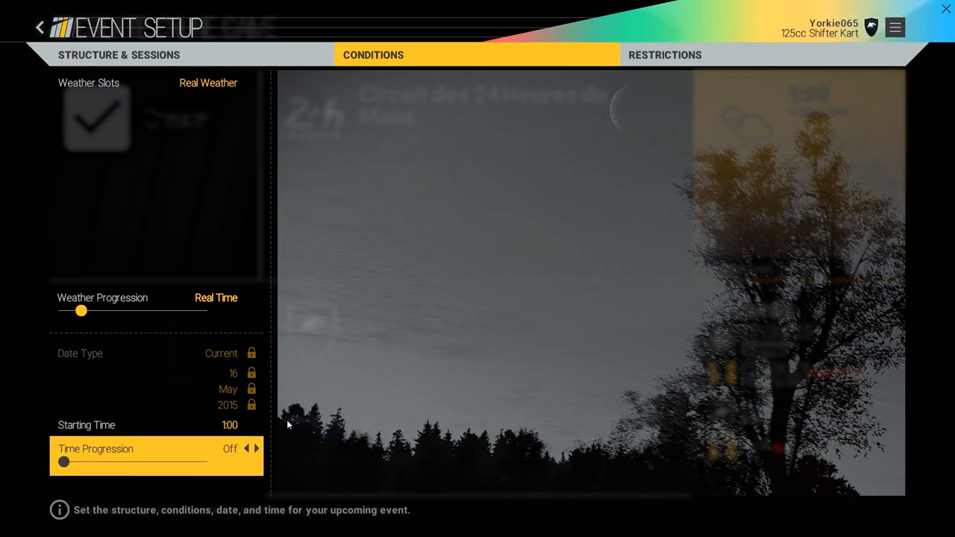
click(664, 53)
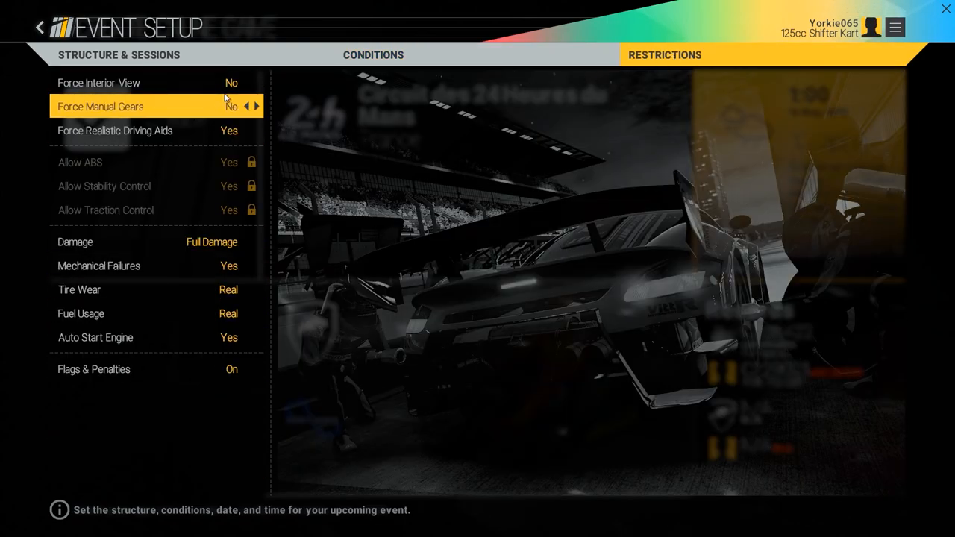
- Review interior view and manual gears, then stop forcing realistic driving aids
key(up)
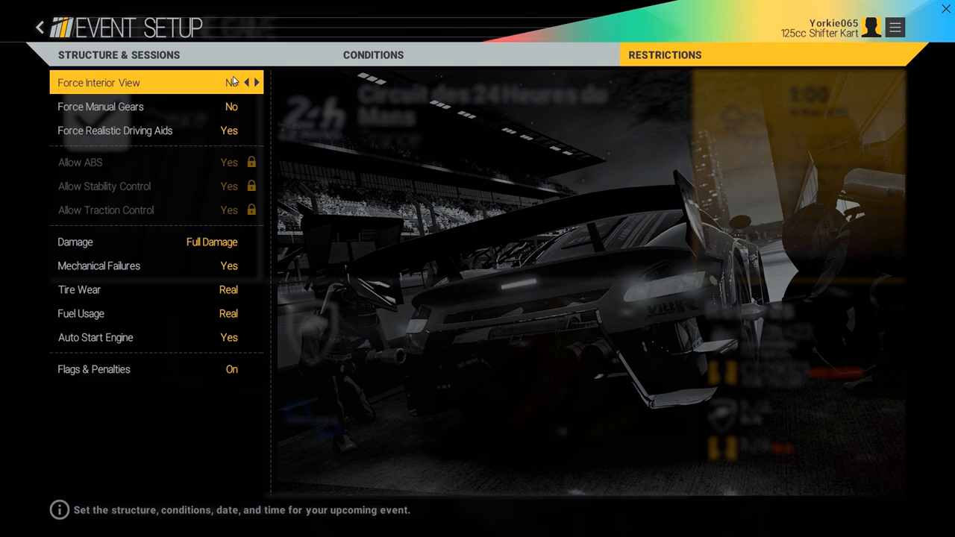
key(Down)
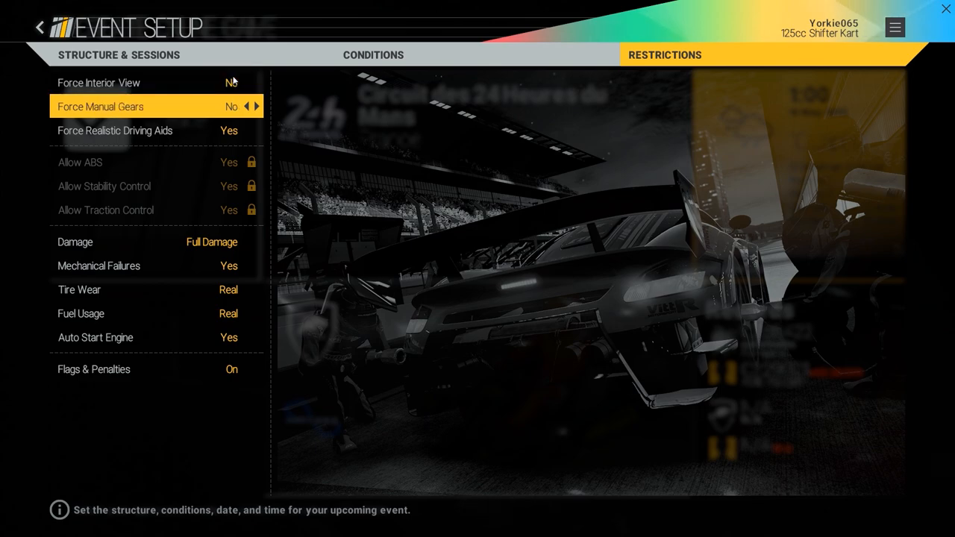
key(Down)
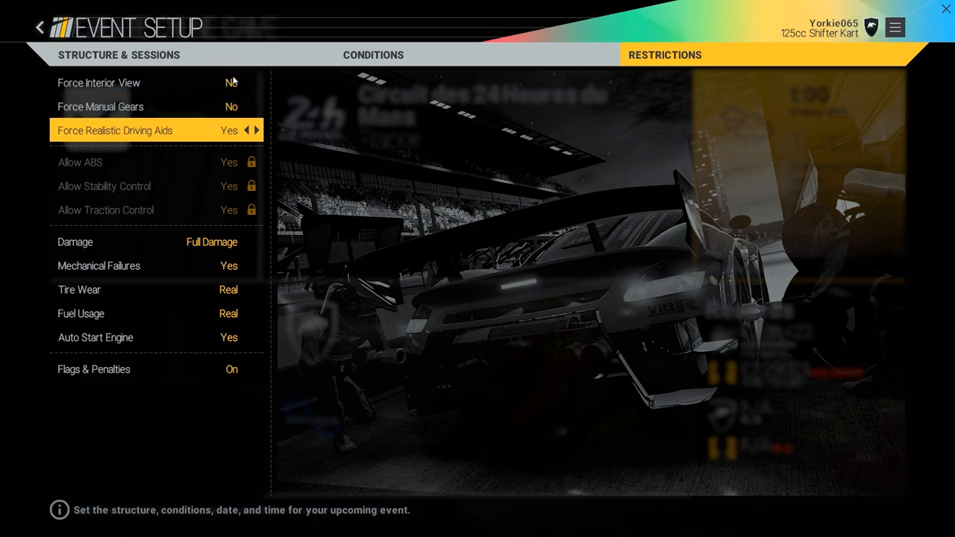
click(246, 130)
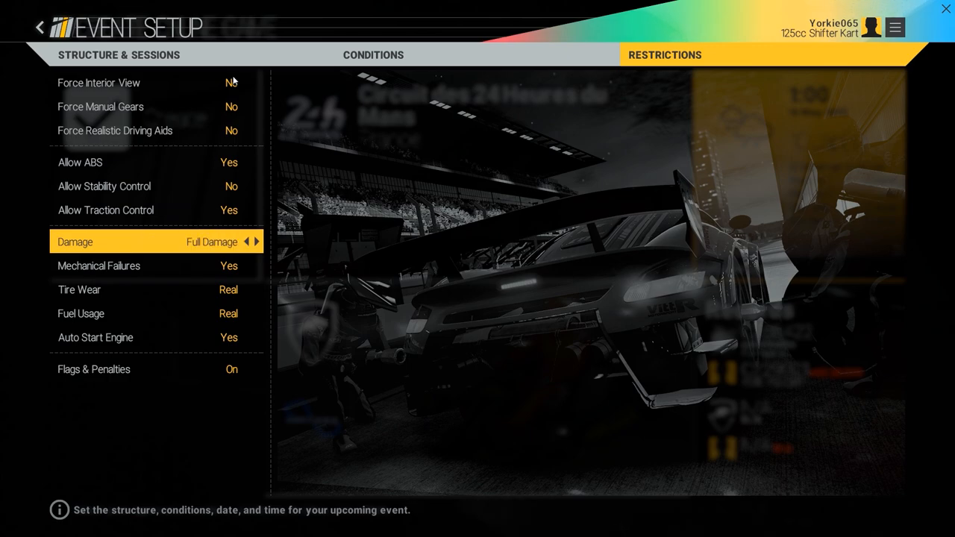
- Keep tire wear and fuel usage real, check flags and penalties, and return to the game summary
key(down)
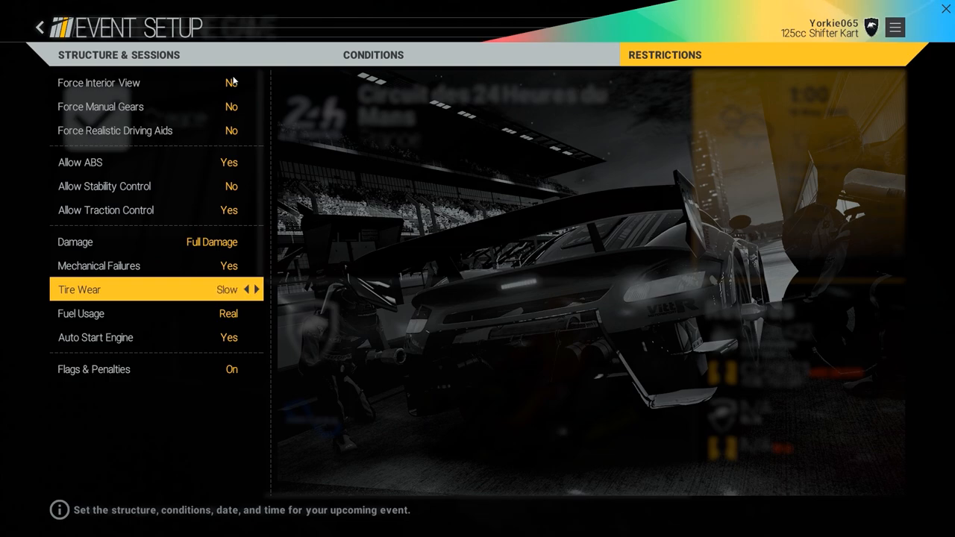
key(down)
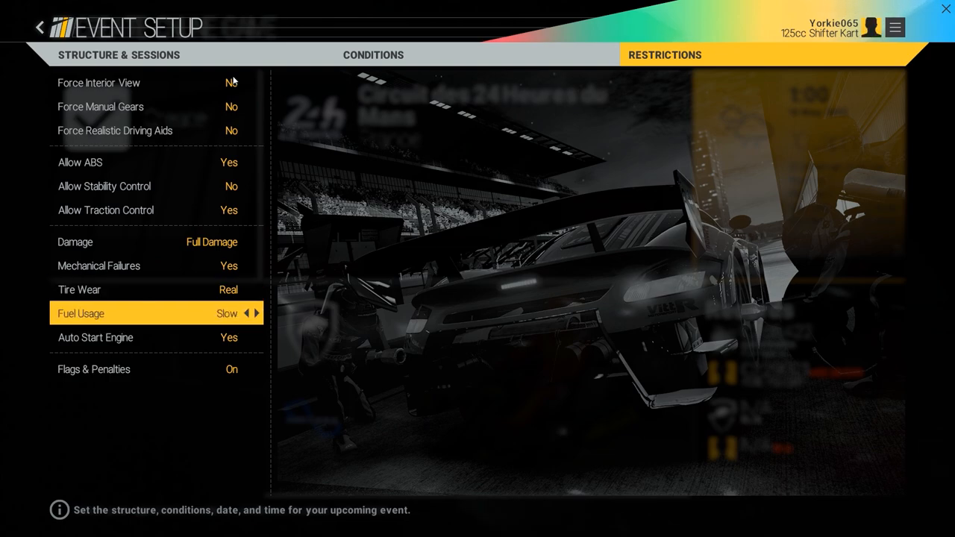
click(256, 314)
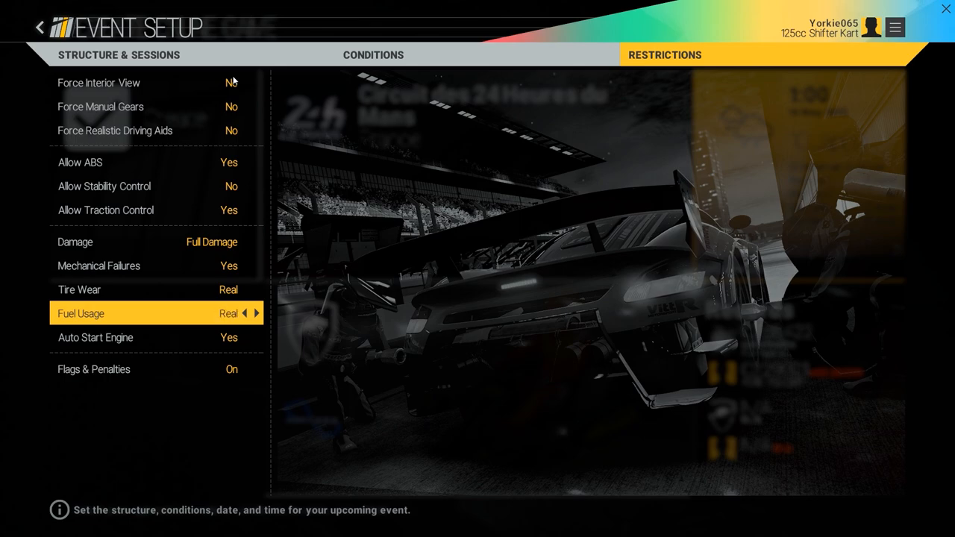
key(down)
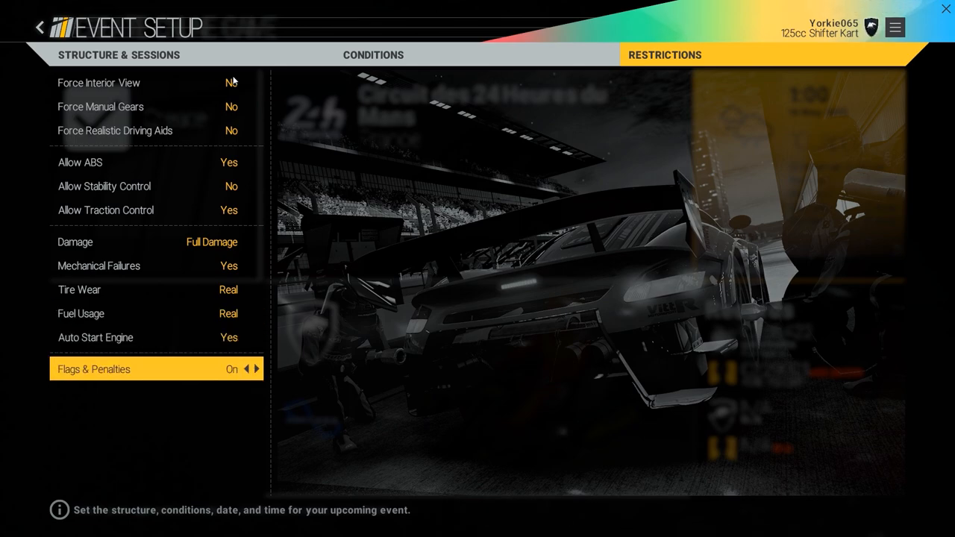
click(39, 26)
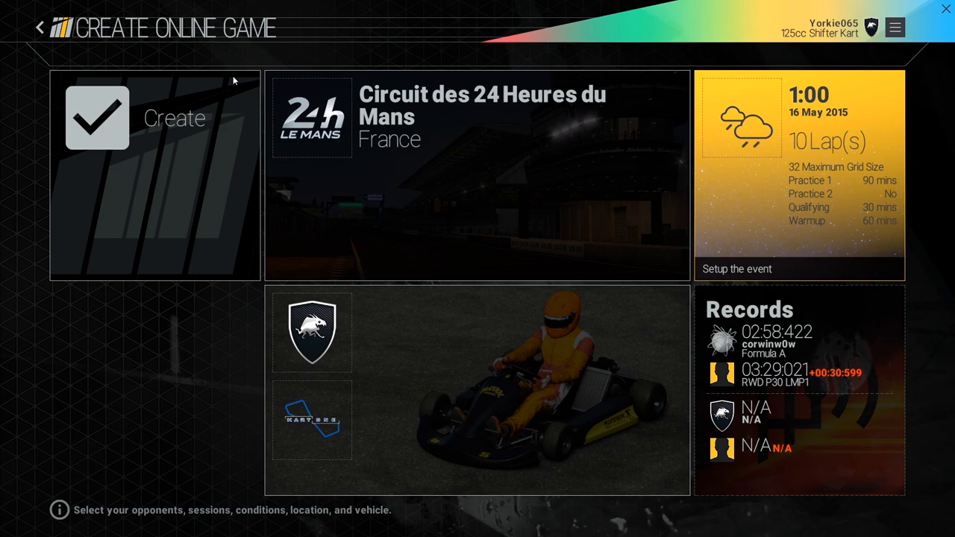
- Leave the online setup and in Time Trial choose to add a ghost for Dubai Autodrome
click(39, 27)
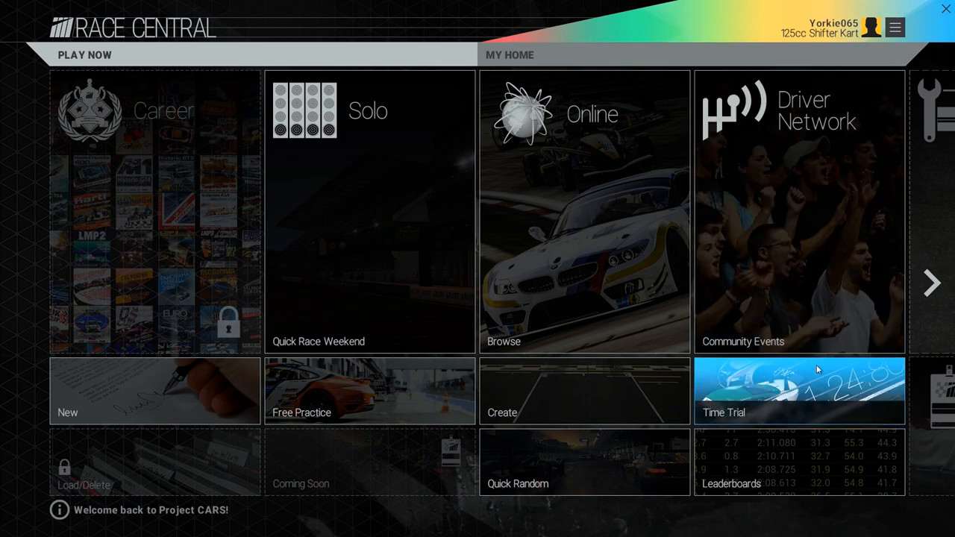
click(800, 391)
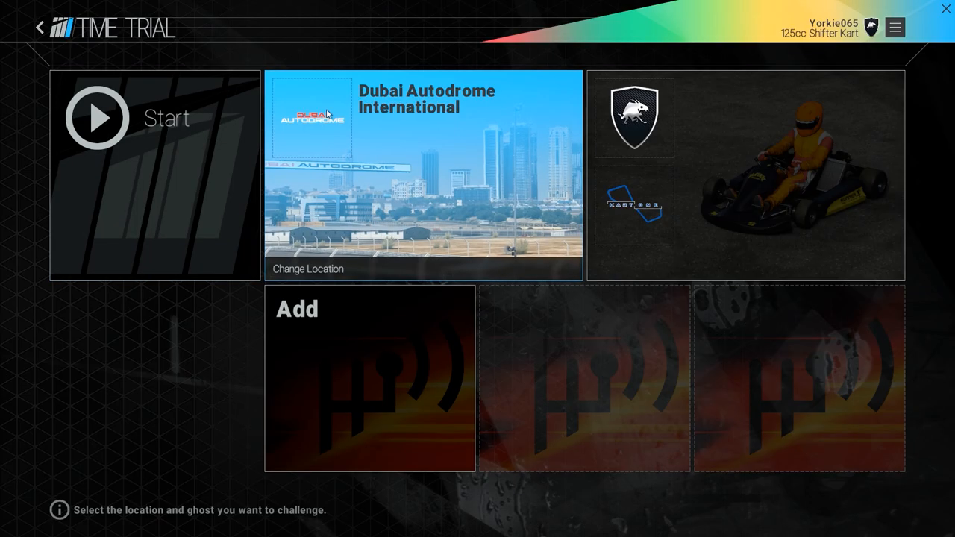
click(308, 268)
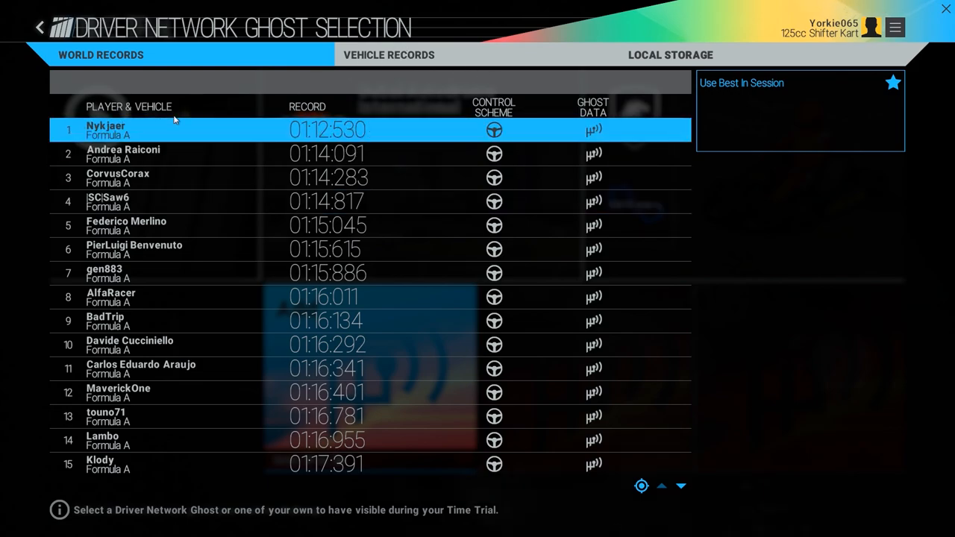
- View the 125cc Shifter Kart vehicle records and local ghosts, then back out to Race Central
click(388, 54)
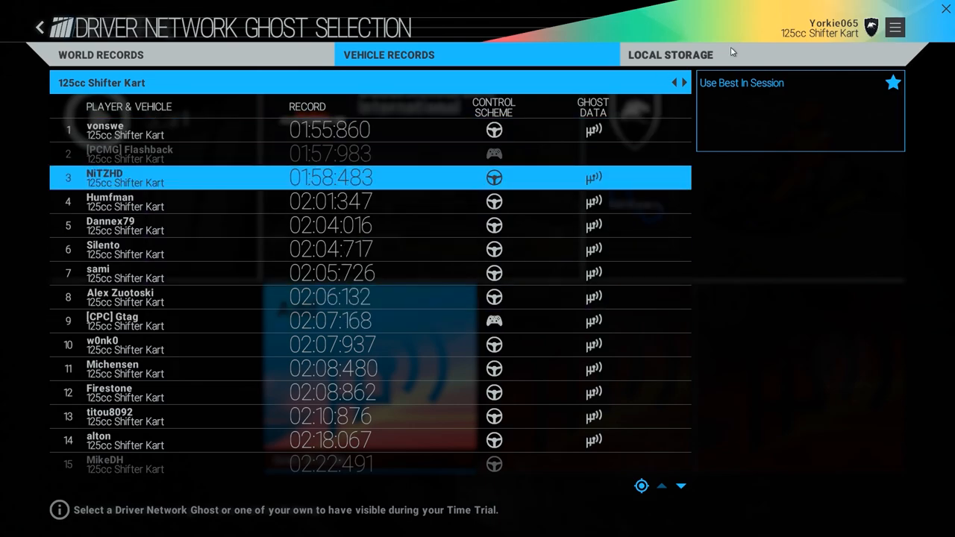
click(670, 54)
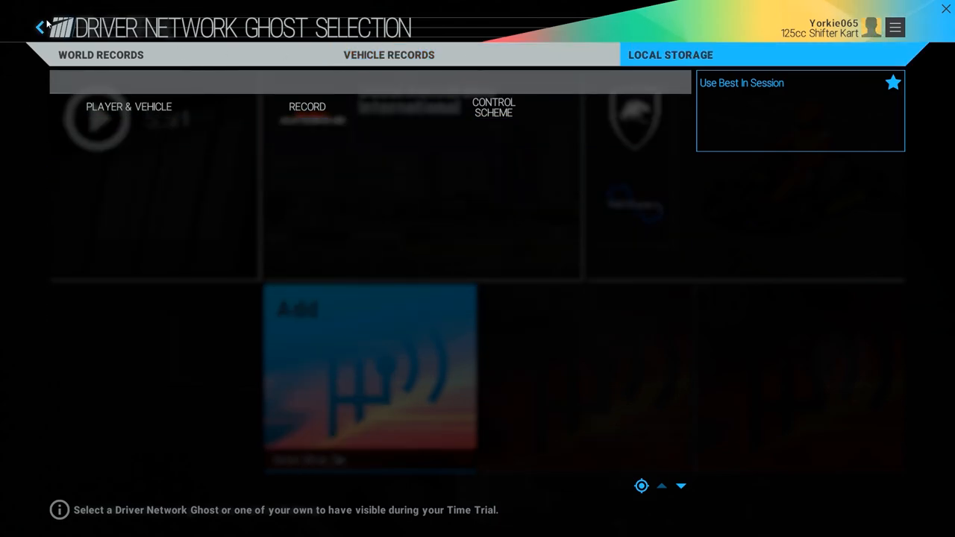
click(39, 27)
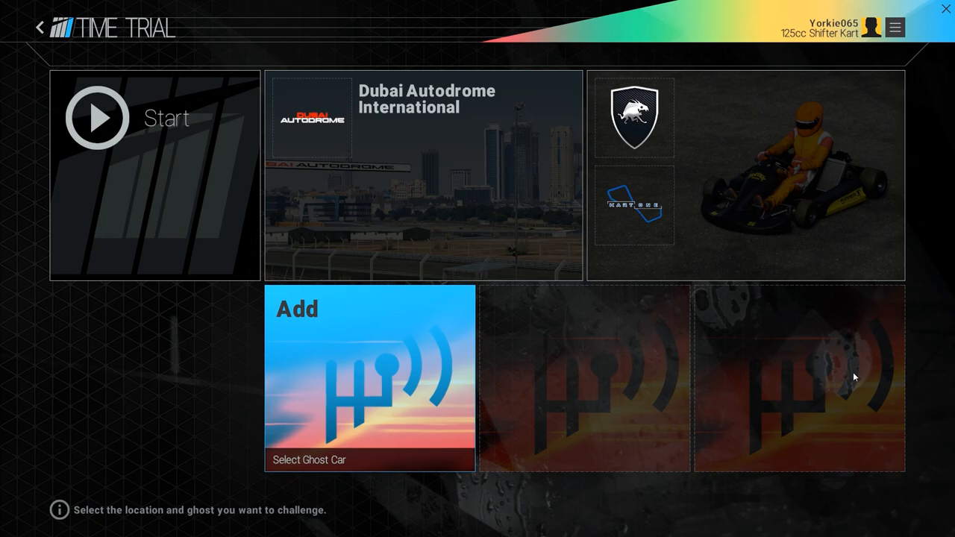
click(38, 27)
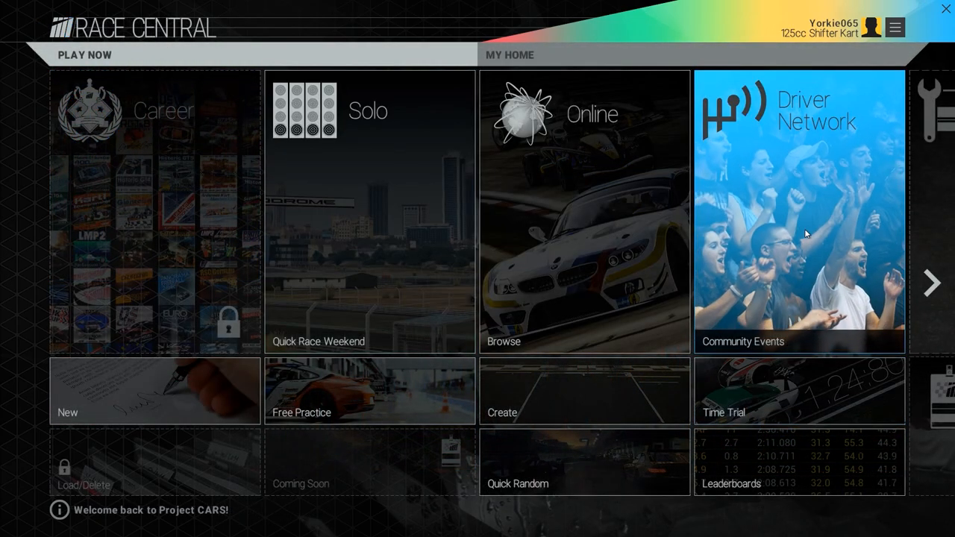
- Cycle through community events including Brands Hatch GP, then go to the Le Mans leaderboard
click(800, 209)
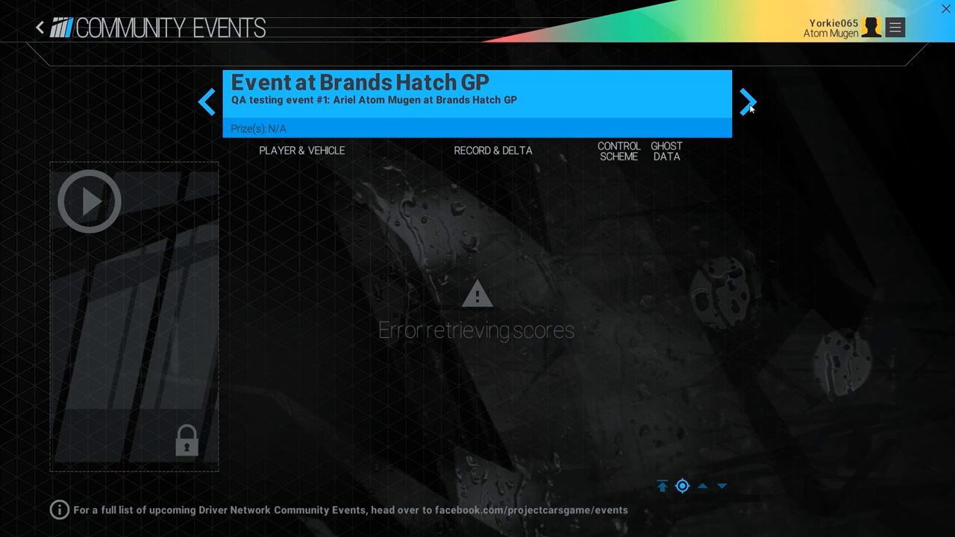
click(749, 102)
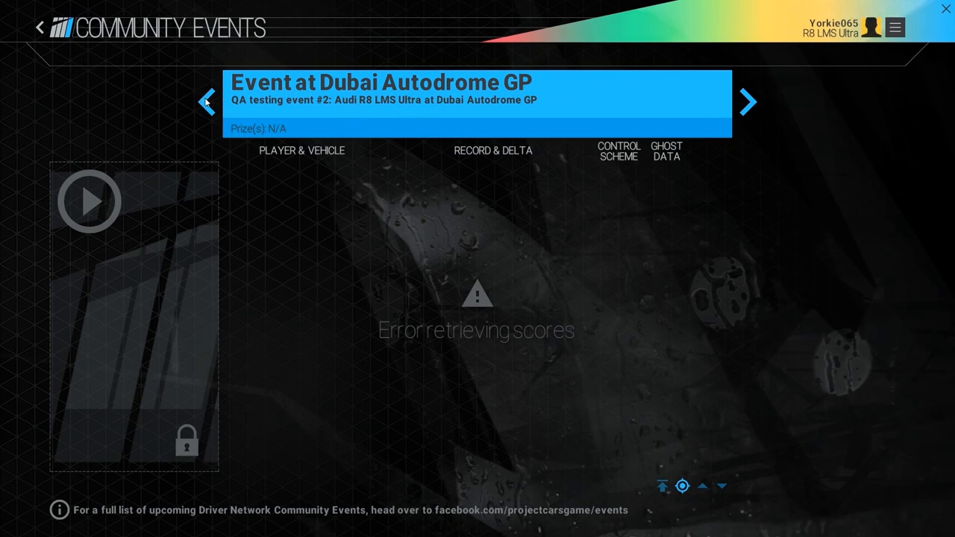
click(208, 101)
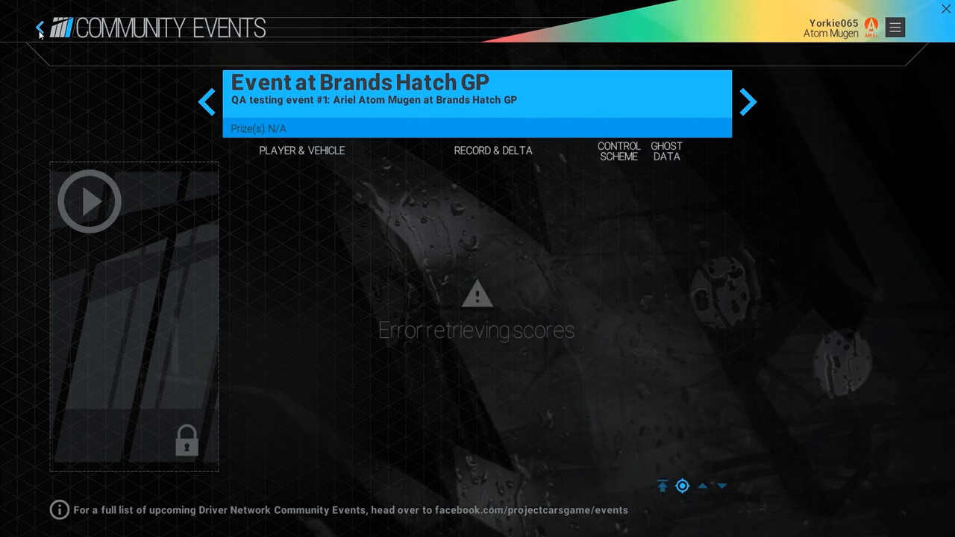
click(41, 27)
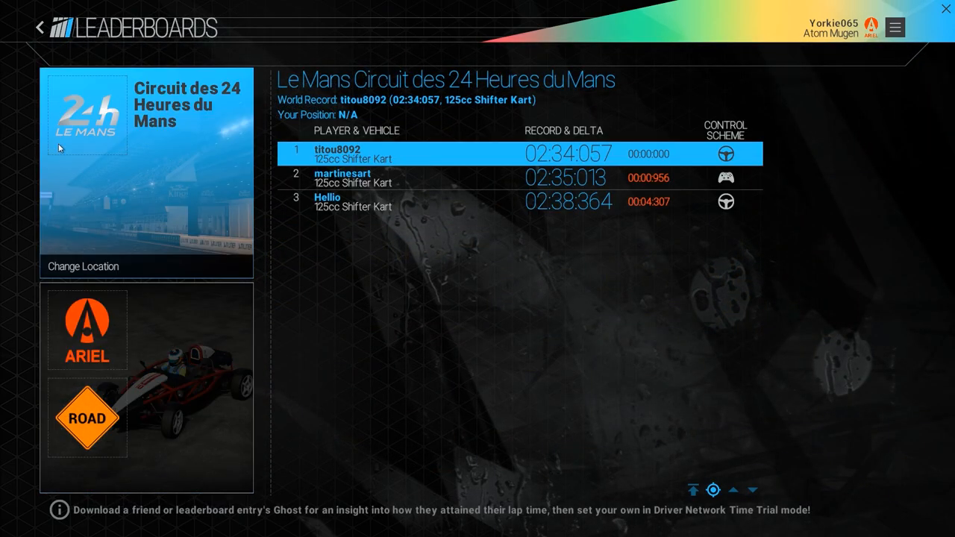
- Return from the Le Mans leaderboards to the Race Central menu
click(38, 27)
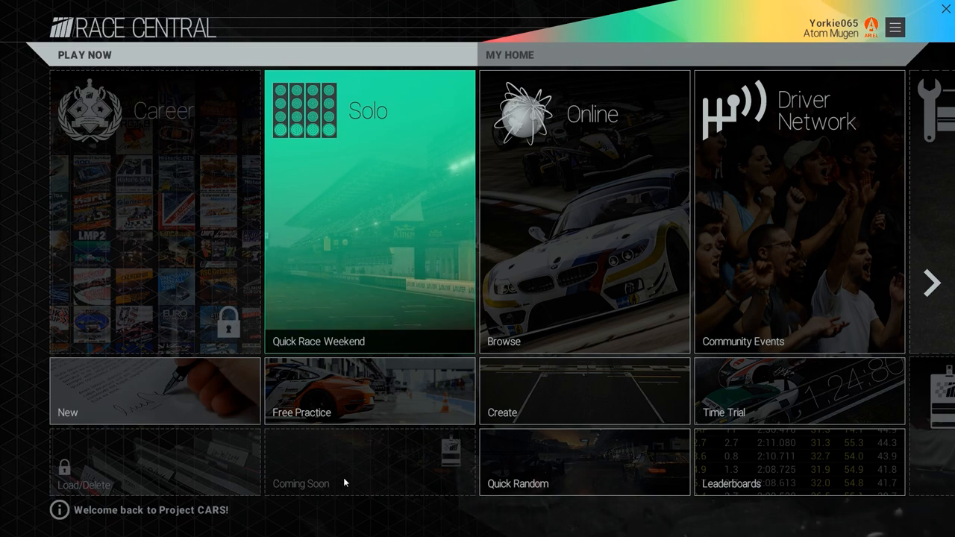
mouse_move(155, 391)
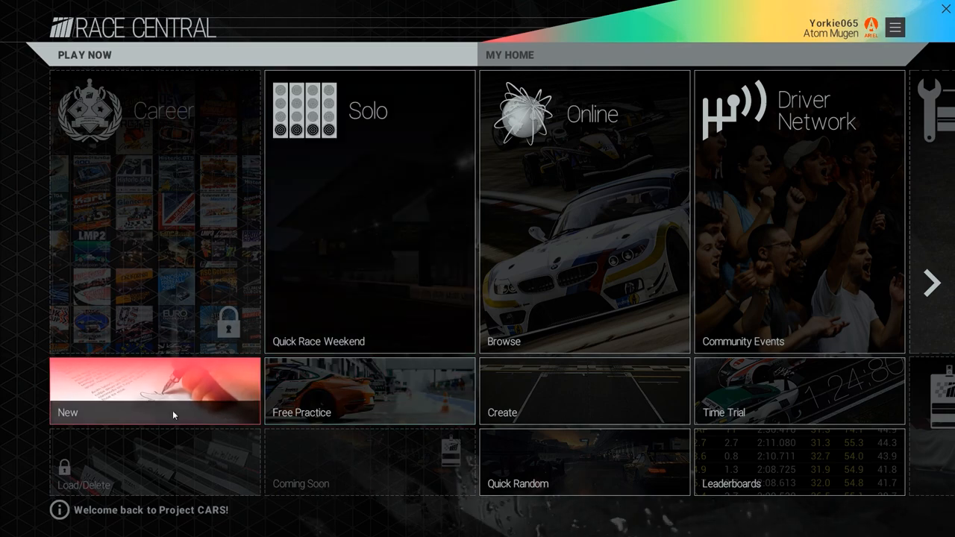